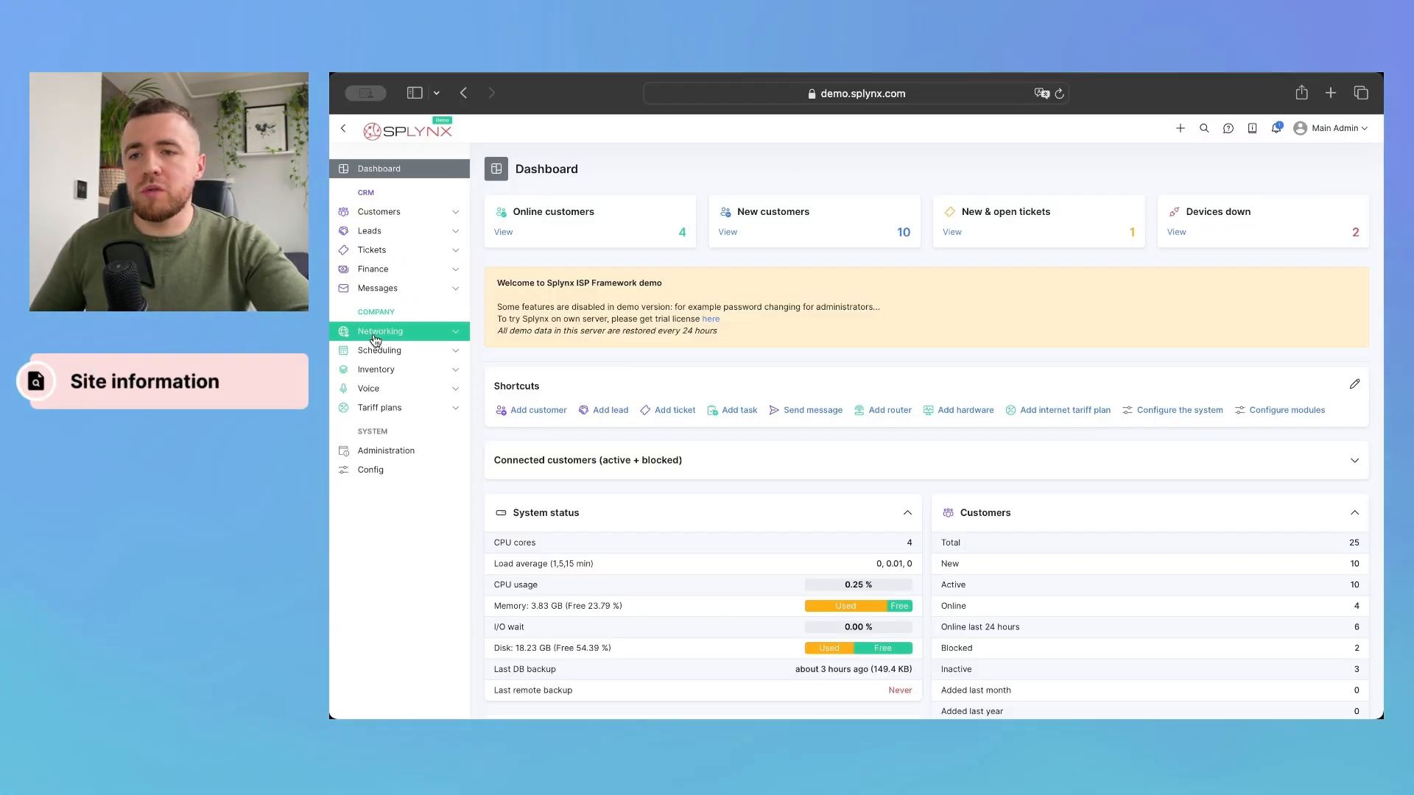
Expand Networking and open Network sites, which currently lists no sites
{"action": "left_click", "coordinate": [380, 331]}
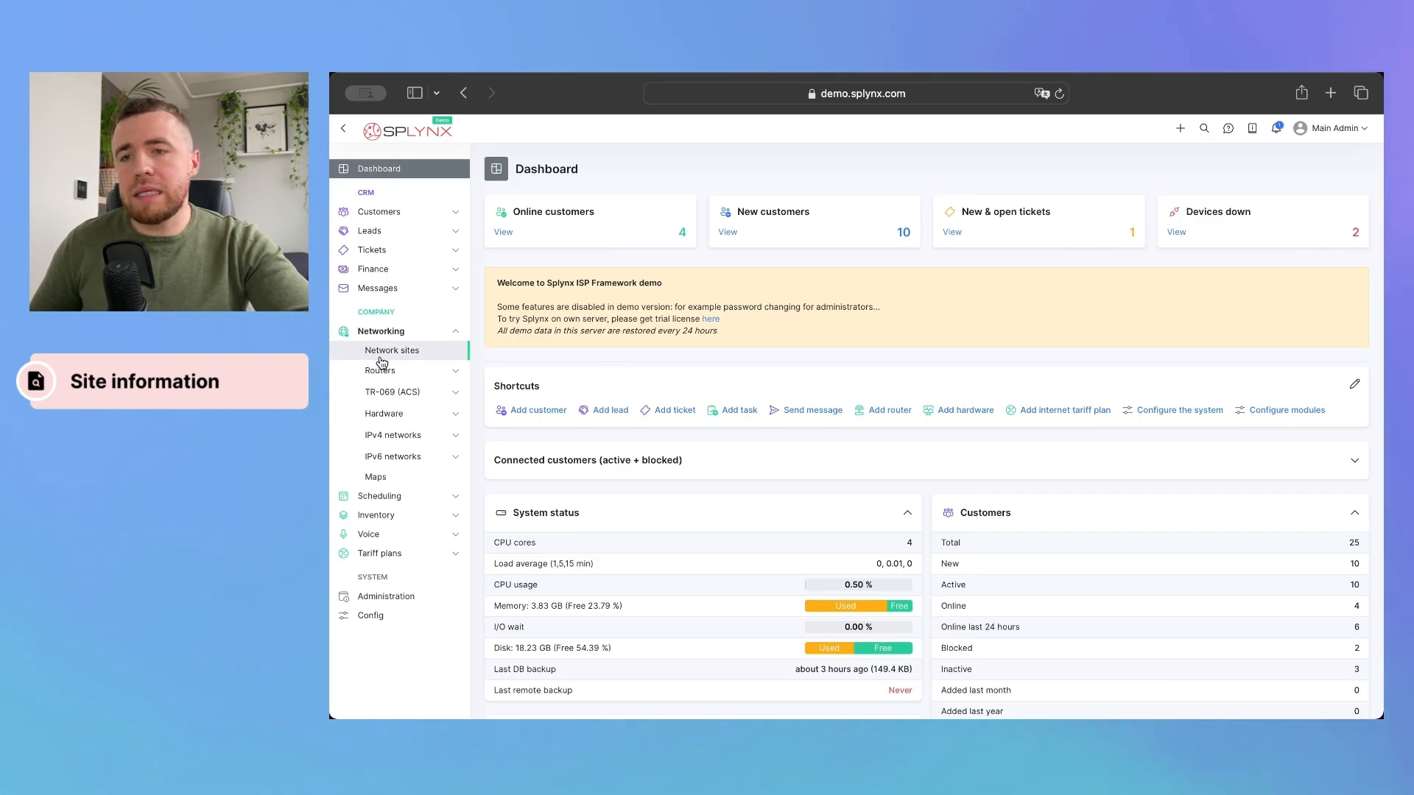
{"action": "left_click", "coordinate": [392, 349]}
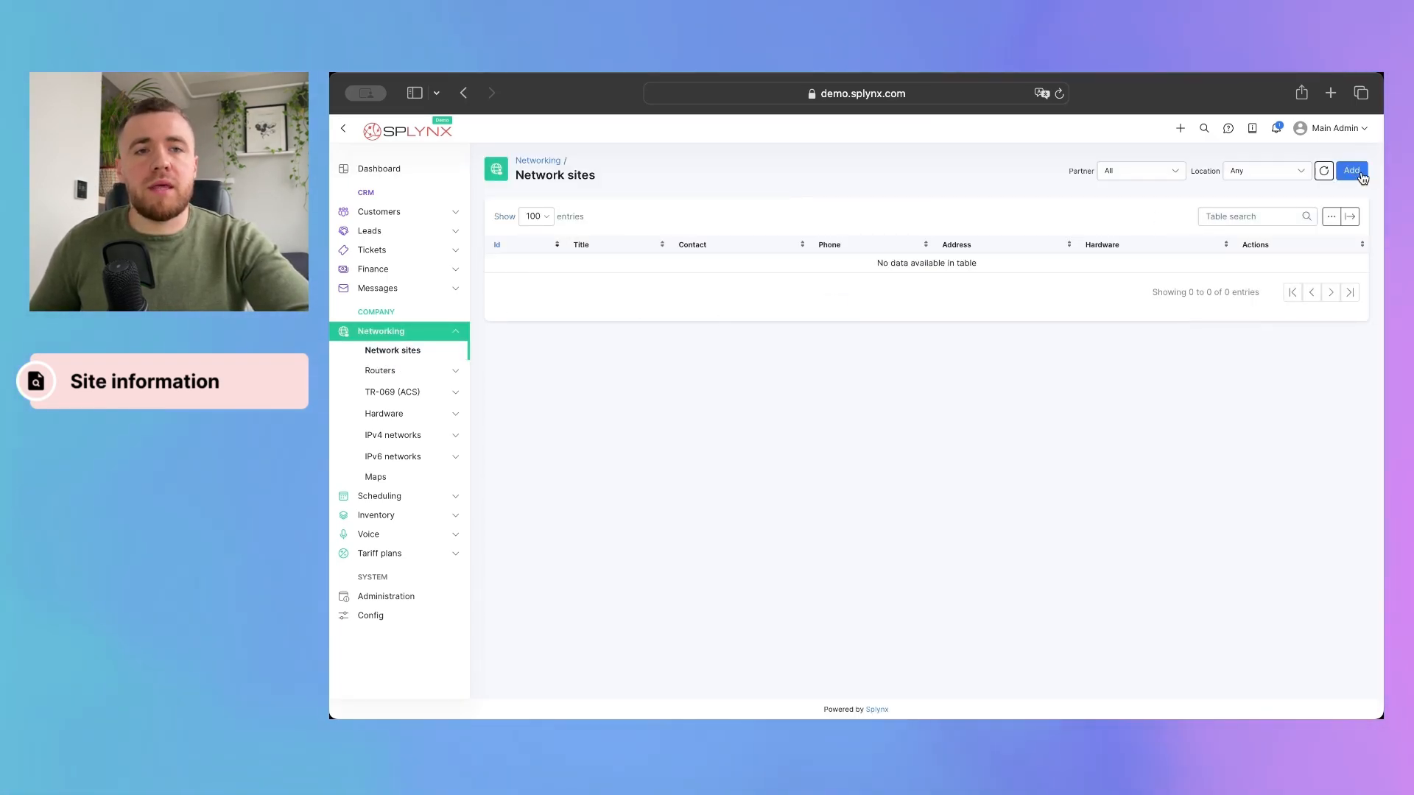
Add a new network site titled 'New tower' with a description
{"action": "left_click", "coordinate": [1350, 170]}
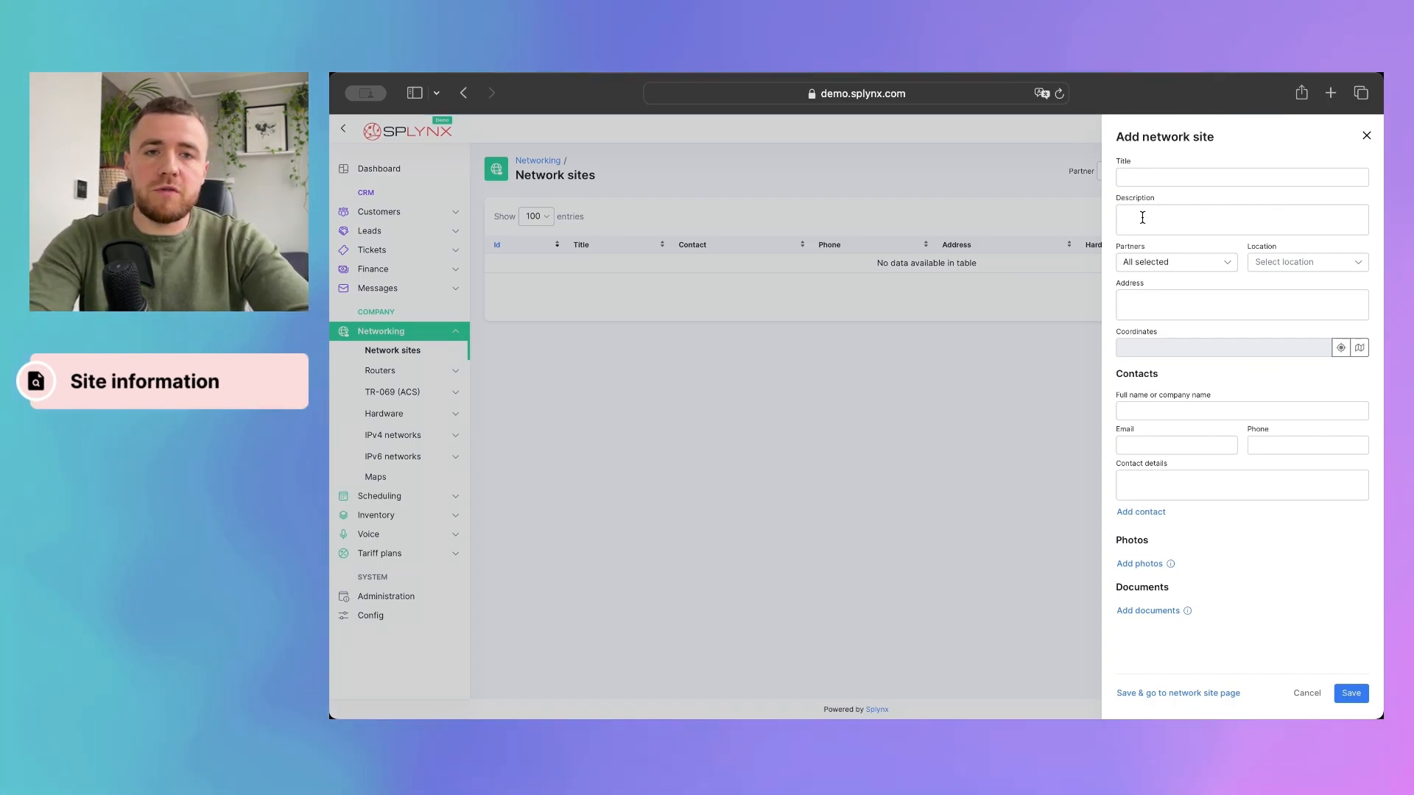
{"action": "mouse_move", "coordinate": [1150, 631]}
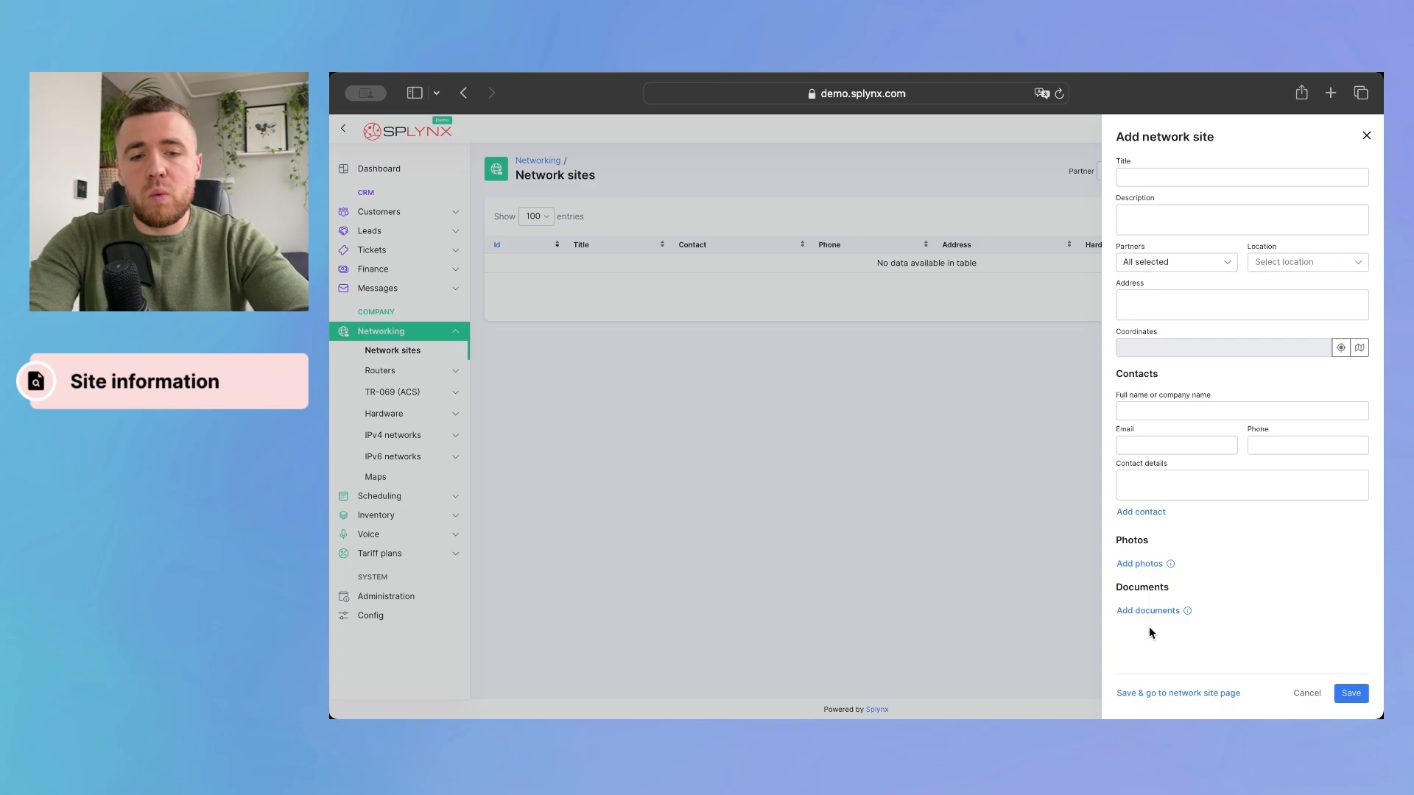
{"action": "mouse_move", "coordinate": [1196, 682]}
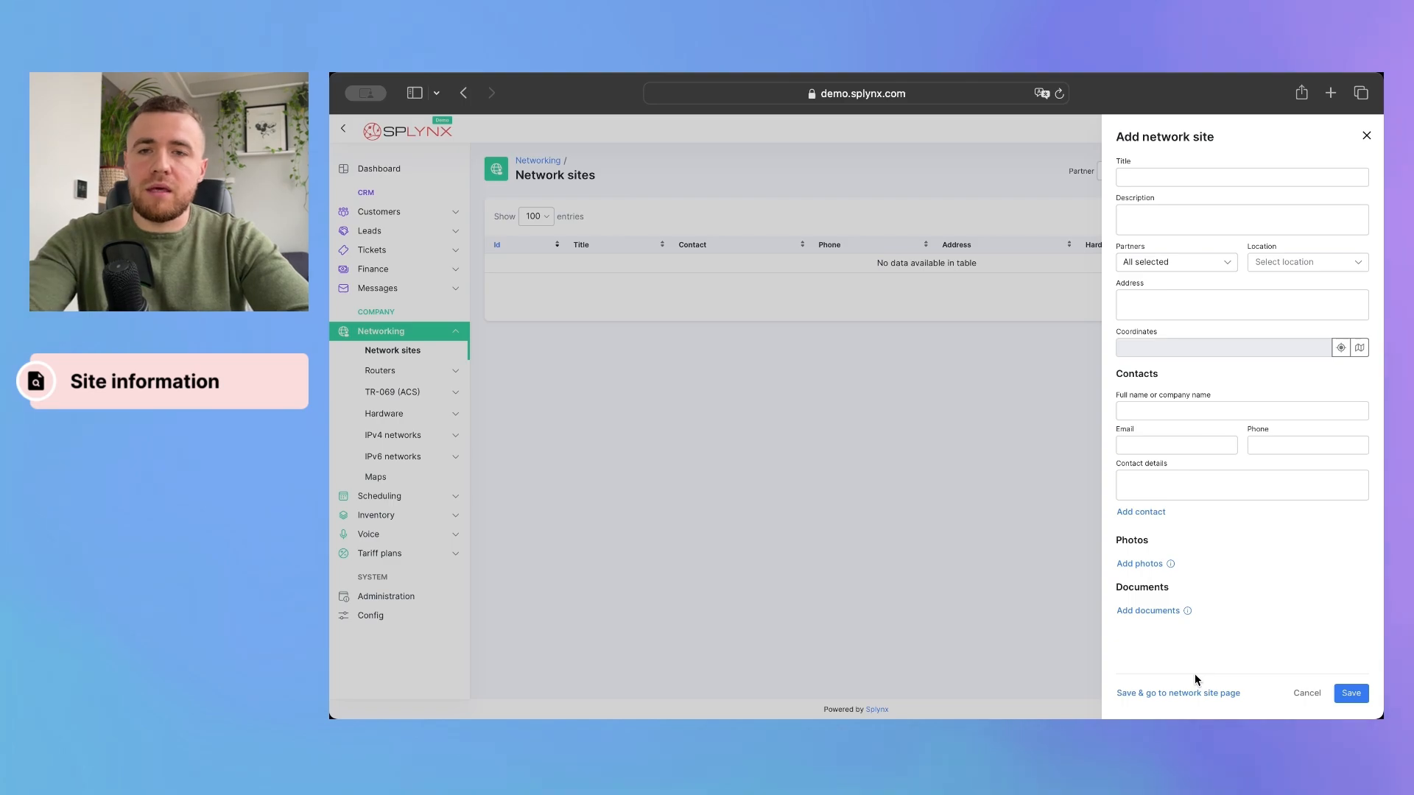
{"action": "mouse_move", "coordinate": [1172, 283]}
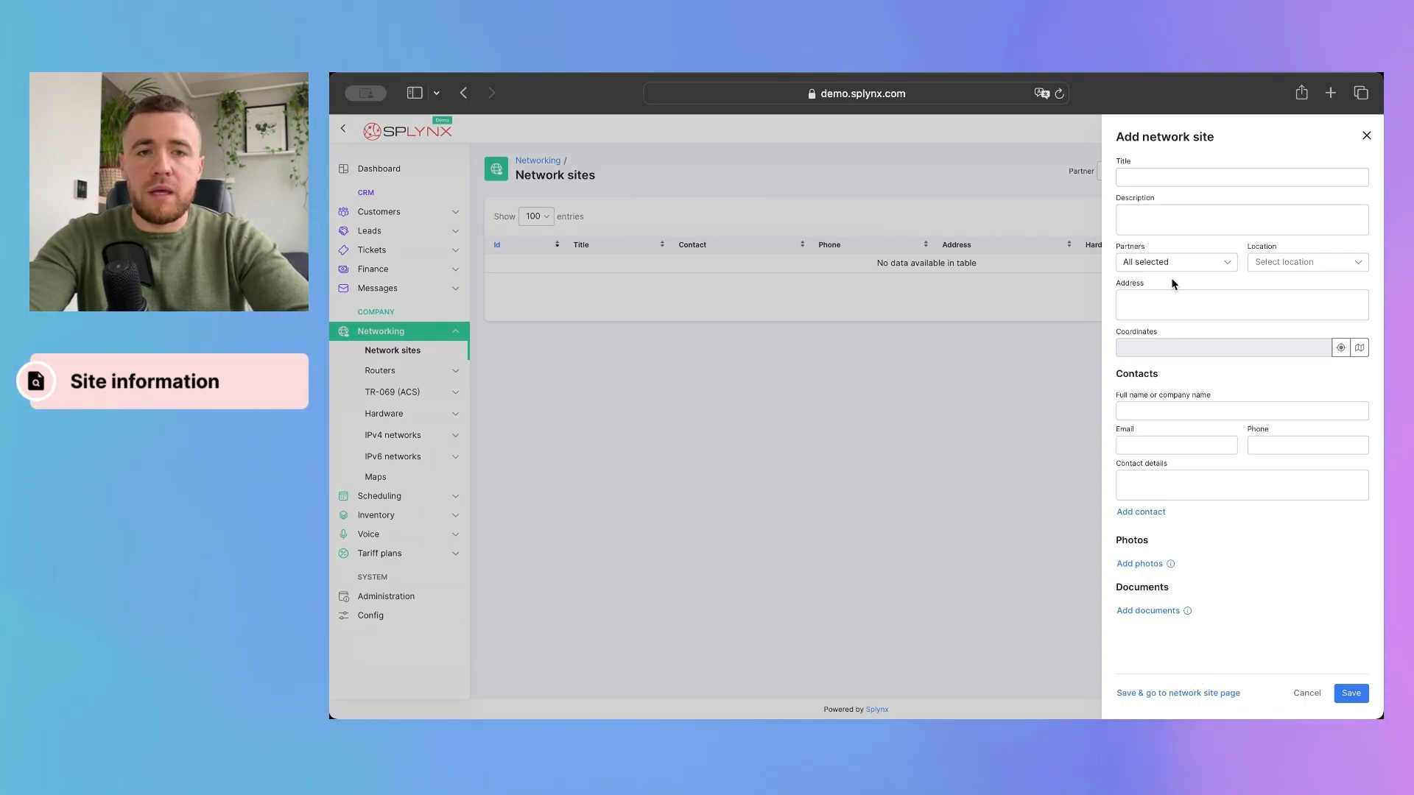
{"action": "type", "text": "T"}
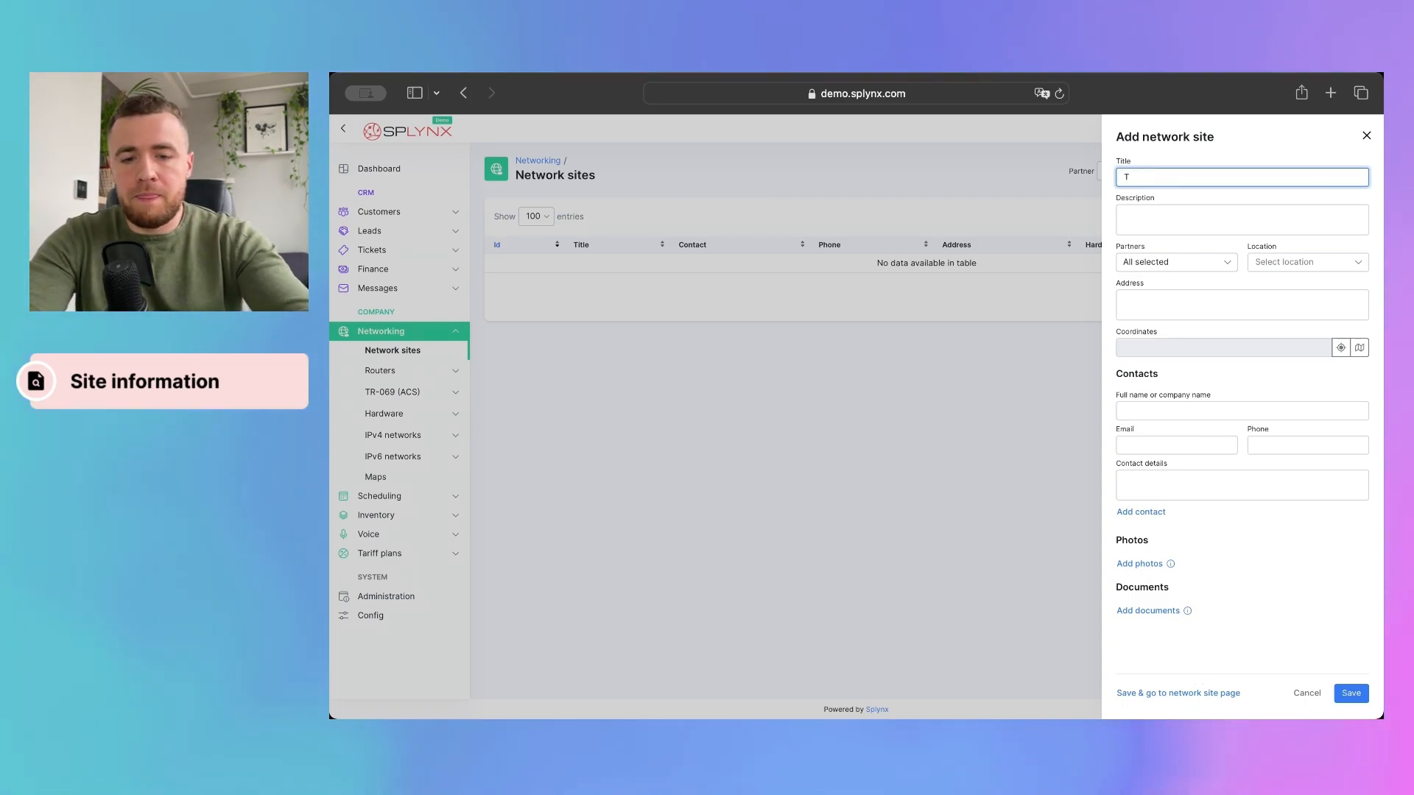
{"action": "type", "text": "N"}
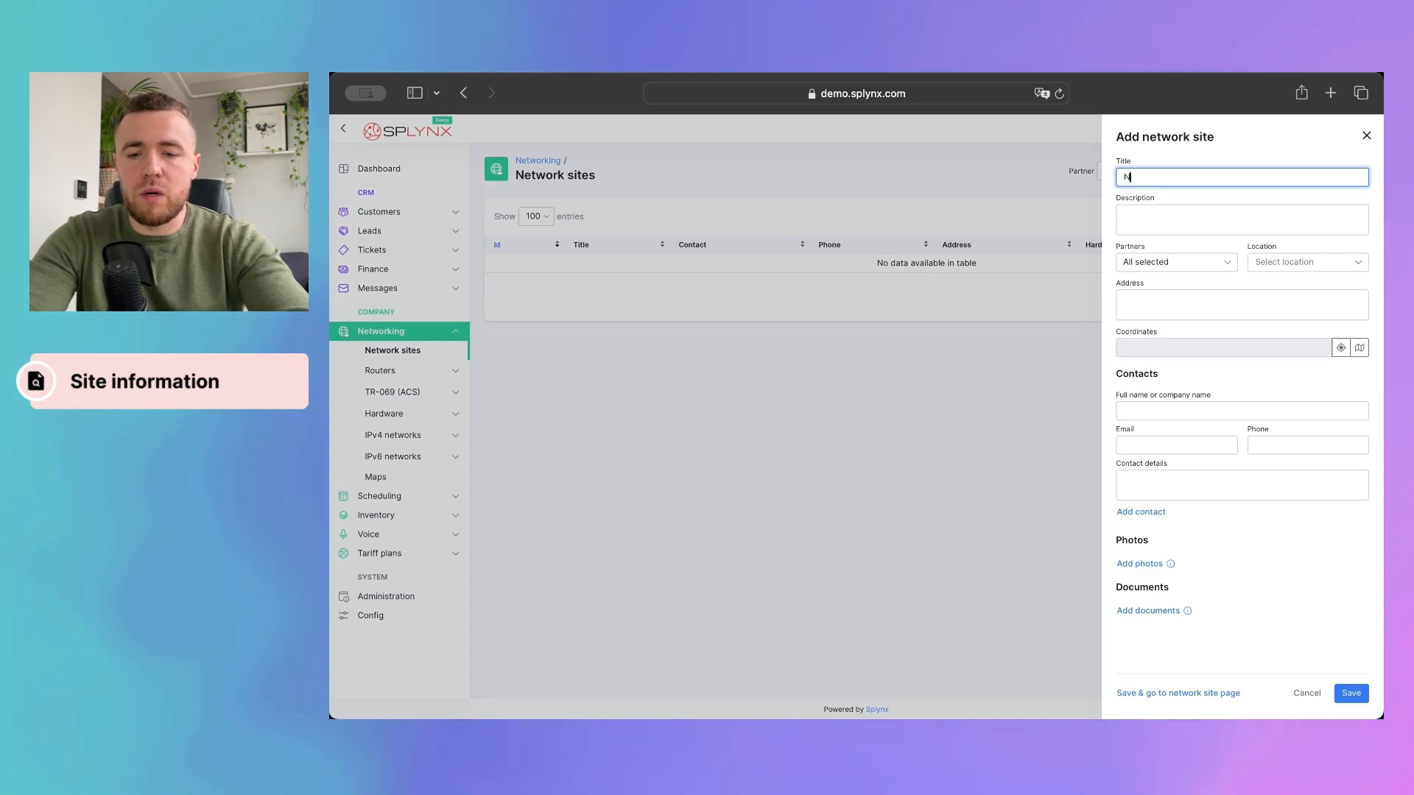
{"action": "type", "text": "ew tower"}
{"action": "left_click", "coordinate": [1241, 219]}
{"action": "type", "text": "Some de"}
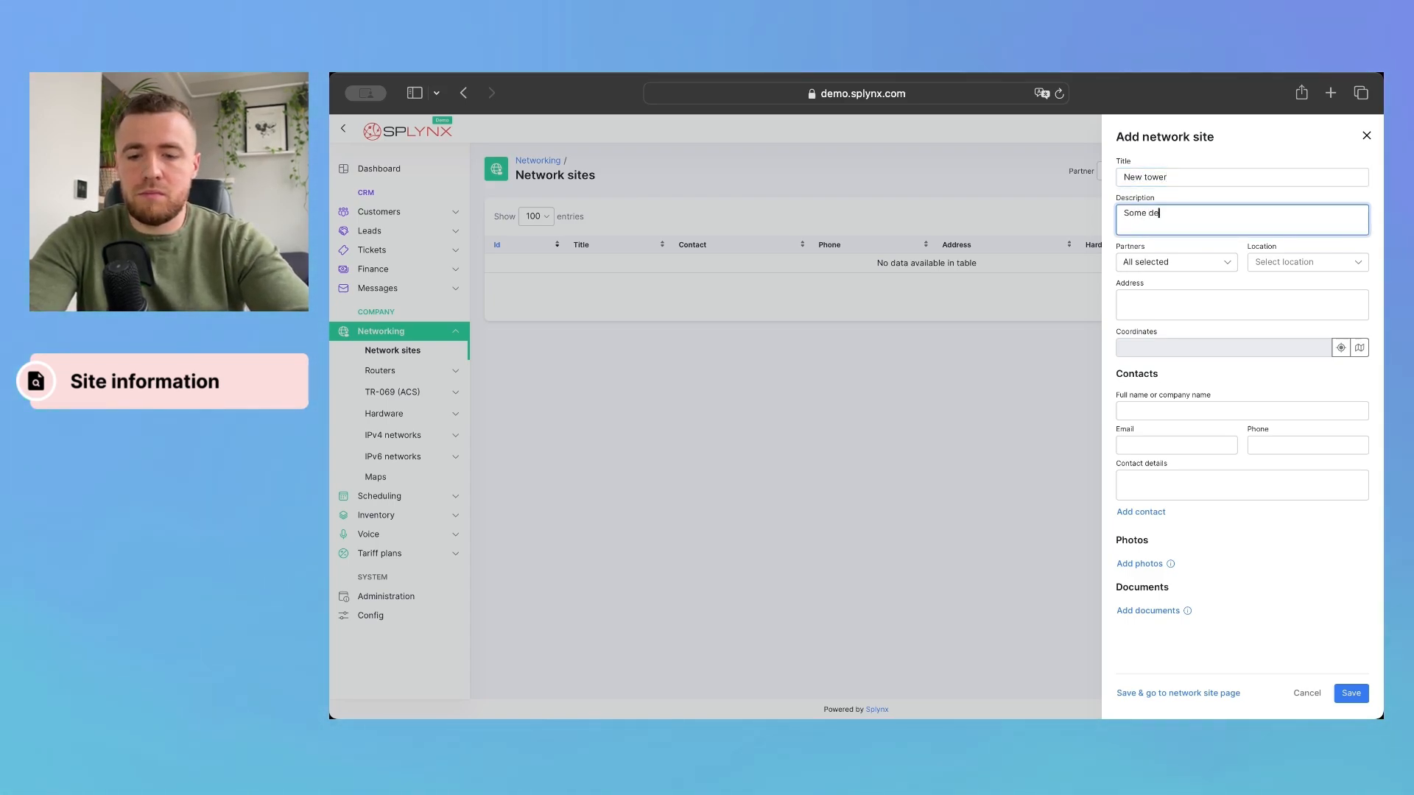
{"action": "type", "text": "scription"}
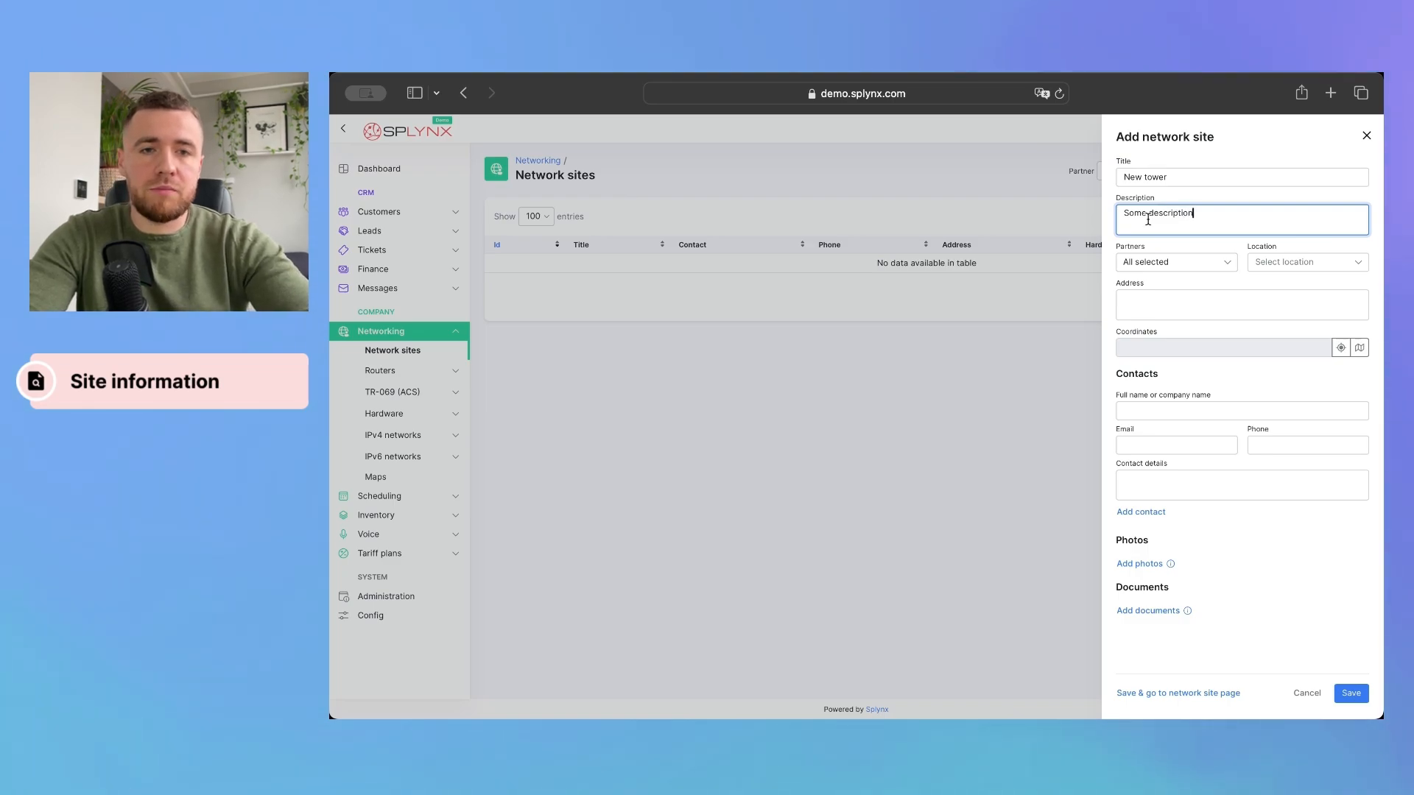
Set the site location to Johannesburg and apply the geocoded address coordinates
{"action": "left_click", "coordinate": [1306, 261]}
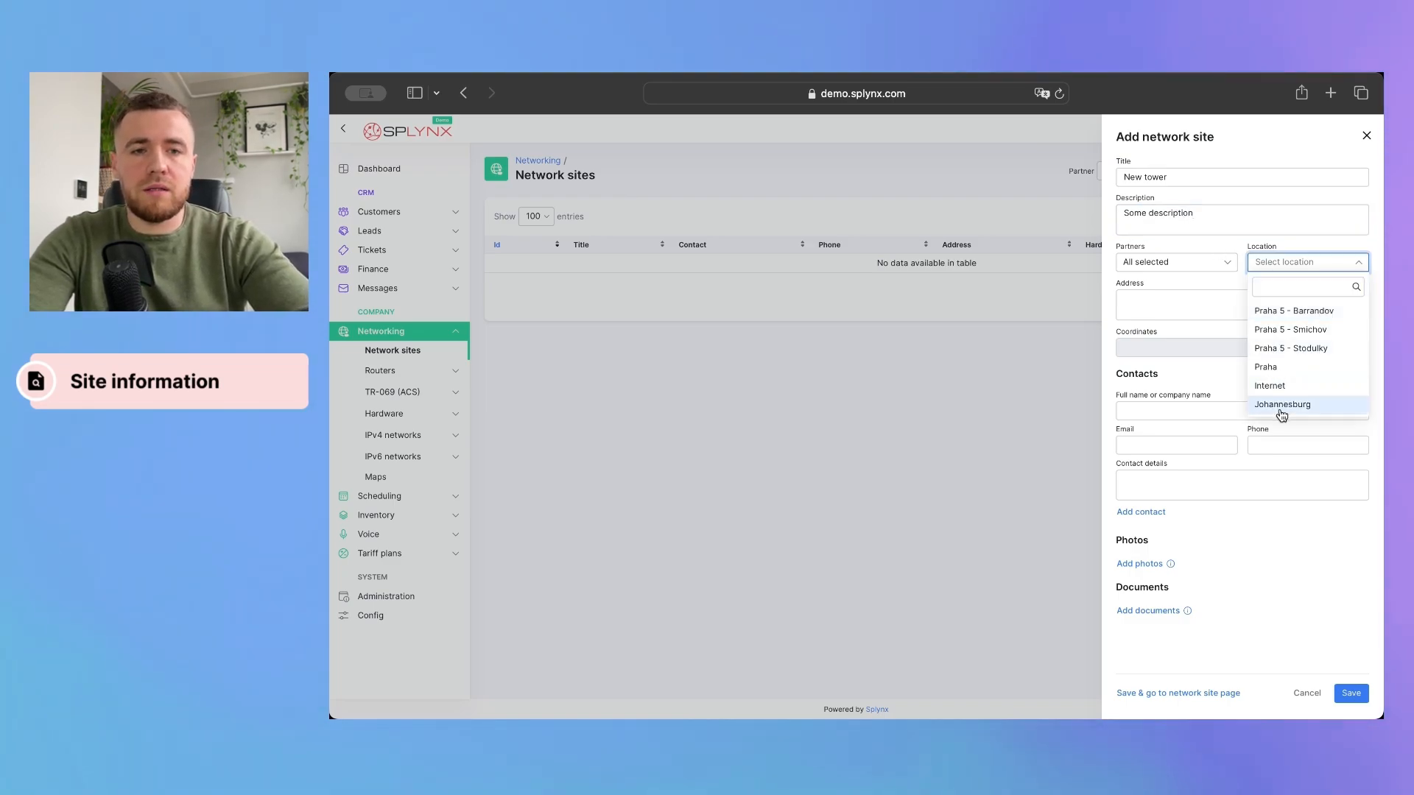
{"action": "left_click", "coordinate": [1282, 404]}
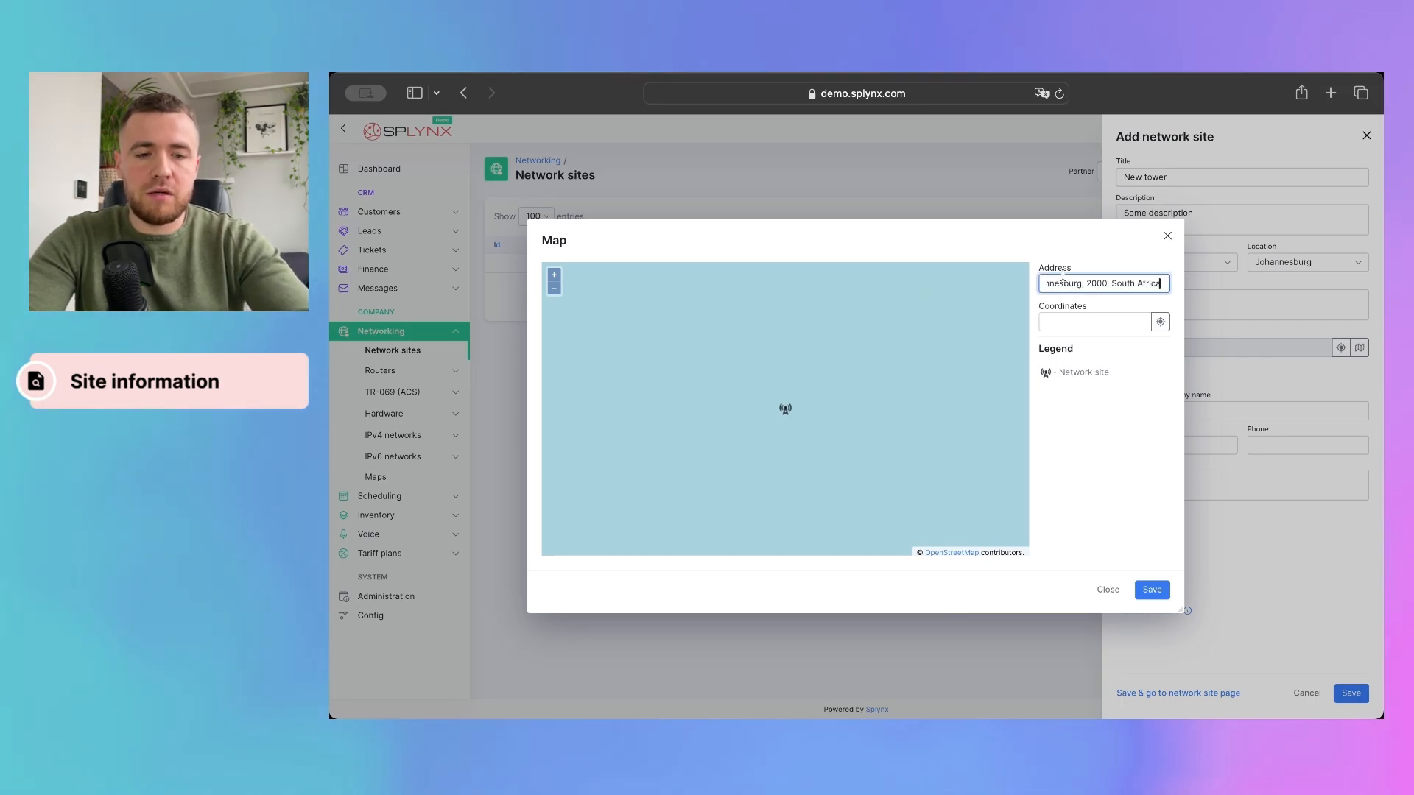
{"action": "left_click", "coordinate": [1160, 322]}
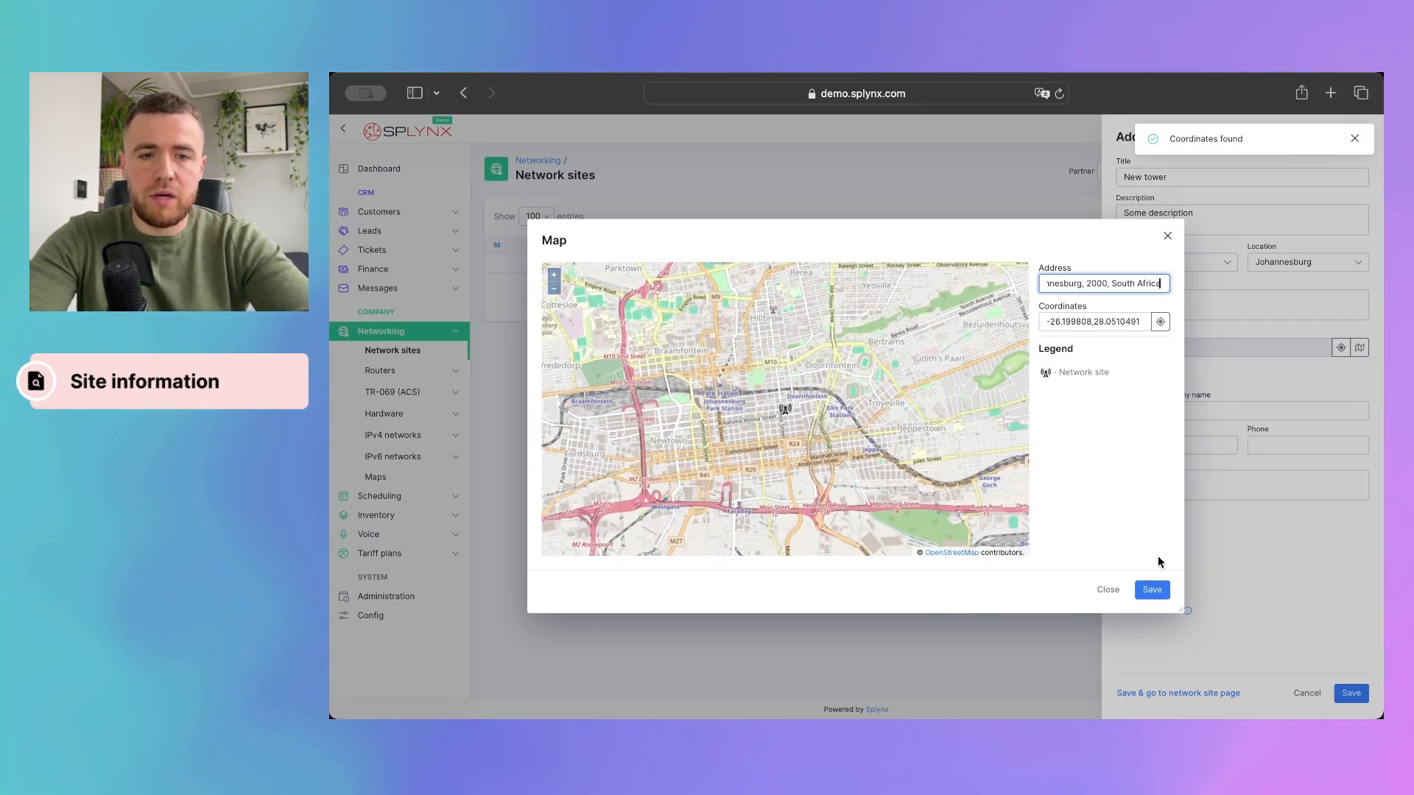
{"action": "left_click", "coordinate": [1151, 590]}
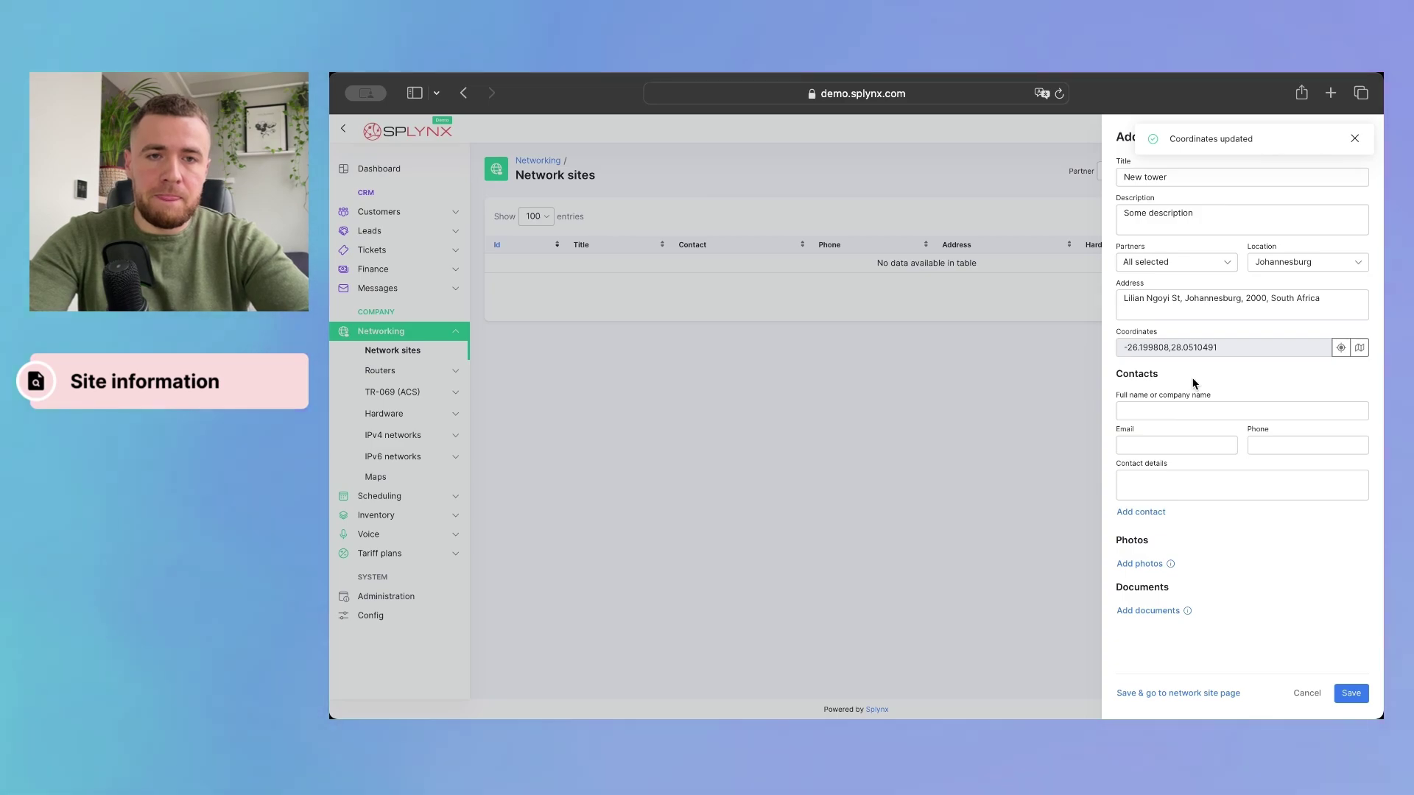
{"action": "mouse_move", "coordinate": [1234, 373]}
{"action": "type", "text": "Owner"}
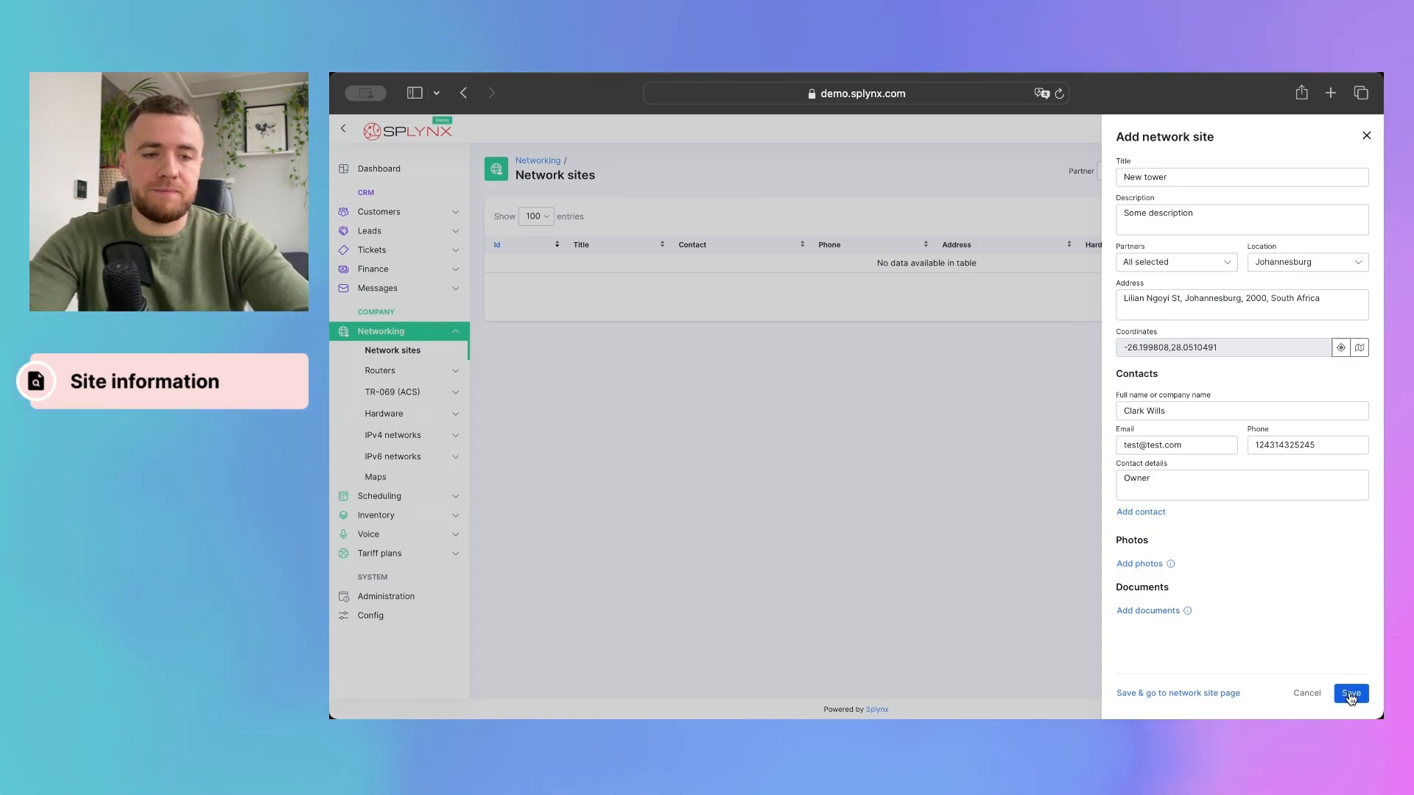
{"action": "left_click", "coordinate": [1349, 694]}
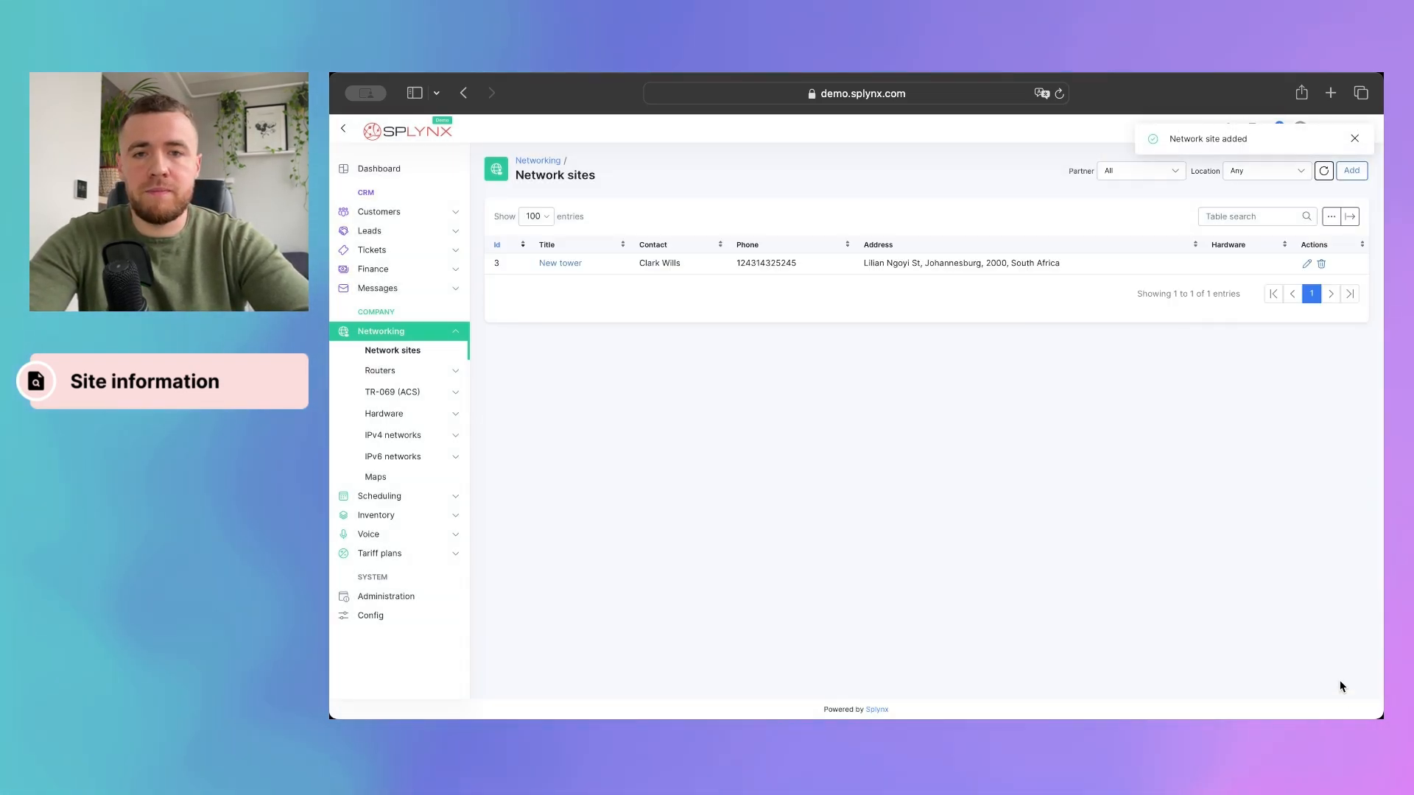
{"action": "mouse_move", "coordinate": [674, 261]}
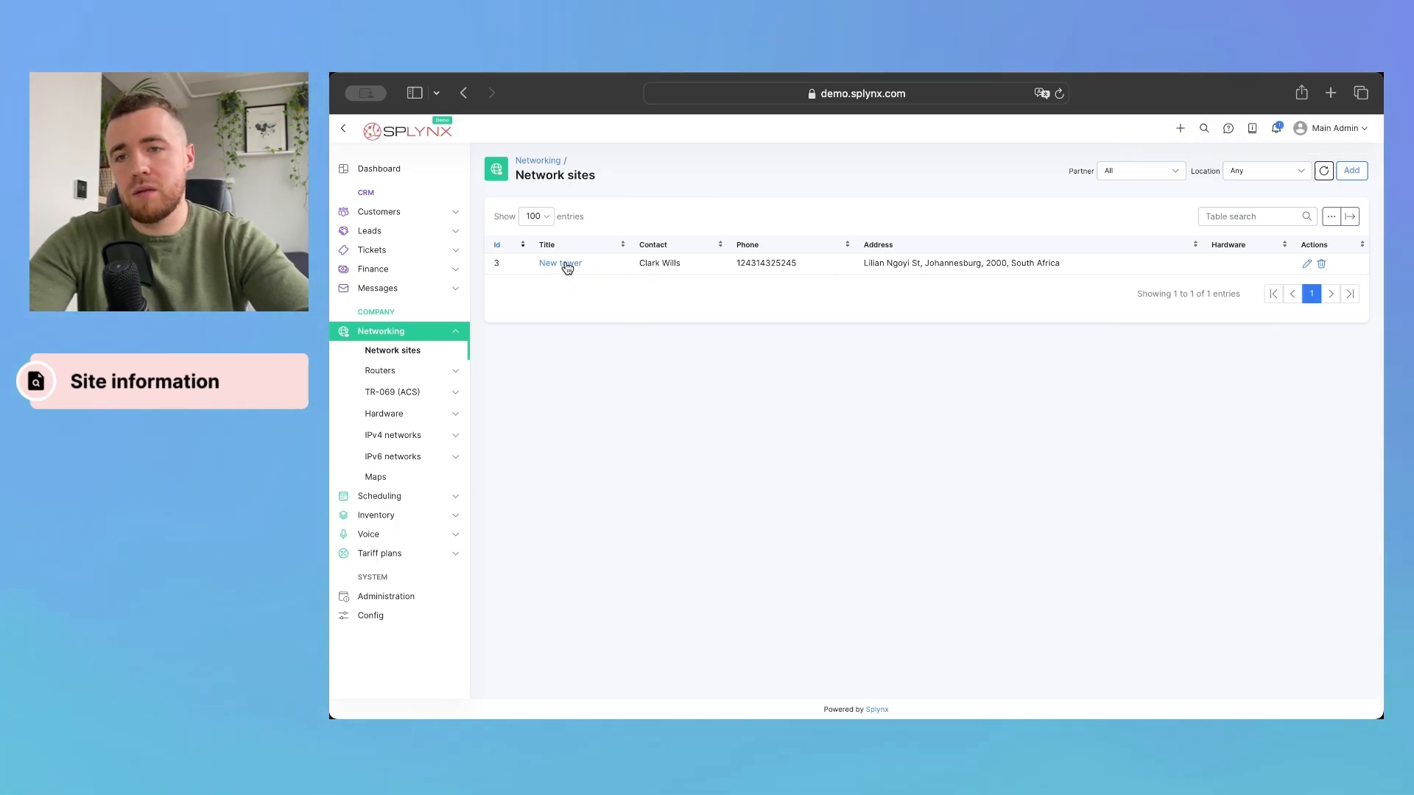
Open the New tower #3 detail page and close the product tour
{"action": "left_click", "coordinate": [559, 262]}
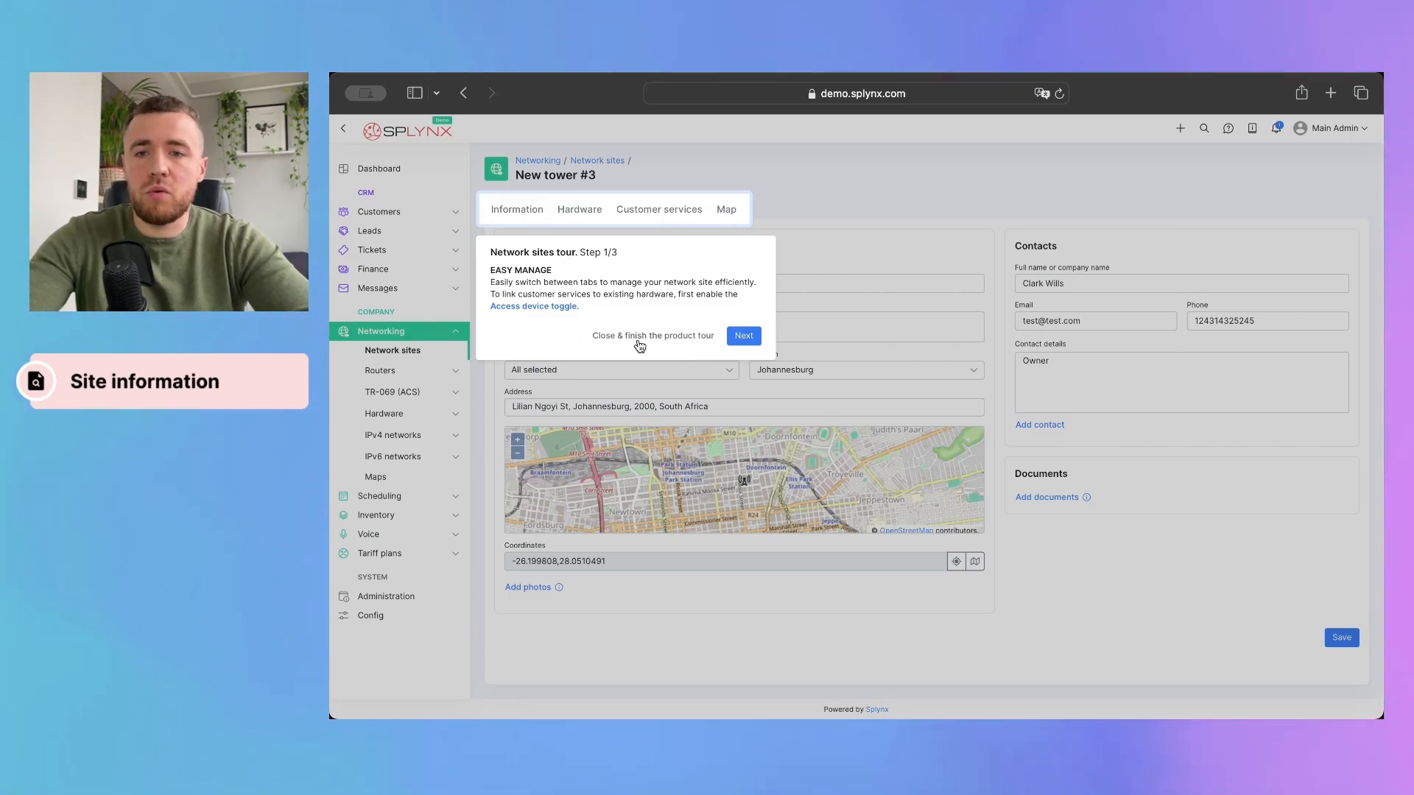
{"action": "left_click", "coordinate": [652, 336]}
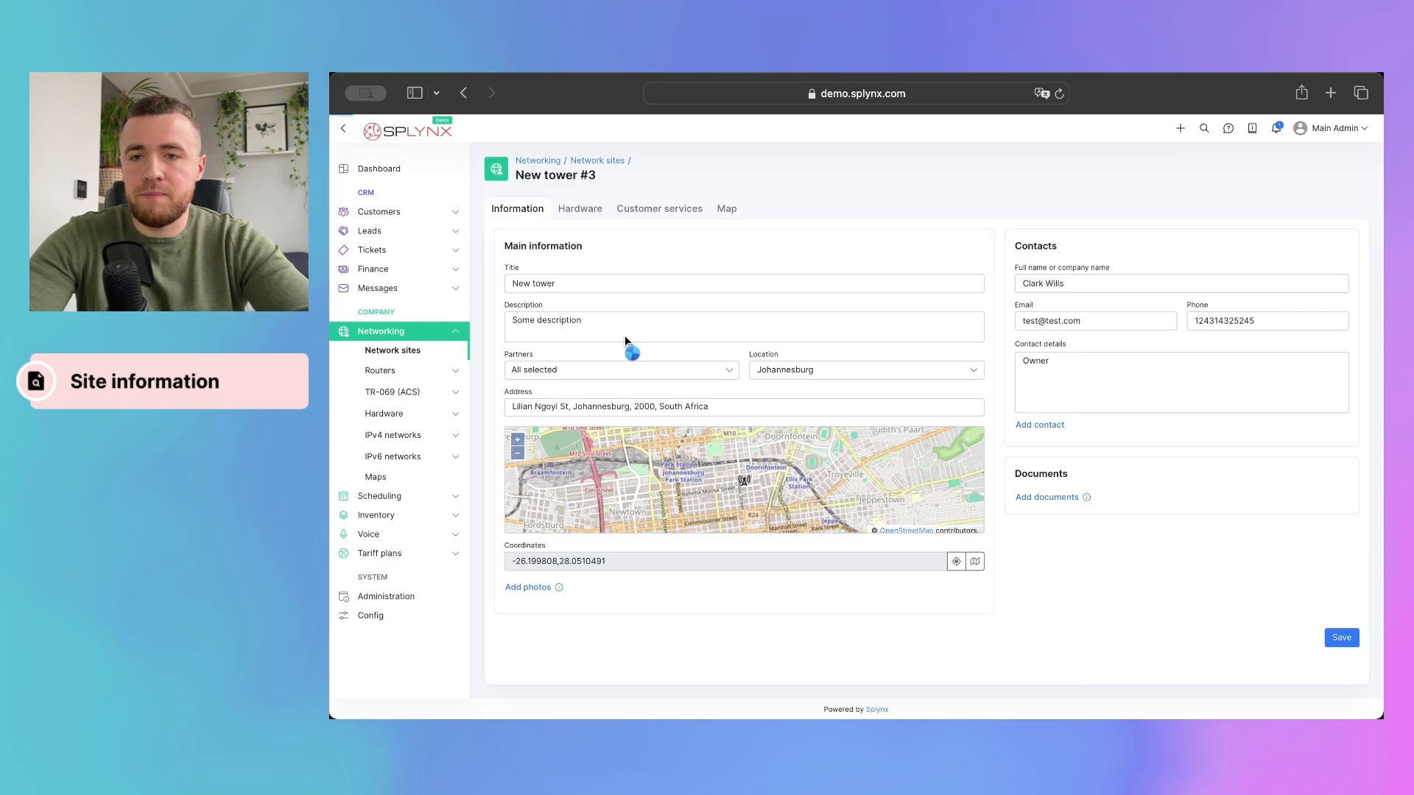
{"action": "mouse_move", "coordinate": [755, 313]}
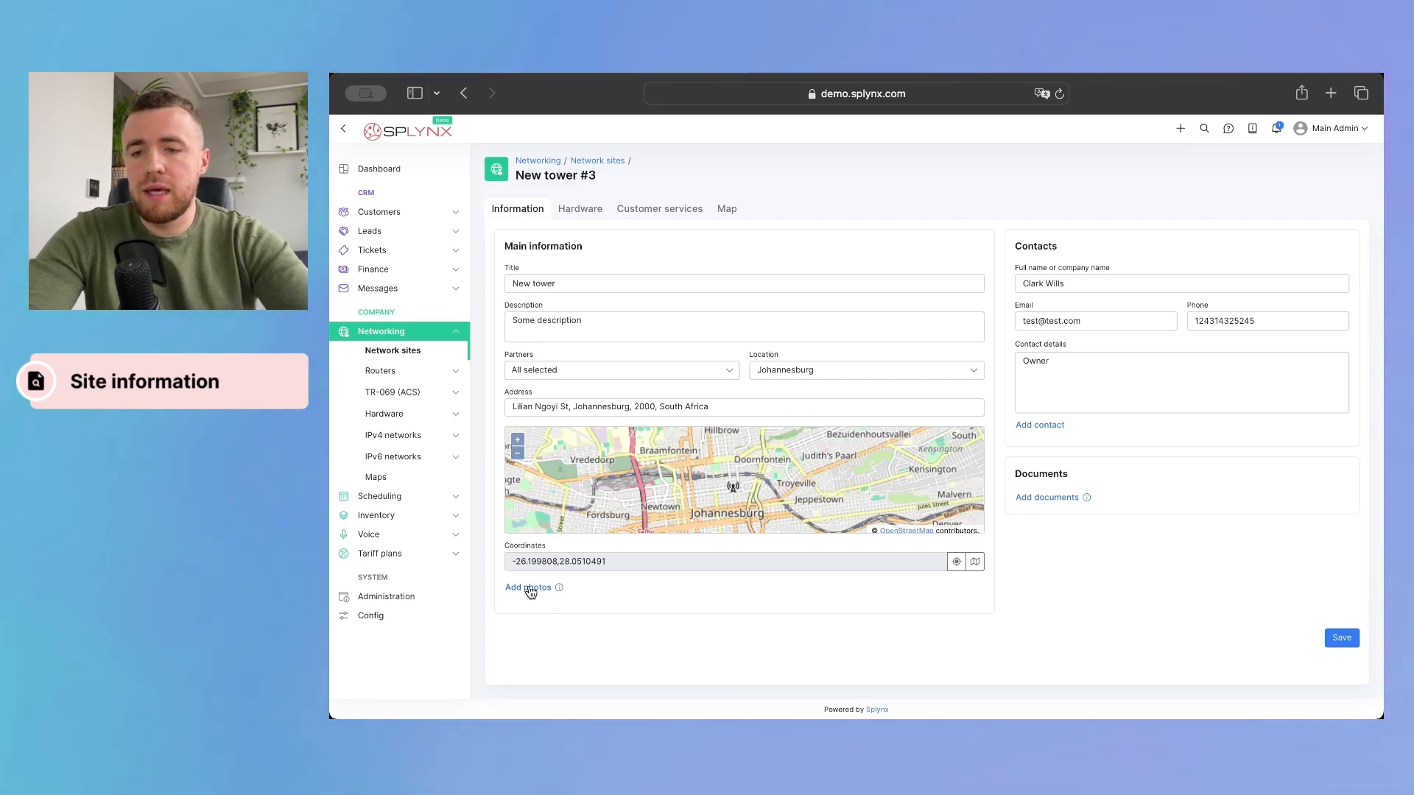
Upload the hardware and tower photos and Contract.pdf to New tower, then save
{"action": "left_click", "coordinate": [528, 586]}
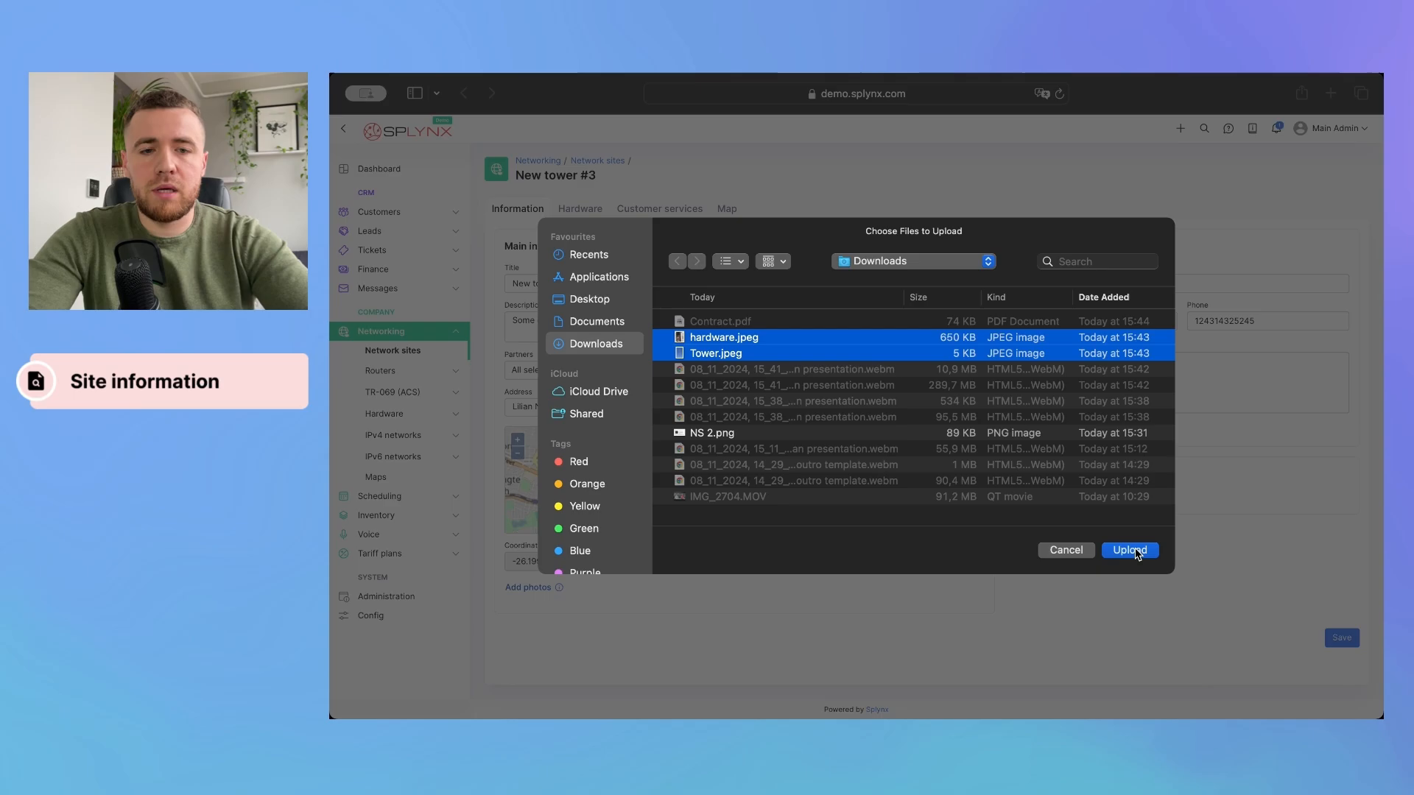
{"action": "left_click", "coordinate": [1129, 550]}
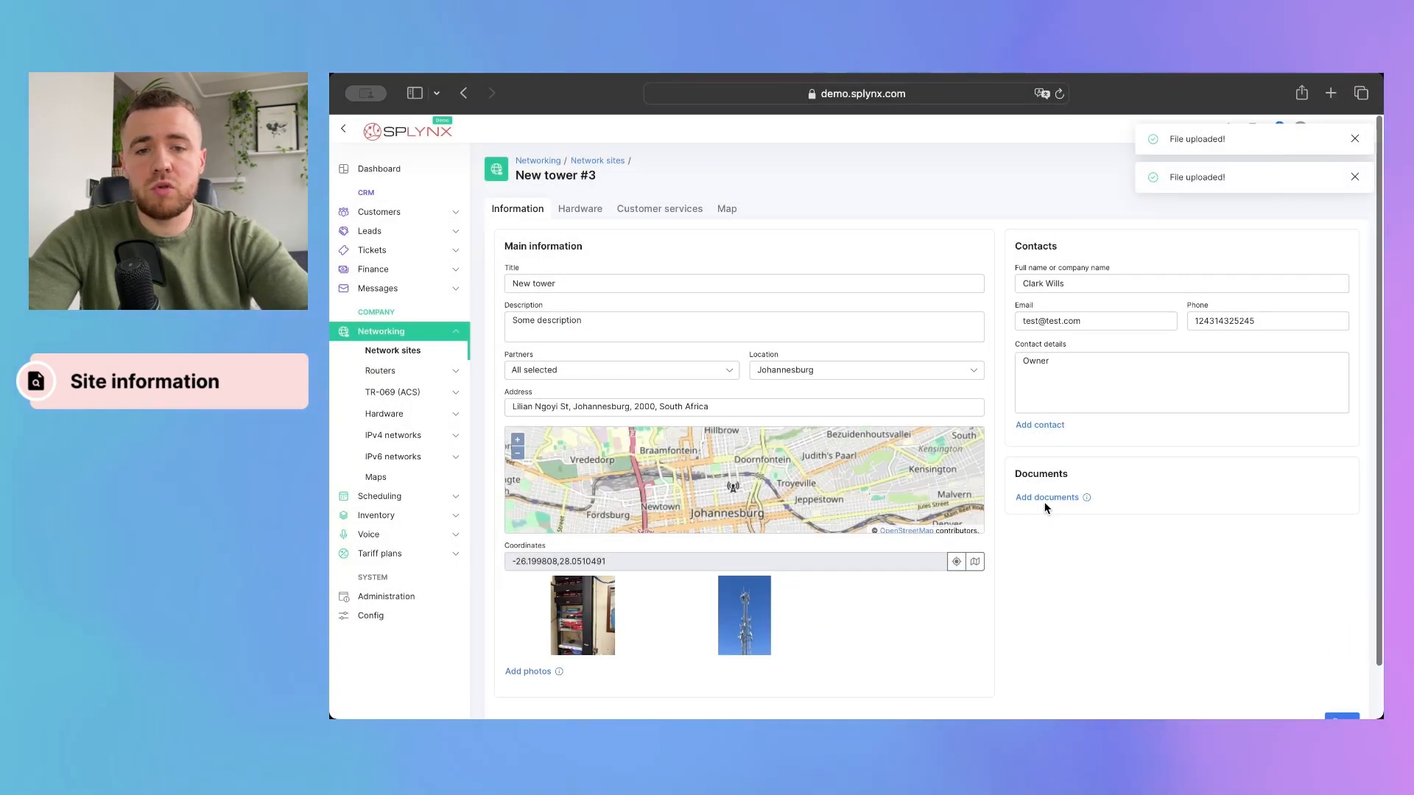
{"action": "left_click", "coordinate": [1045, 497]}
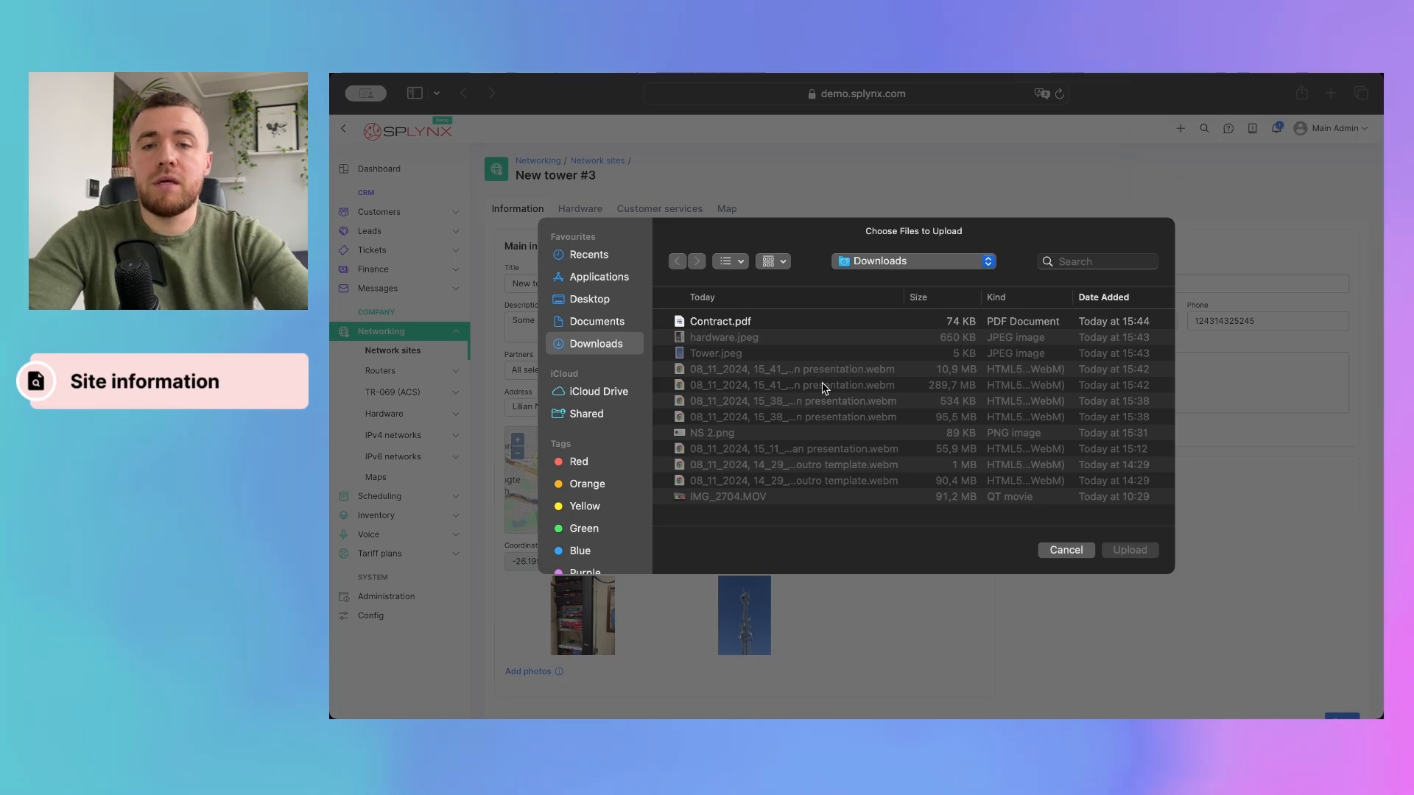
{"action": "left_click", "coordinate": [720, 321]}
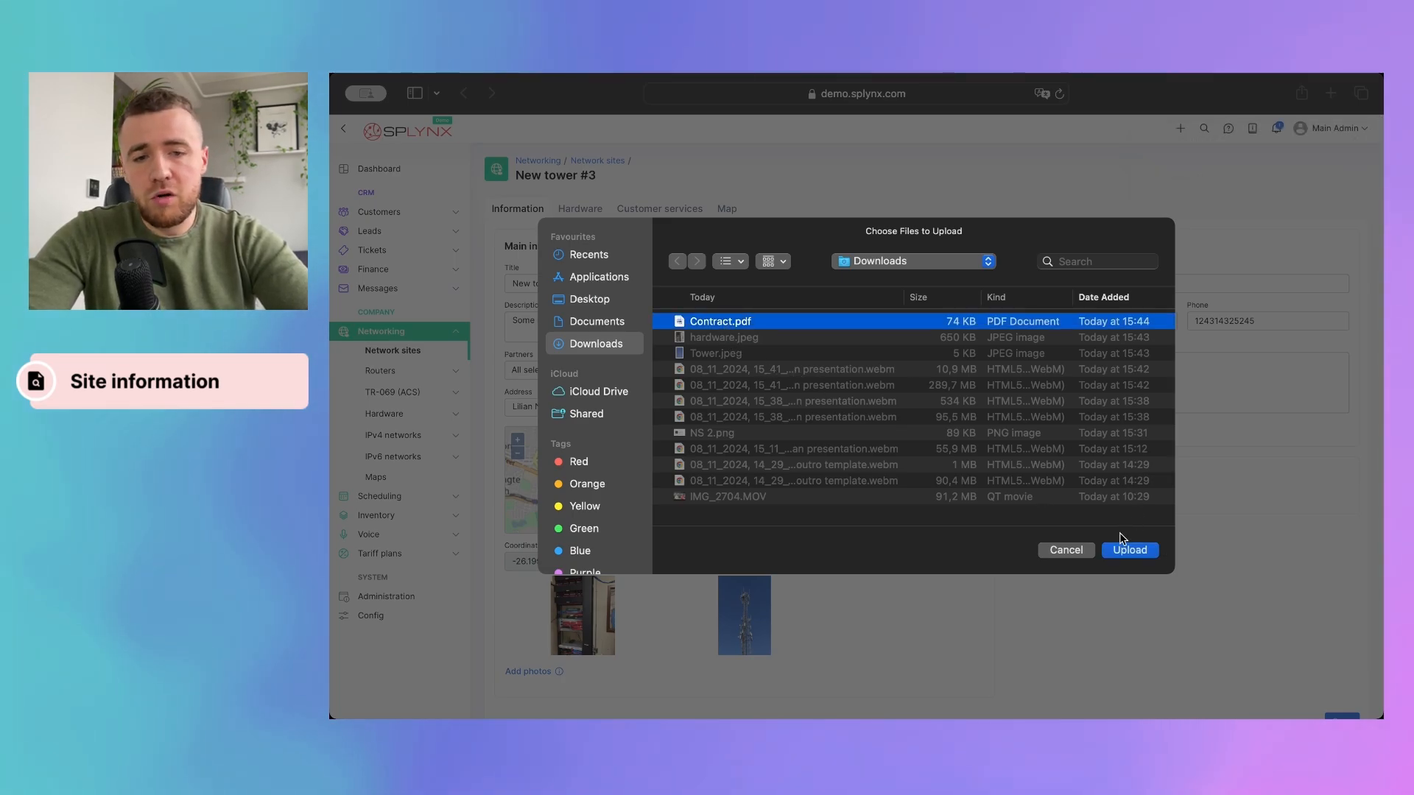
{"action": "left_click", "coordinate": [1129, 550]}
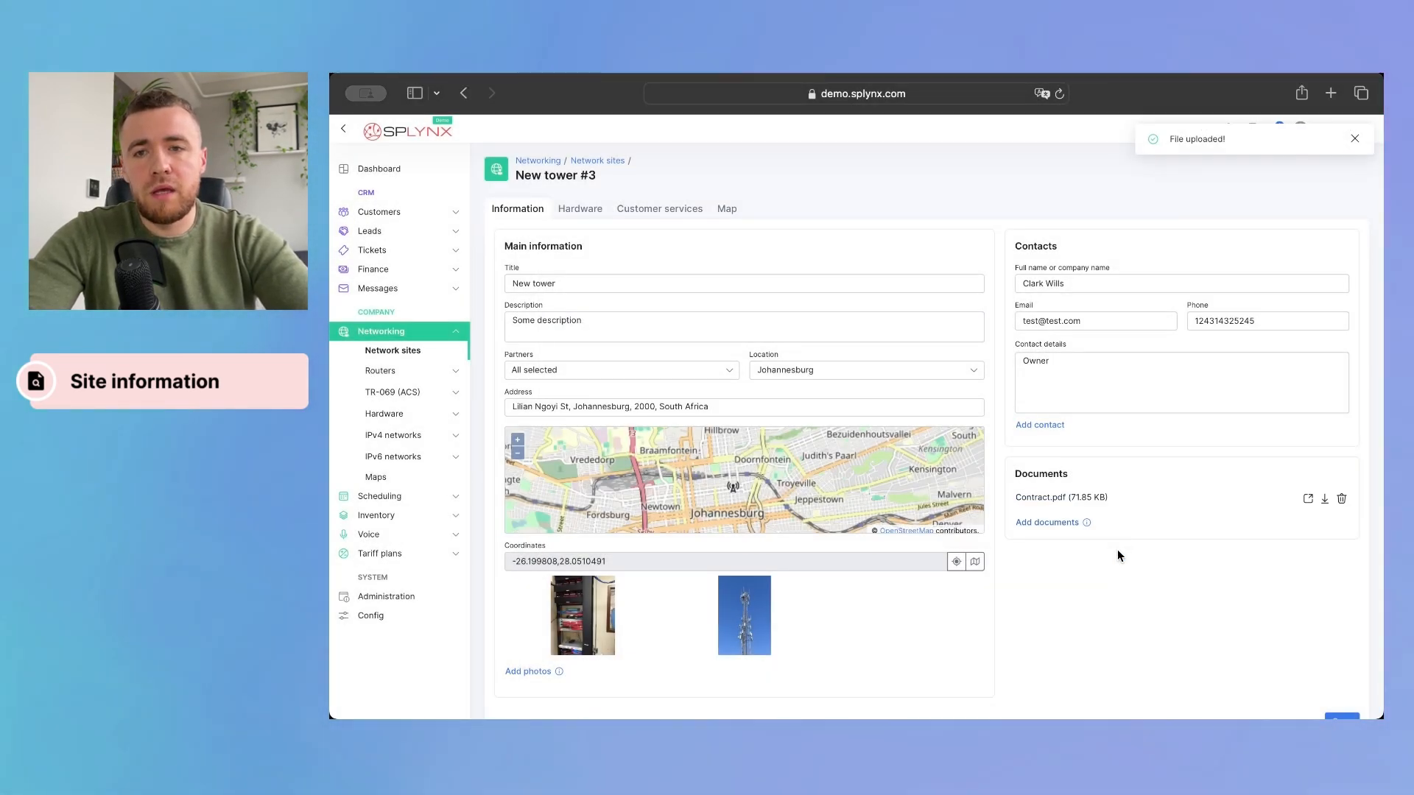
{"action": "scroll", "scroll_direction": "down", "scroll_amount": 3}
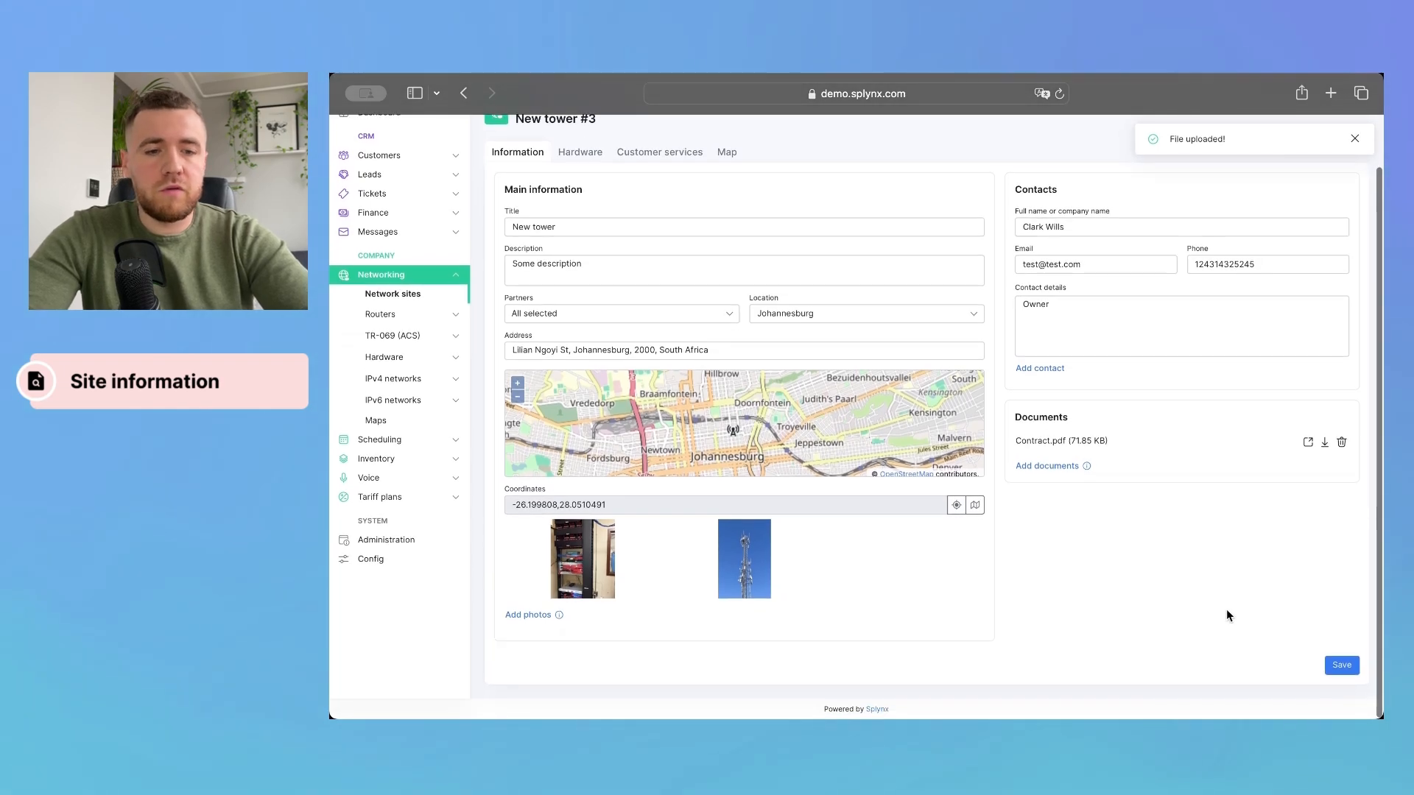
{"action": "left_click", "coordinate": [1341, 664]}
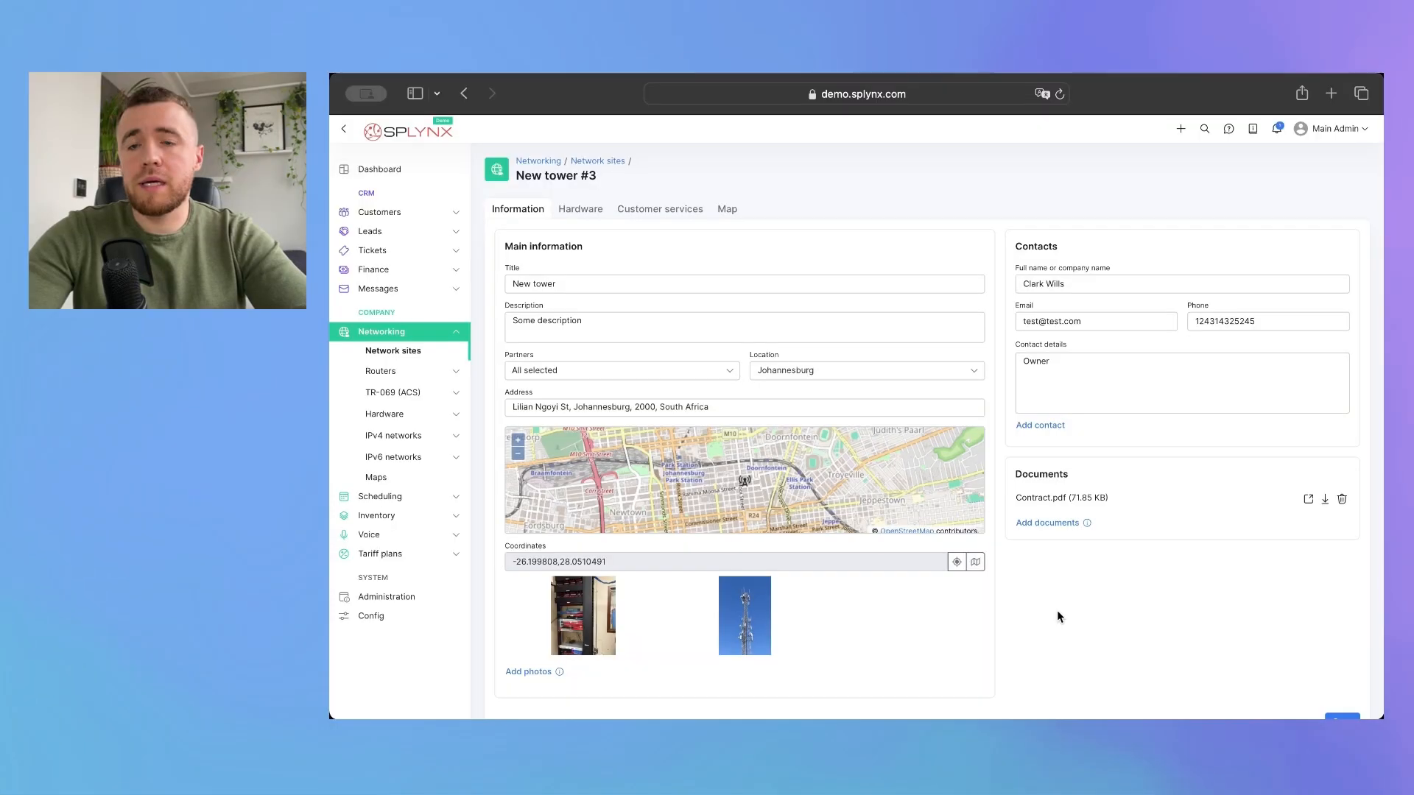
{"action": "mouse_move", "coordinate": [848, 477]}
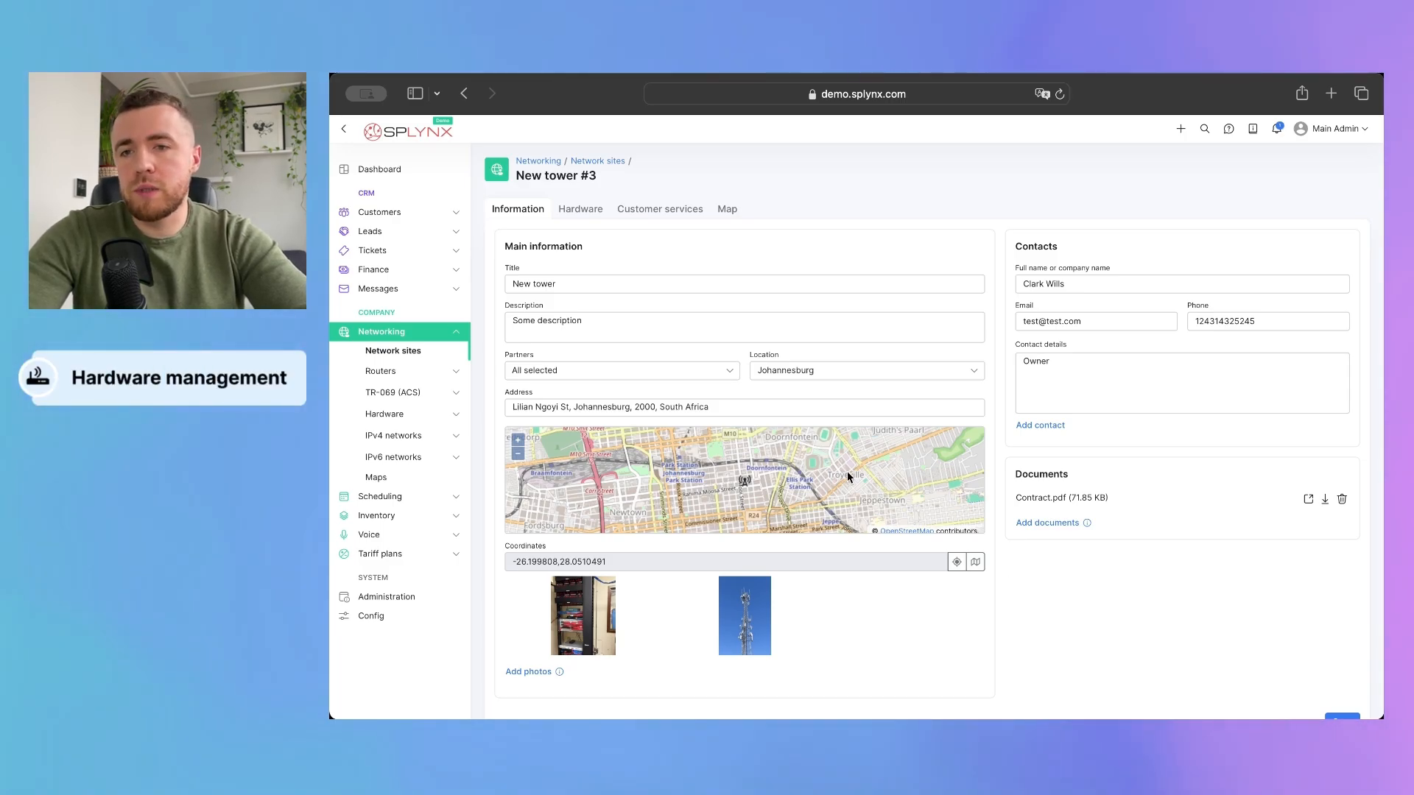
On New tower's Hardware tab, choose Add hardware > Link hardware
{"action": "left_click", "coordinate": [581, 208]}
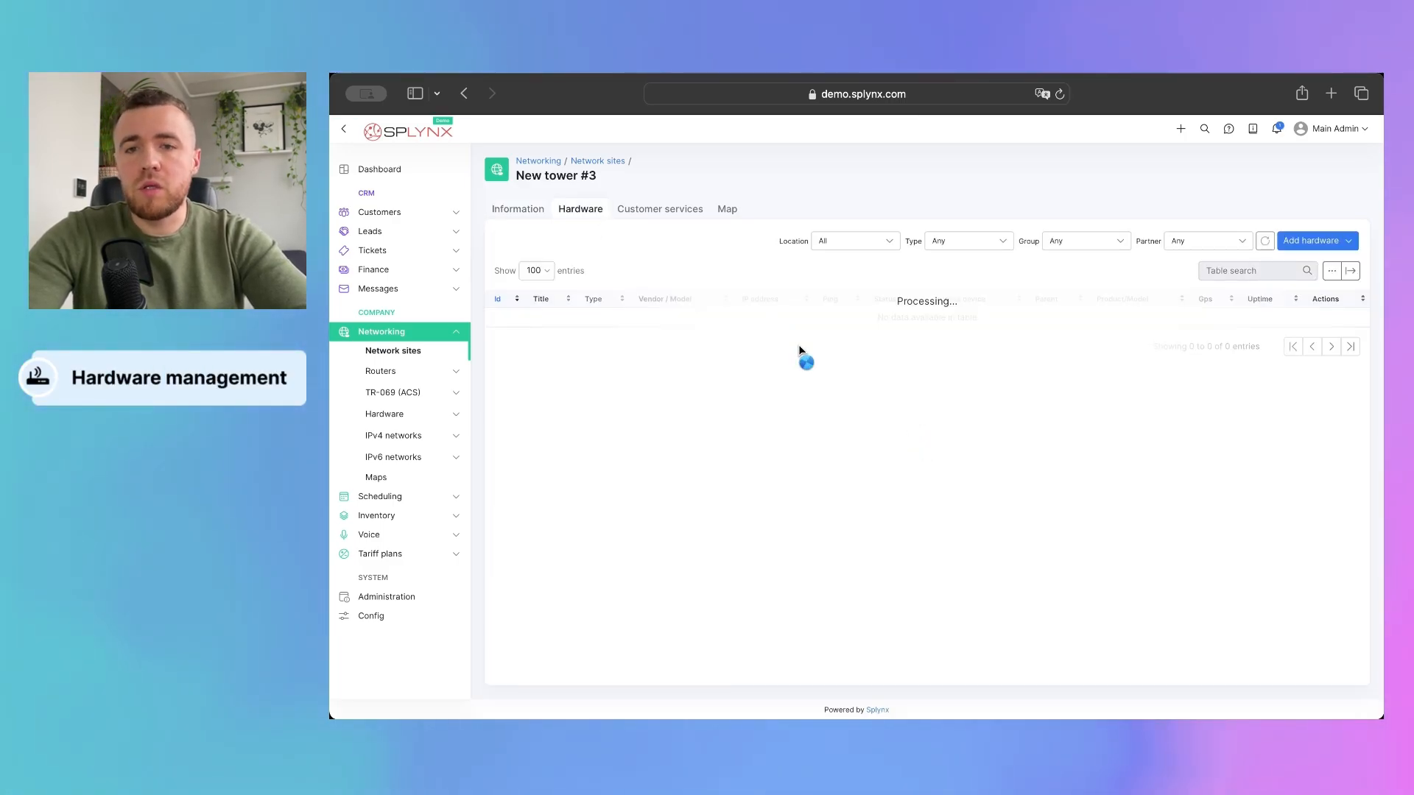
{"action": "left_click", "coordinate": [1314, 241]}
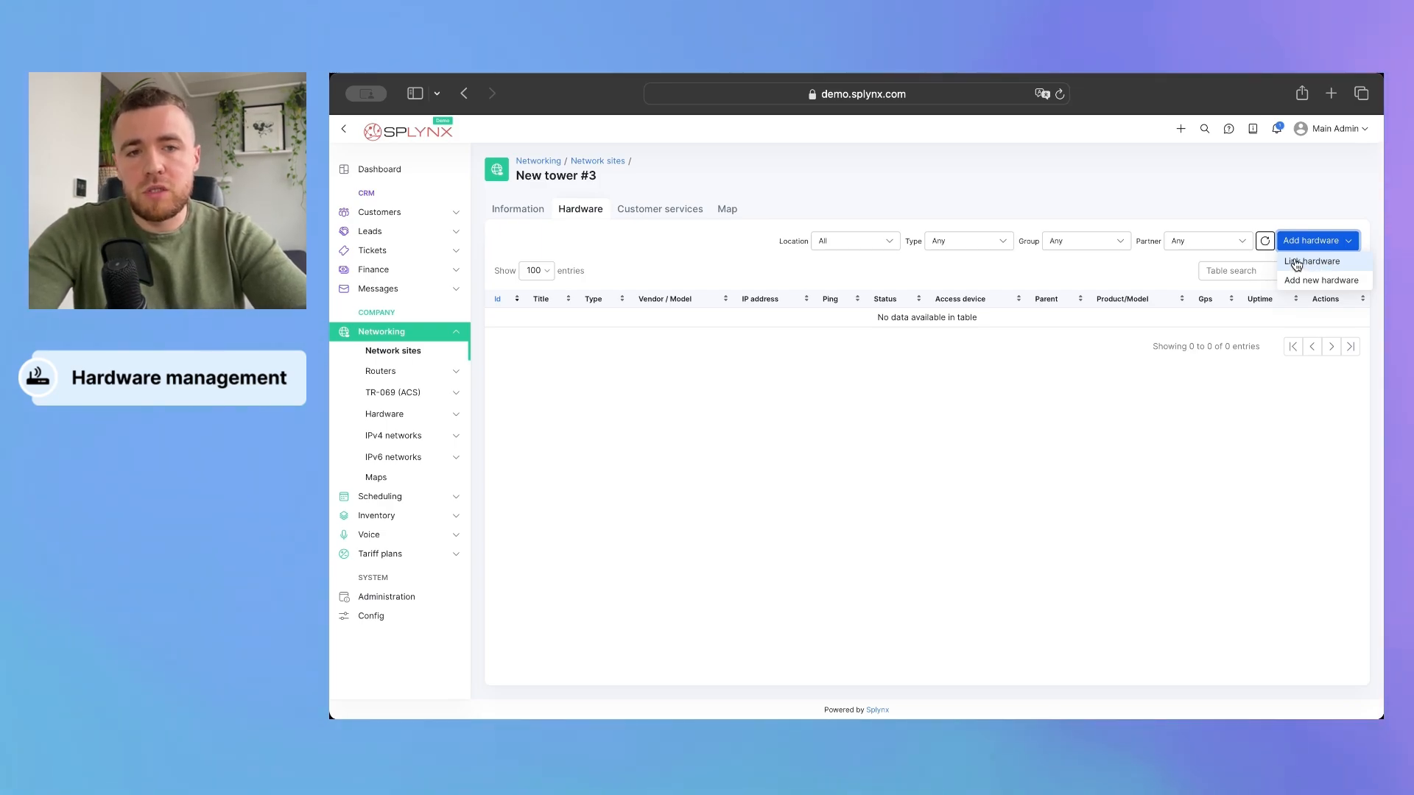
{"action": "left_click", "coordinate": [1311, 262]}
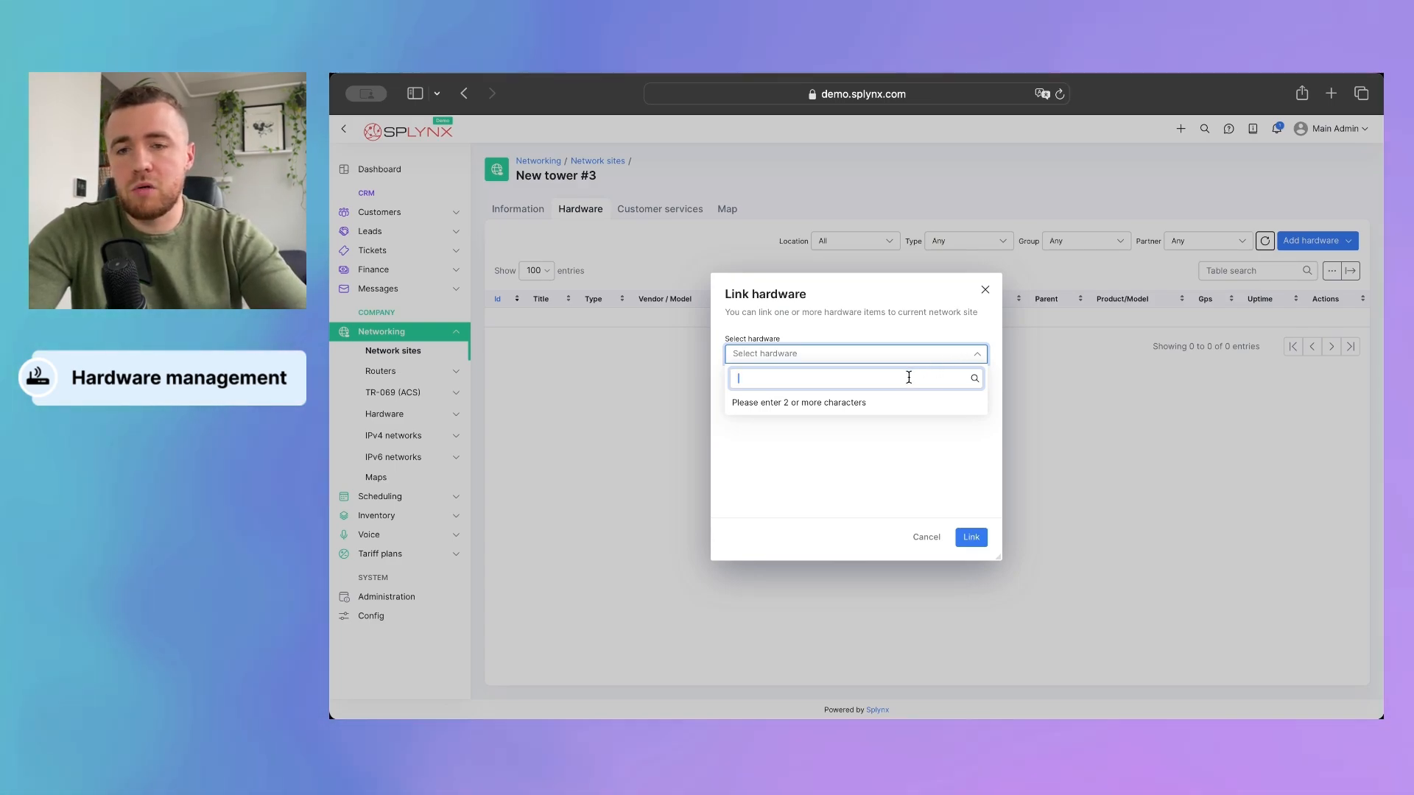
Search 'te' and link Test server (127.0.0.1) to New tower
{"action": "type", "text": "te"}
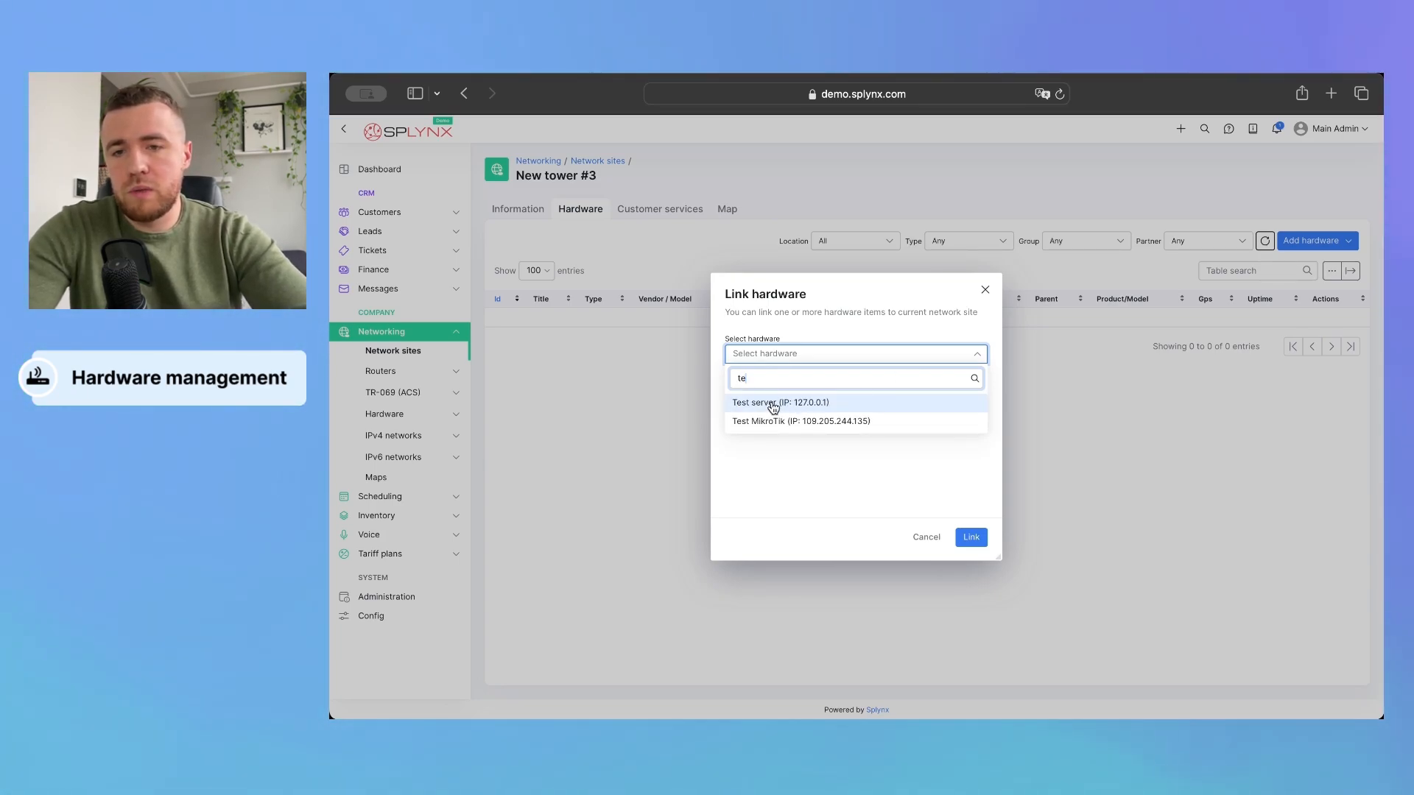
{"action": "left_click", "coordinate": [779, 402]}
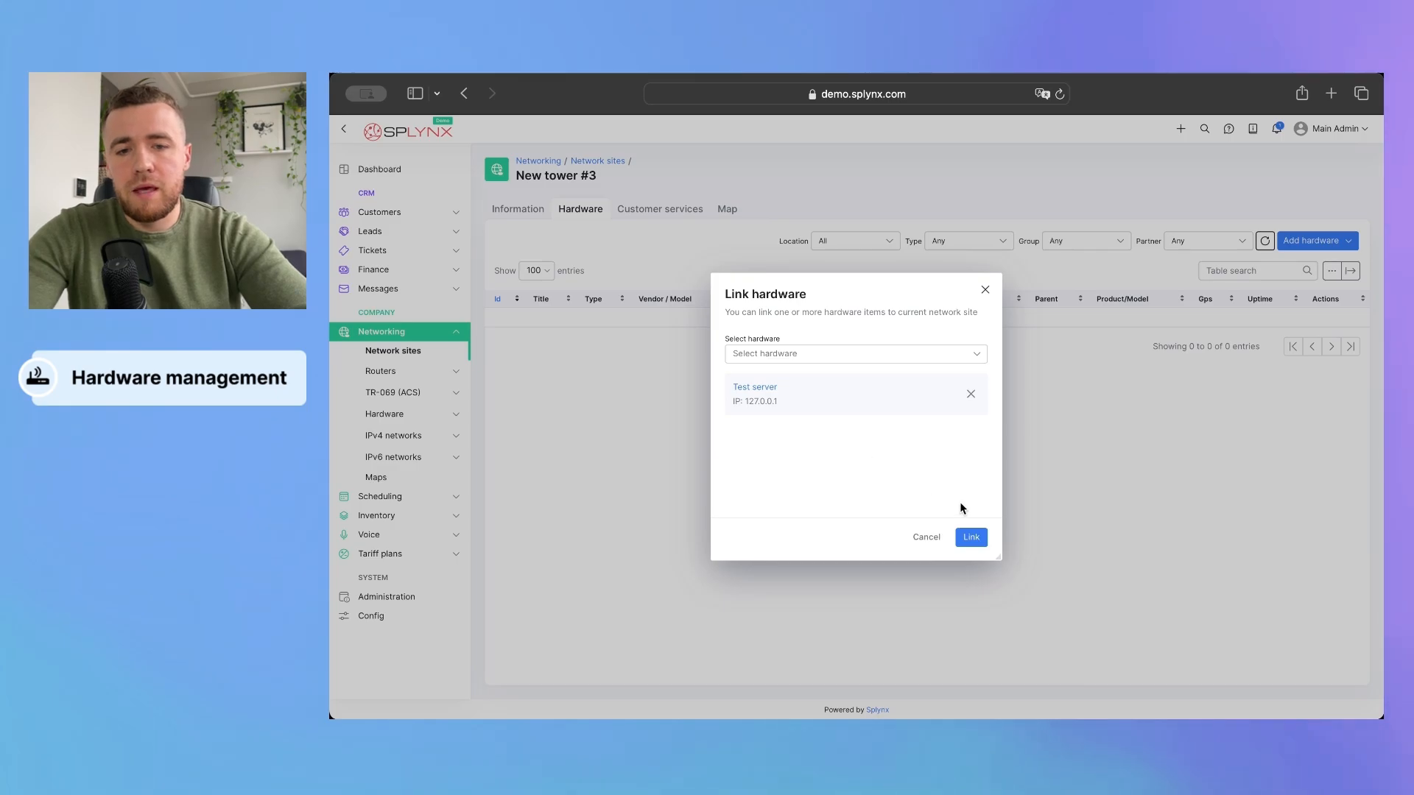
{"action": "left_click", "coordinate": [971, 537]}
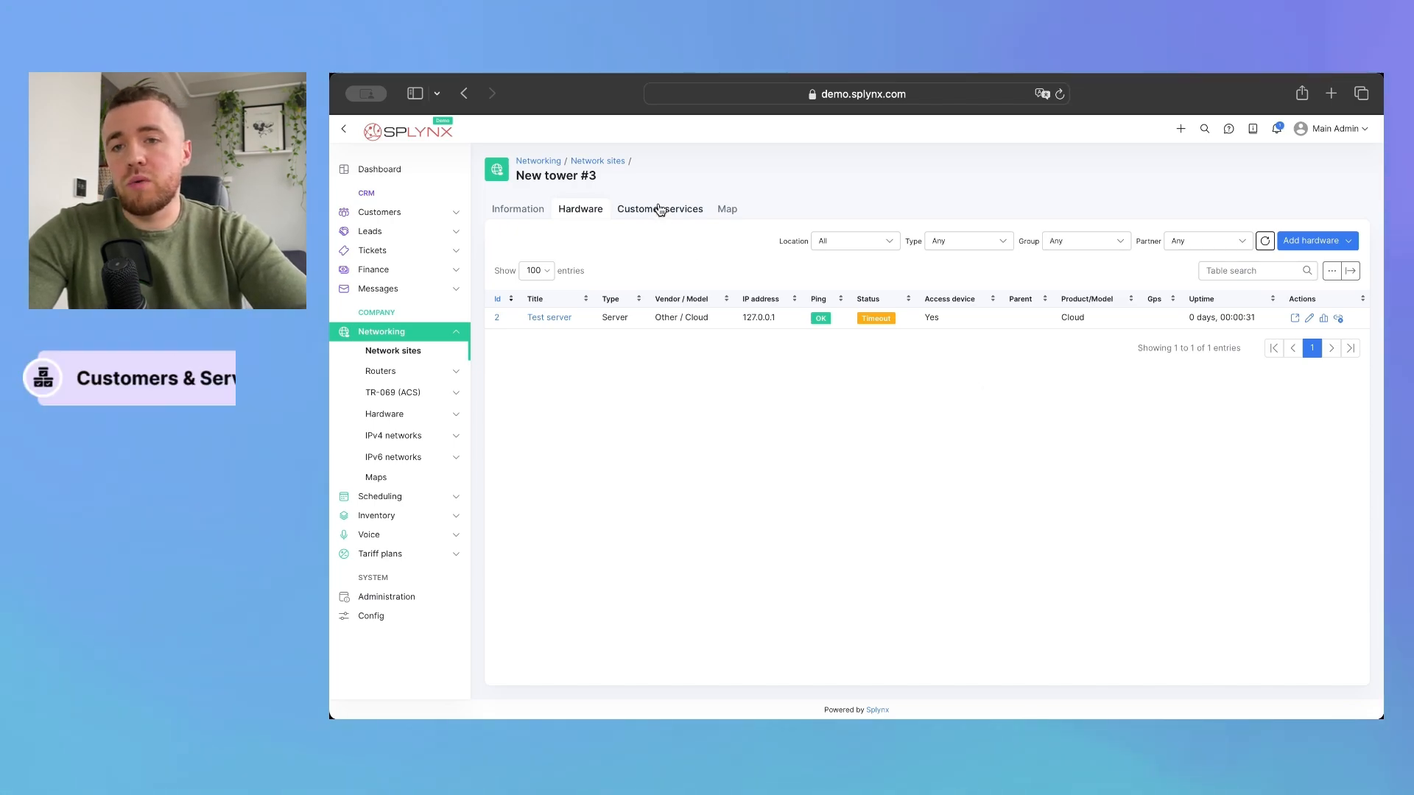
Follow the Customers list link from New tower's empty Customer services tab
{"action": "left_click", "coordinate": [659, 208]}
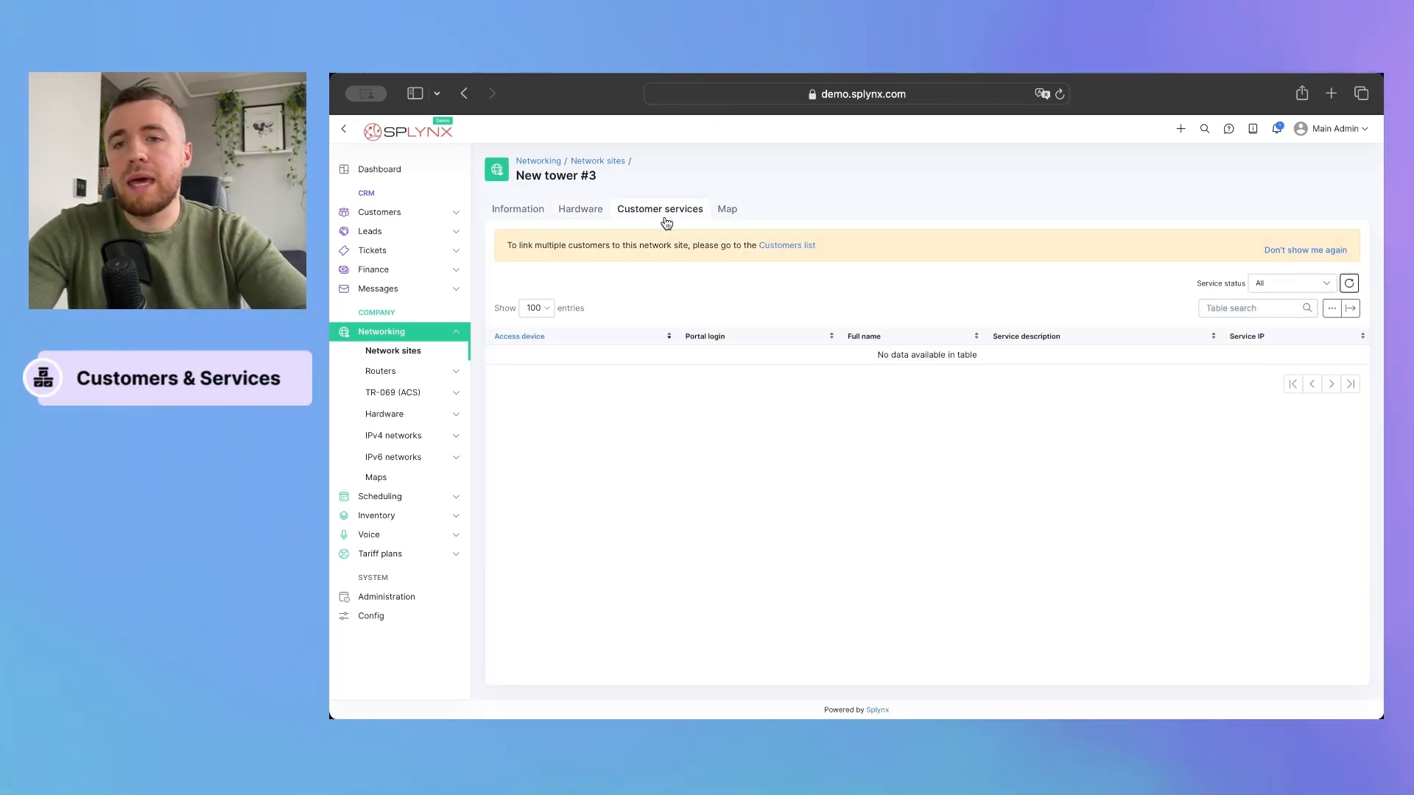
{"action": "mouse_move", "coordinate": [682, 224]}
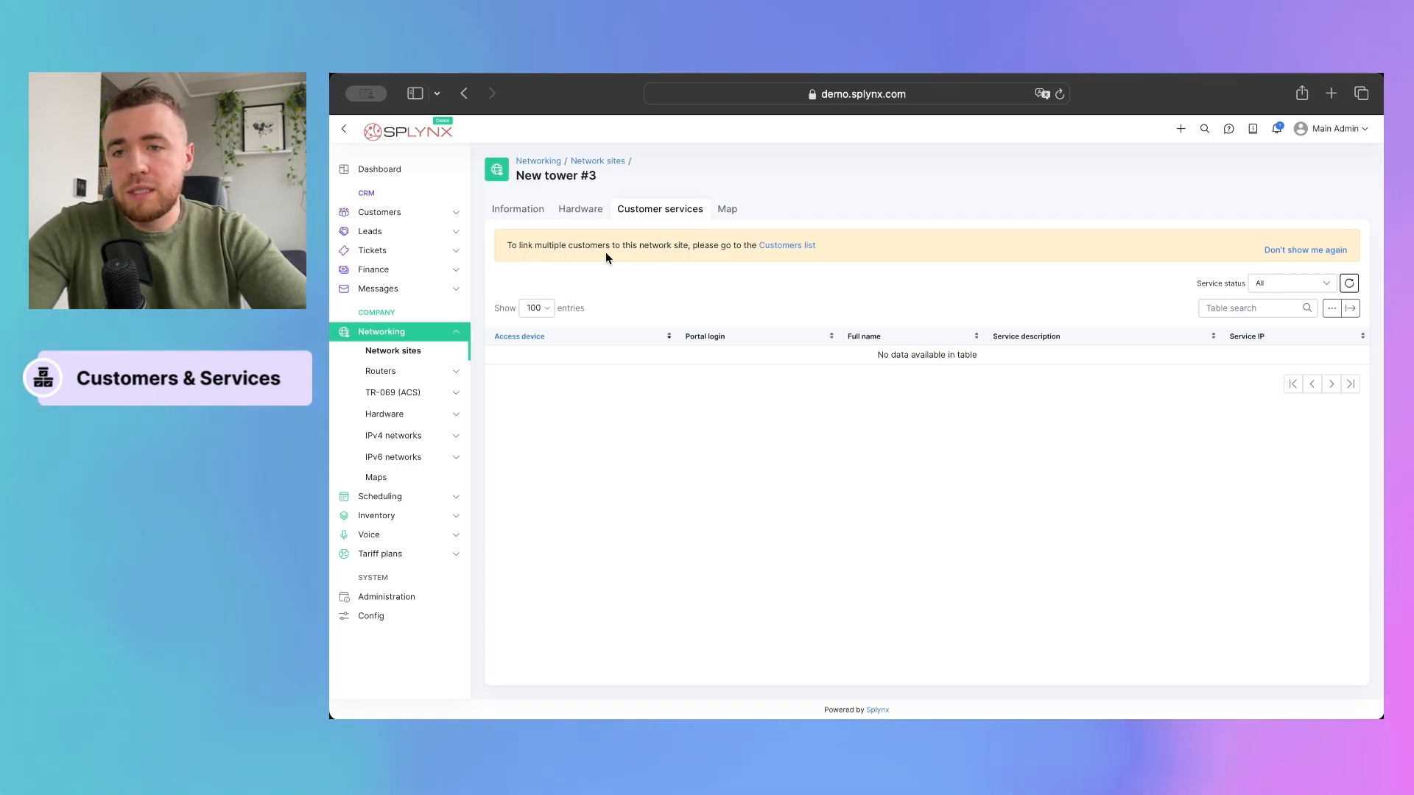
{"action": "mouse_move", "coordinate": [721, 258]}
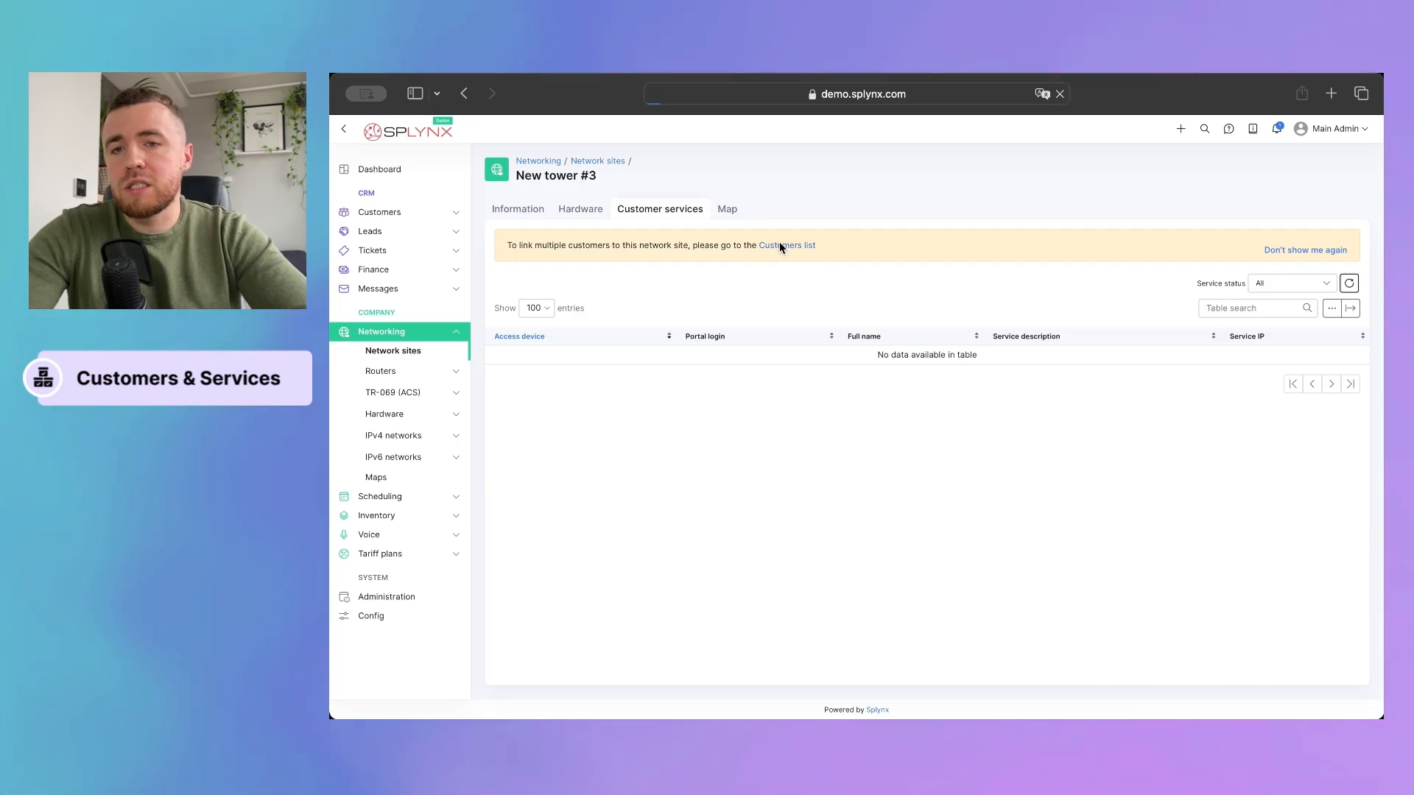
{"action": "left_click", "coordinate": [786, 246]}
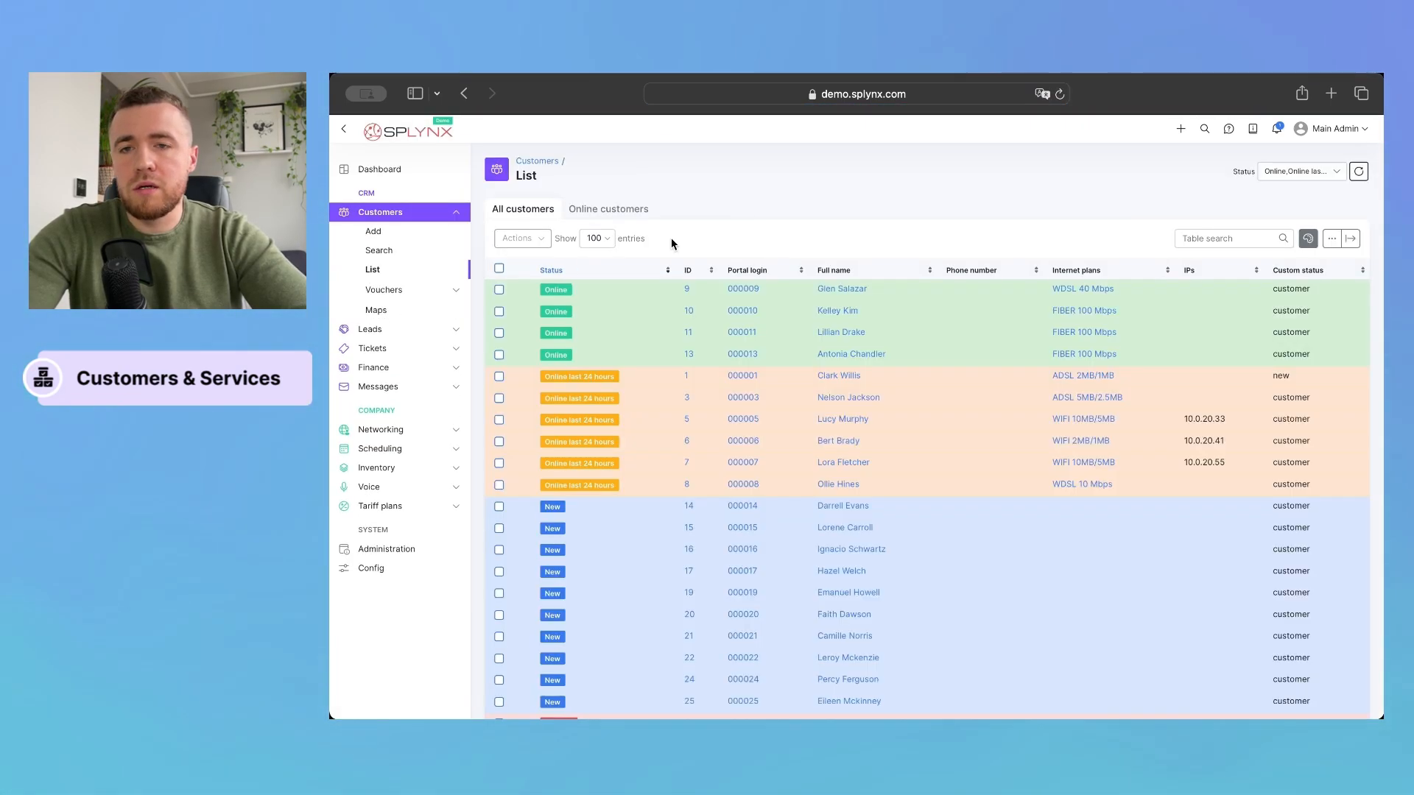
{"action": "mouse_move", "coordinate": [602, 345]}
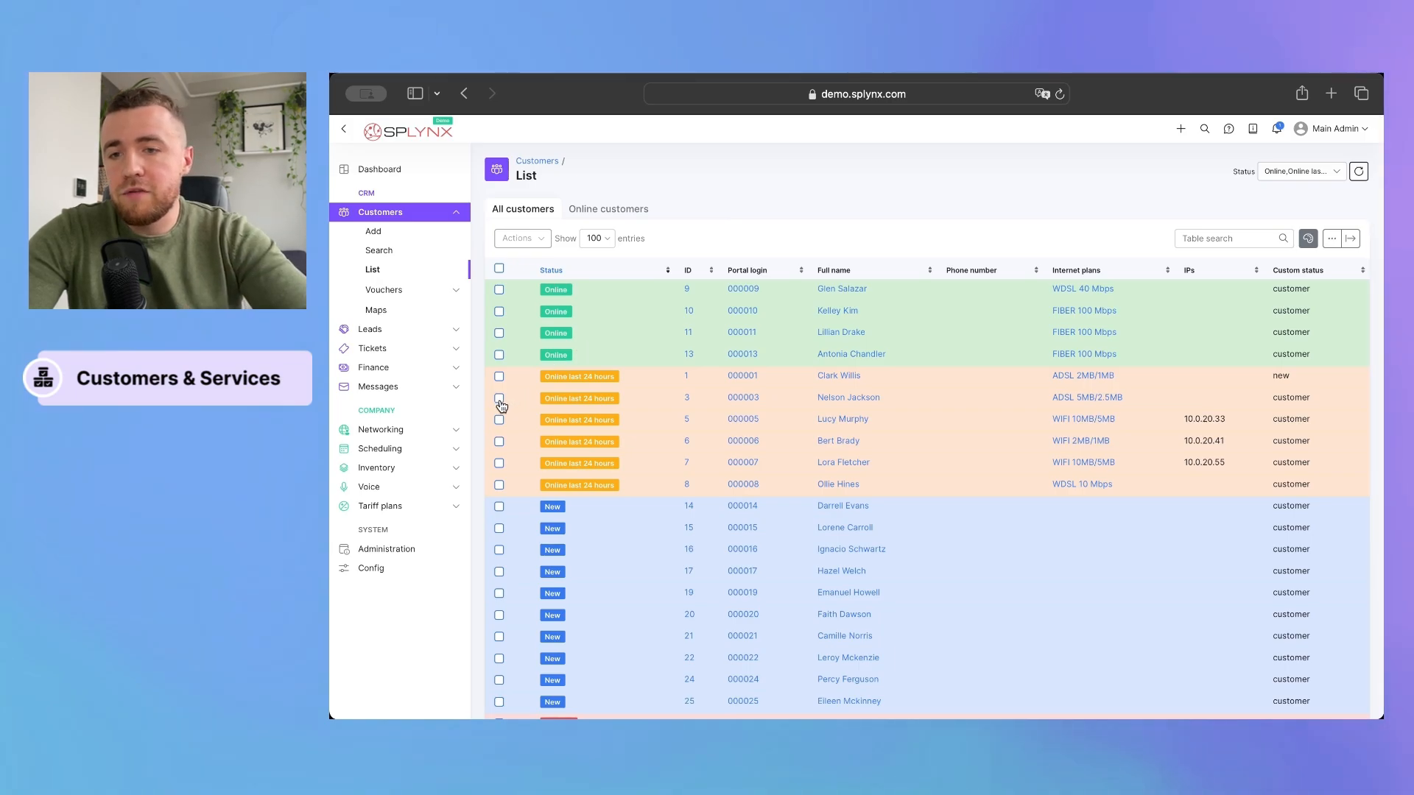
{"action": "left_click", "coordinate": [499, 404]}
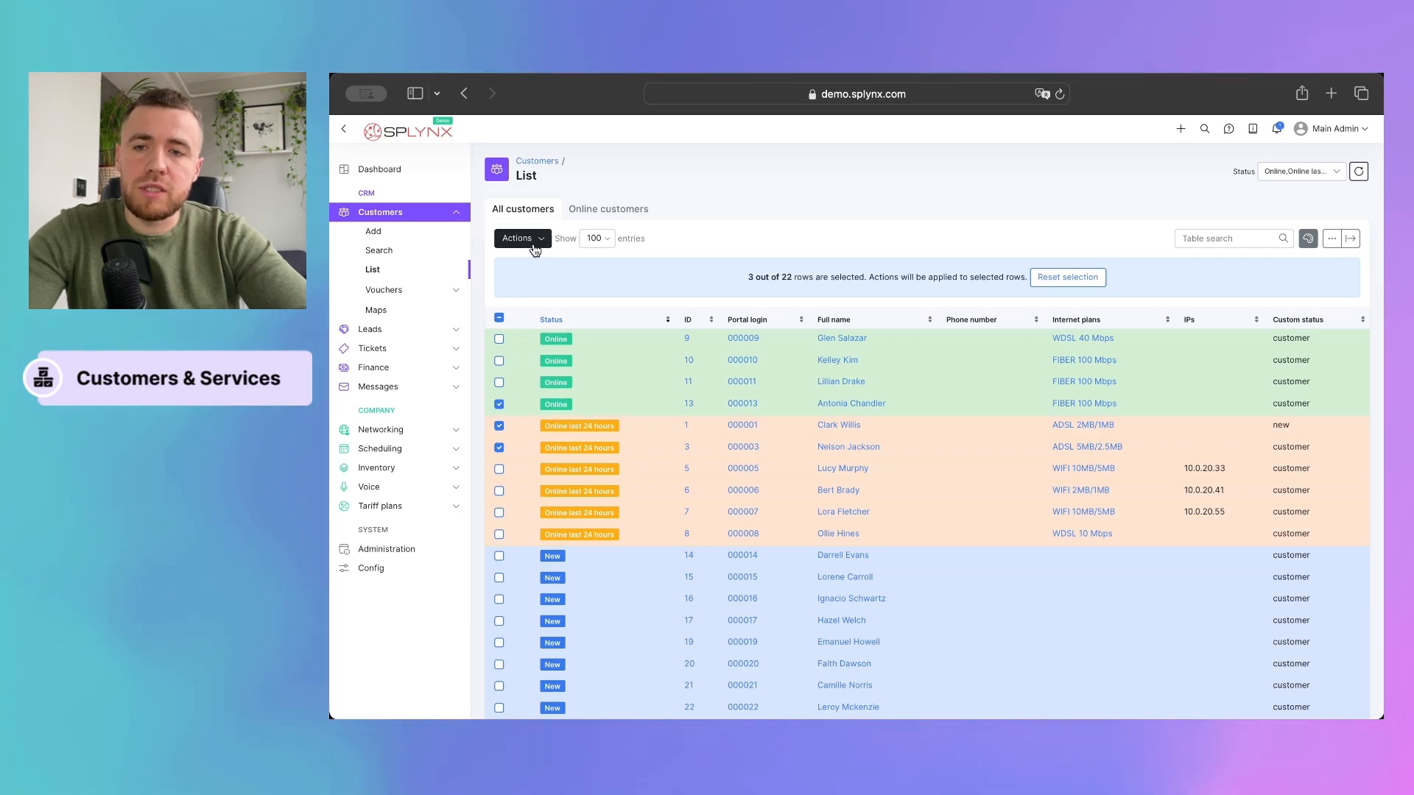
{"action": "left_click", "coordinate": [521, 238]}
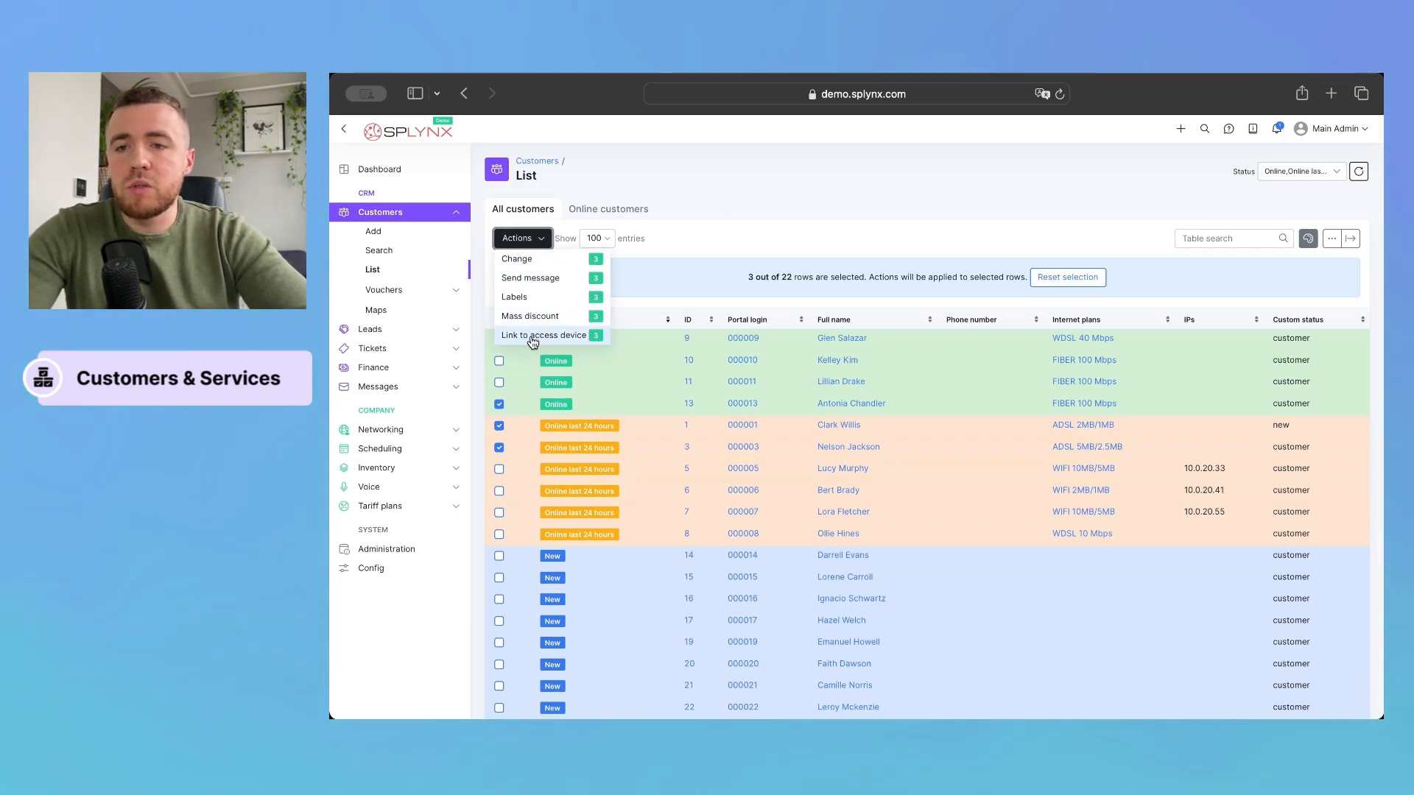
{"action": "left_click", "coordinate": [543, 334]}
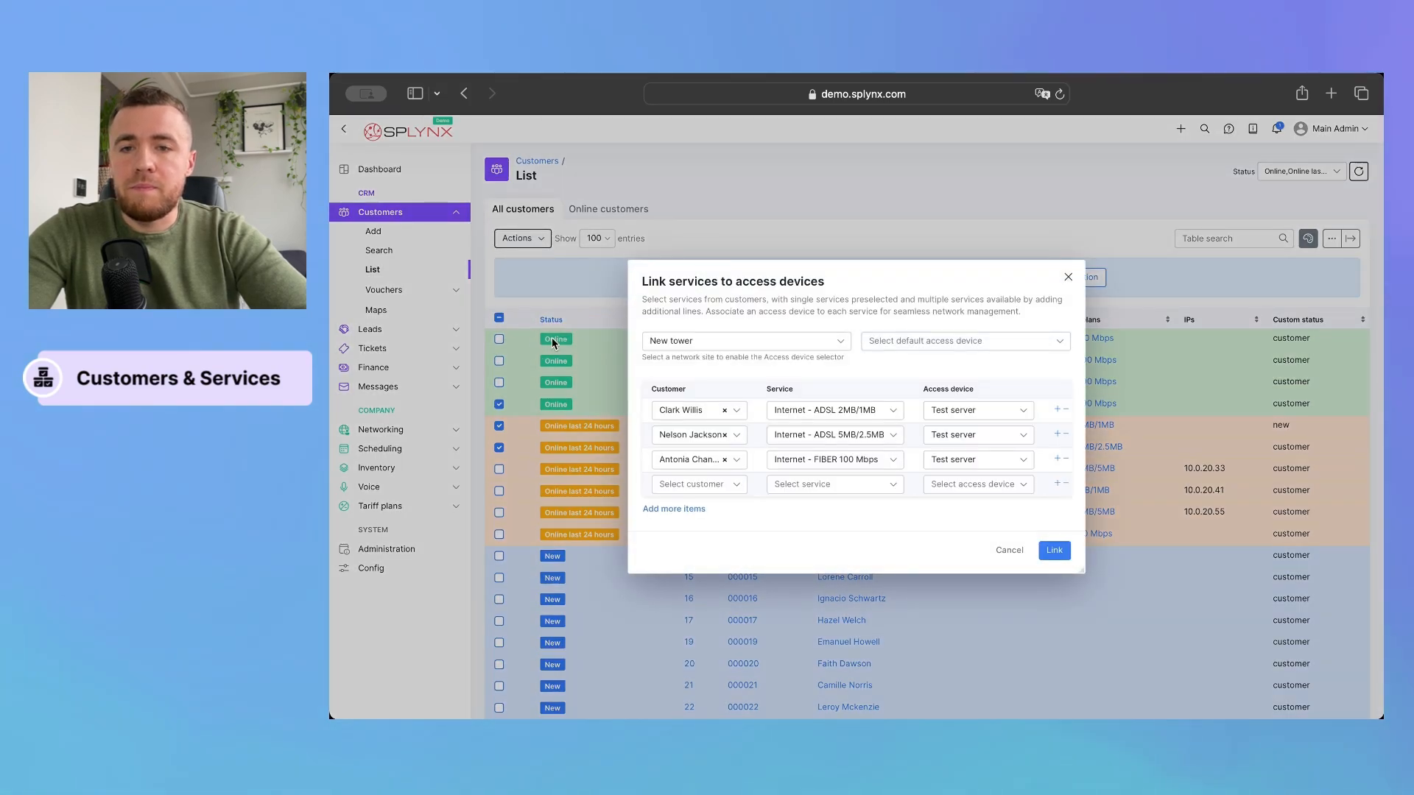
Keep site New tower, set Test server as access device, and link the services
{"action": "left_click", "coordinate": [743, 341]}
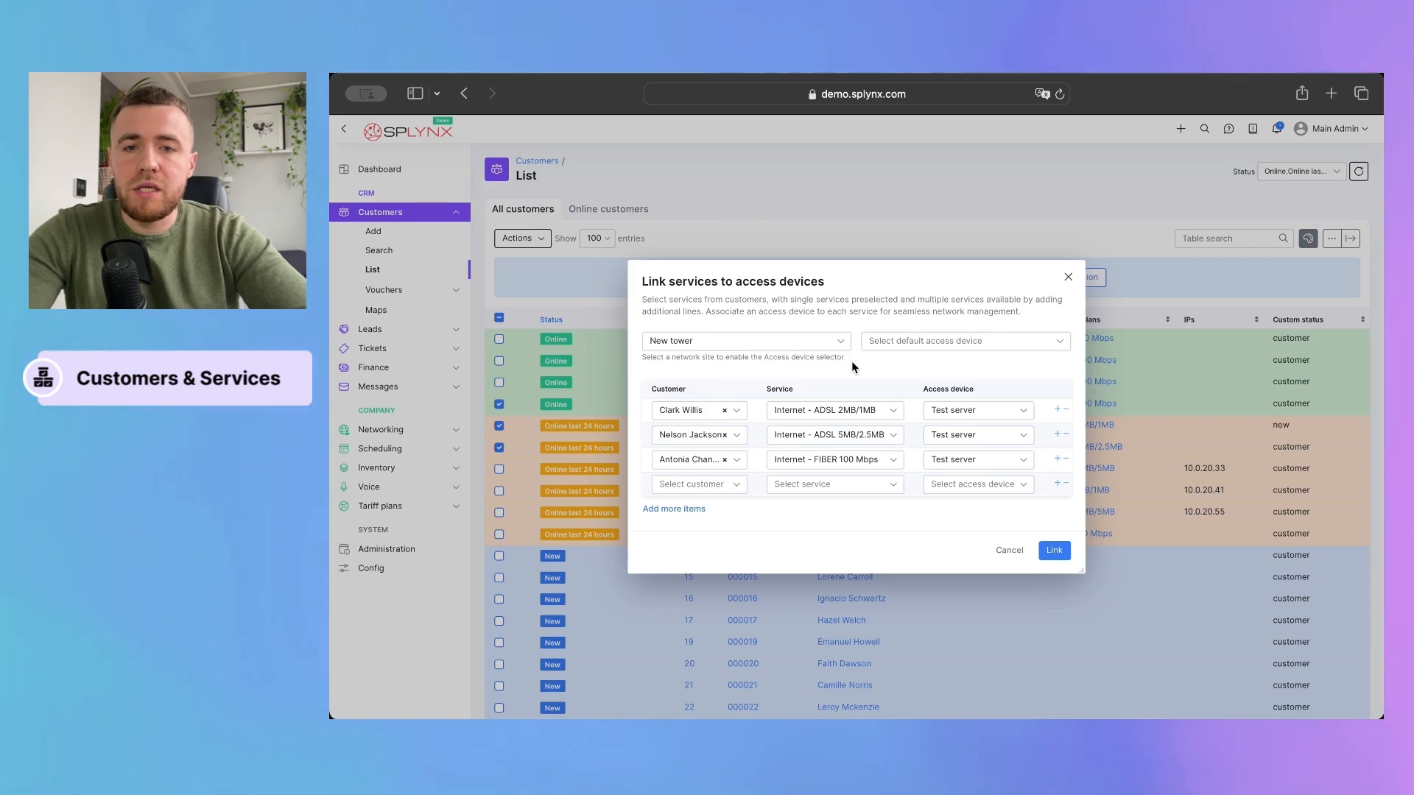
{"action": "mouse_move", "coordinate": [726, 421]}
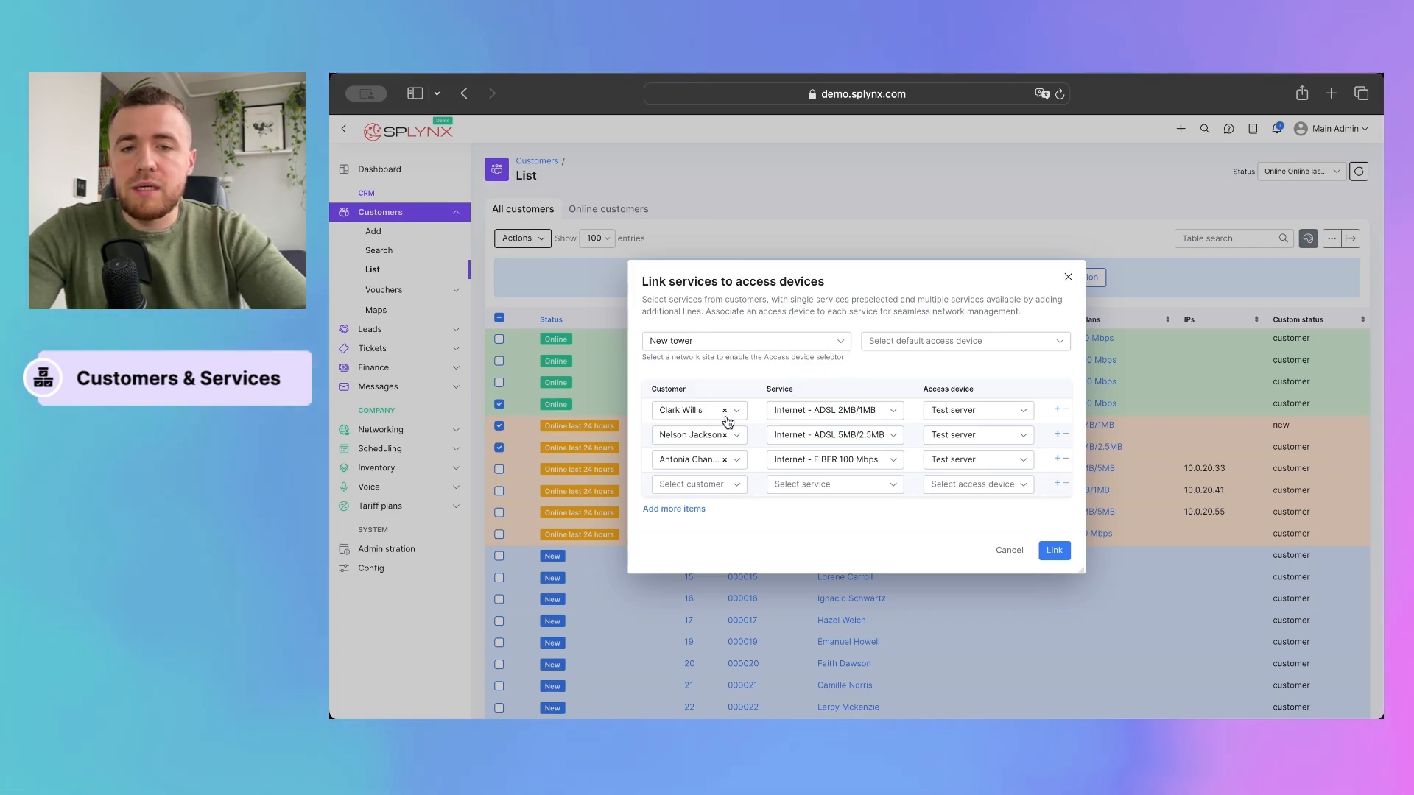
{"action": "mouse_move", "coordinate": [919, 374]}
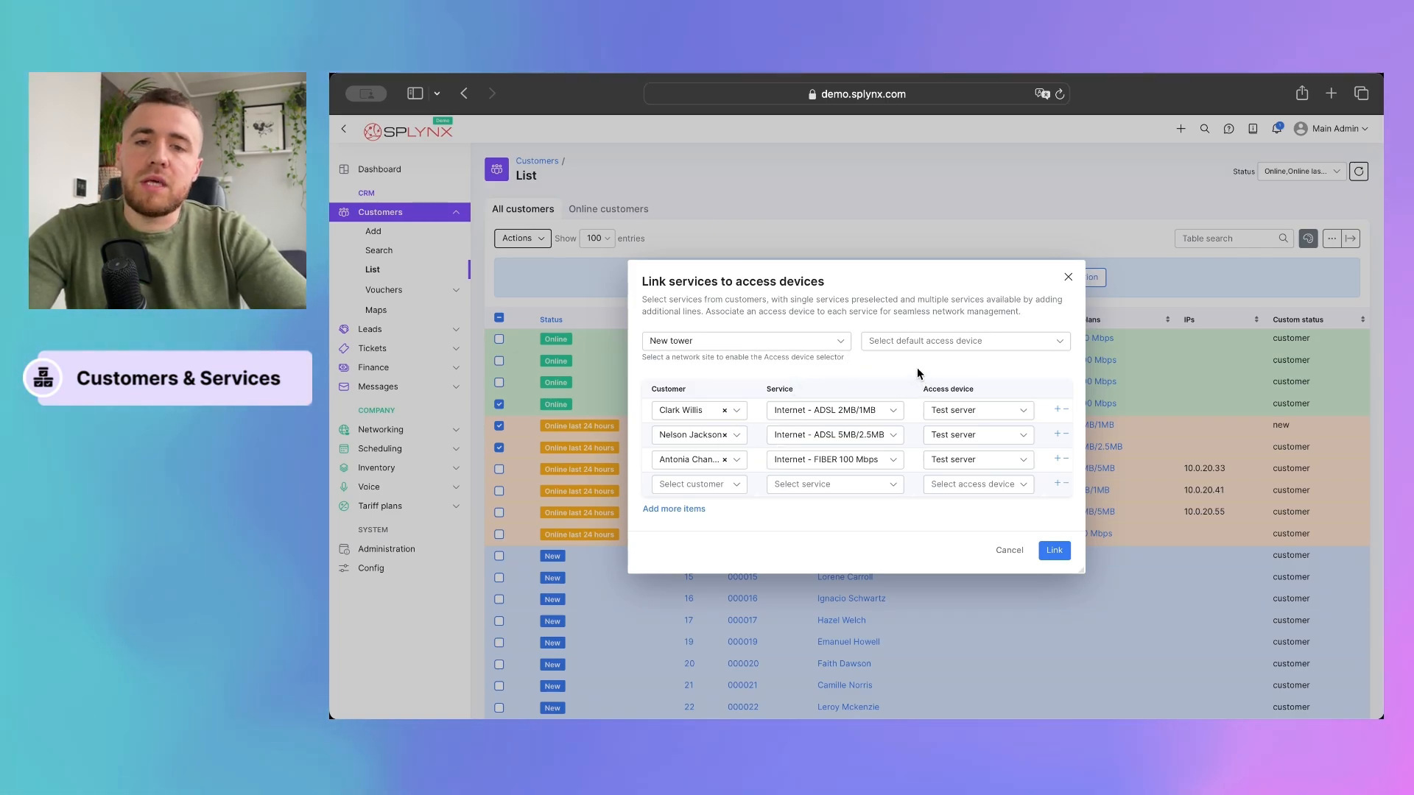
{"action": "left_click", "coordinate": [974, 410]}
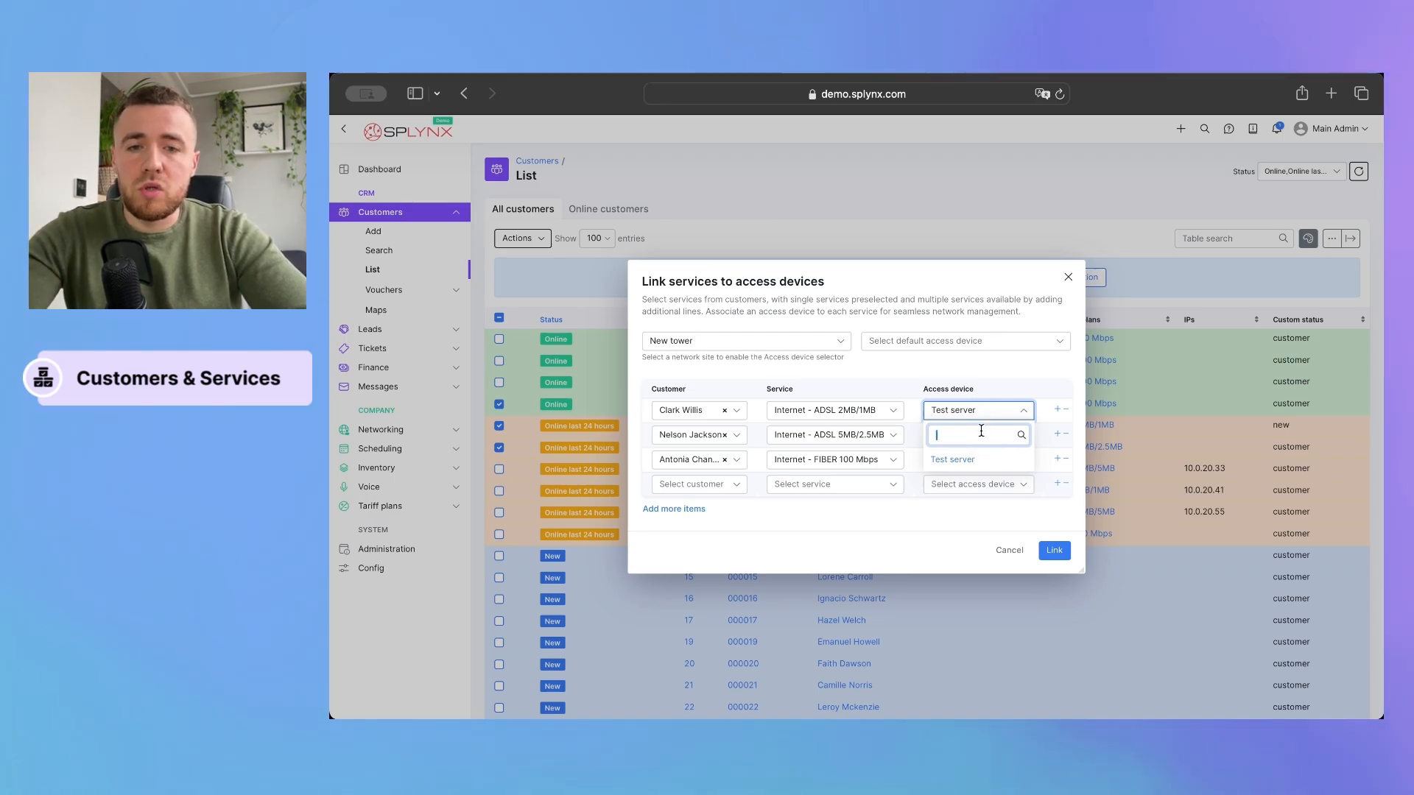
{"action": "left_click", "coordinate": [952, 459]}
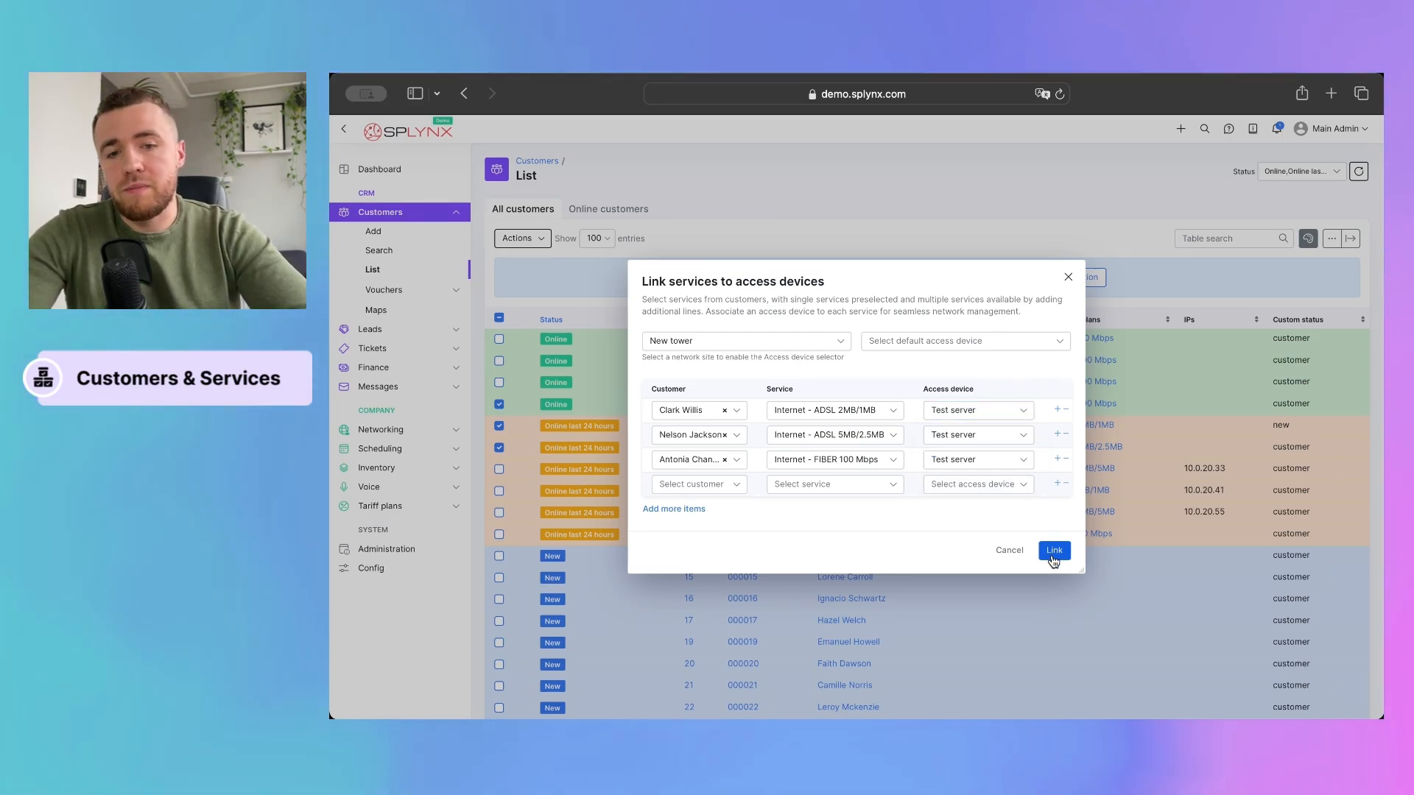
{"action": "left_click", "coordinate": [1052, 550]}
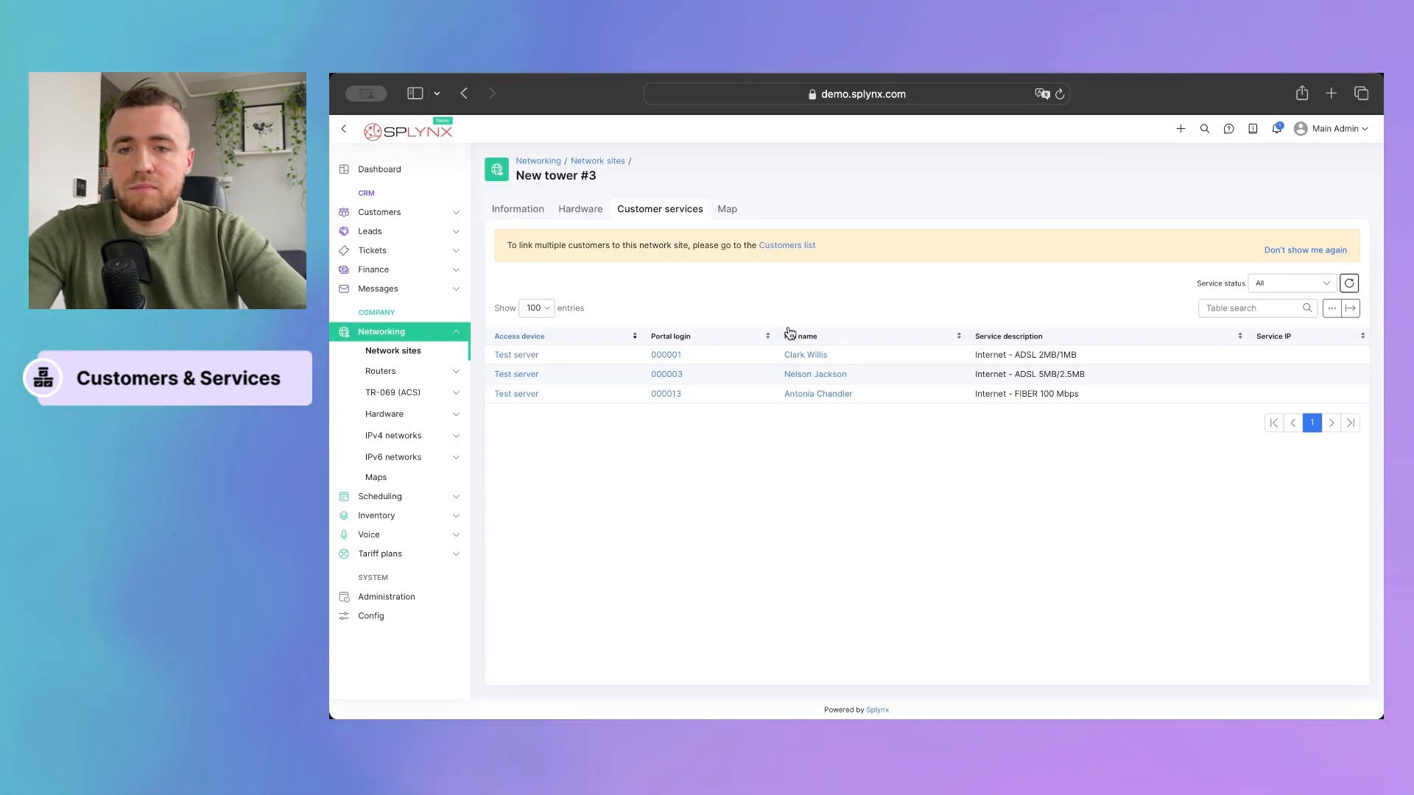
{"action": "mouse_move", "coordinate": [715, 430]}
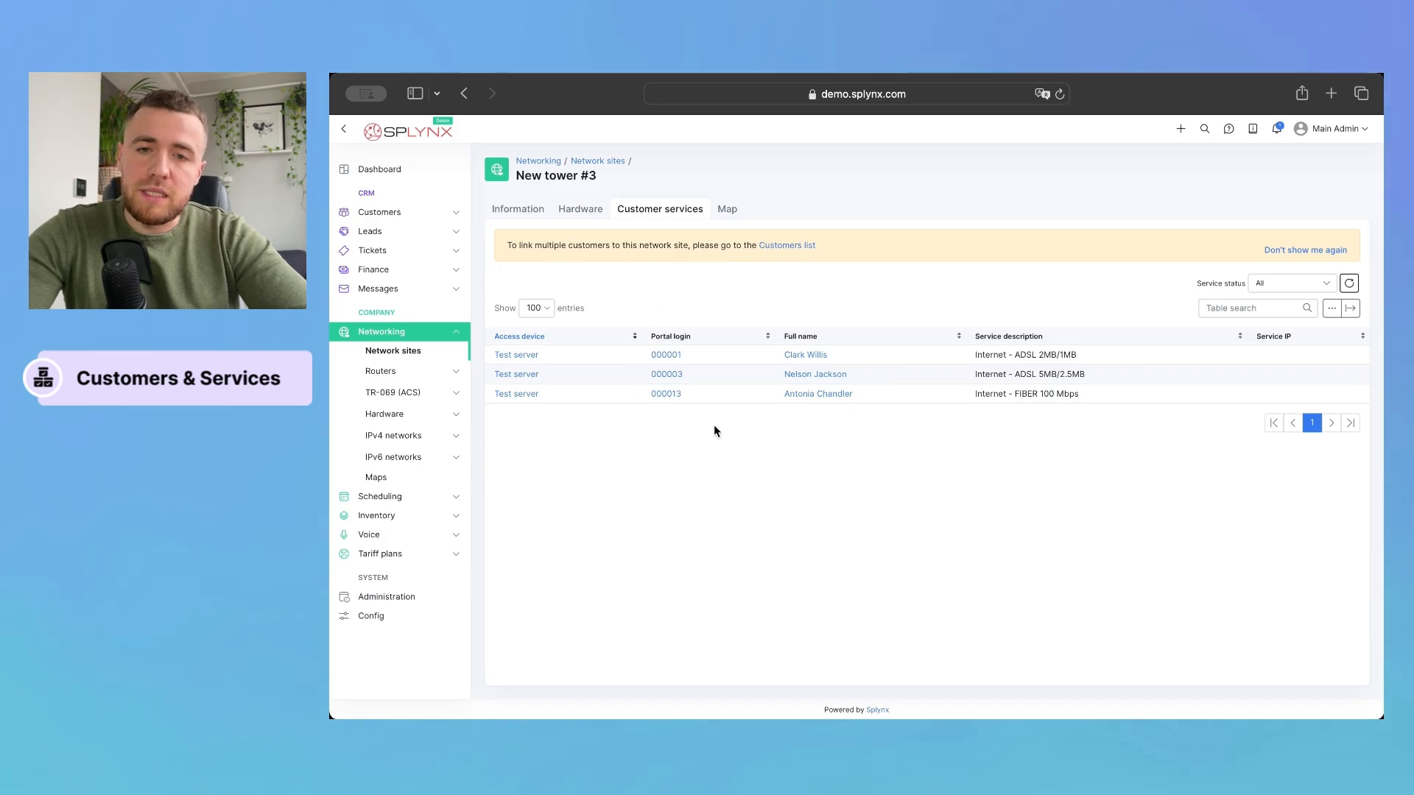
{"action": "mouse_move", "coordinate": [784, 298]}
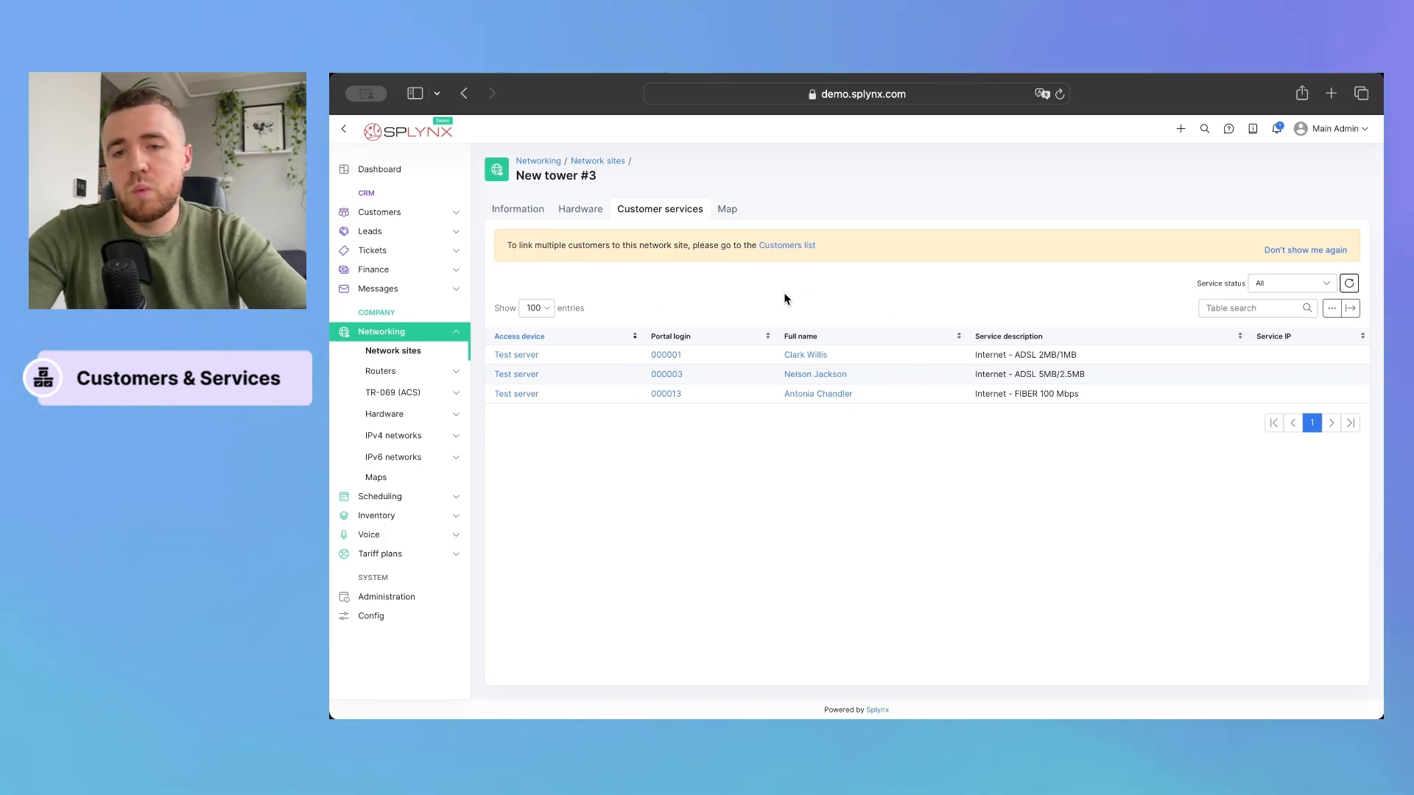
{"action": "mouse_move", "coordinate": [888, 618]}
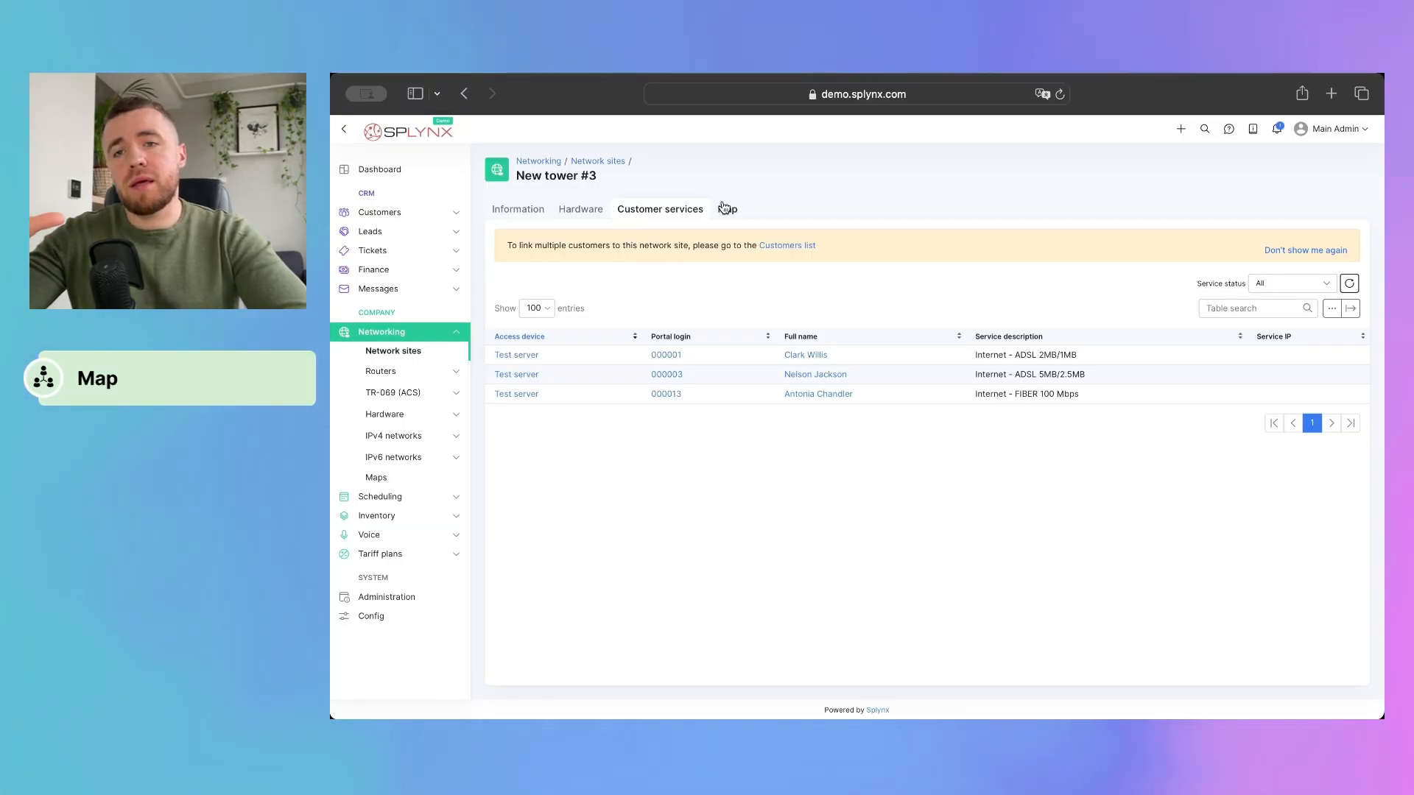
Switch New tower #3 from its customer services list to the Map tab
{"action": "left_click", "coordinate": [727, 209]}
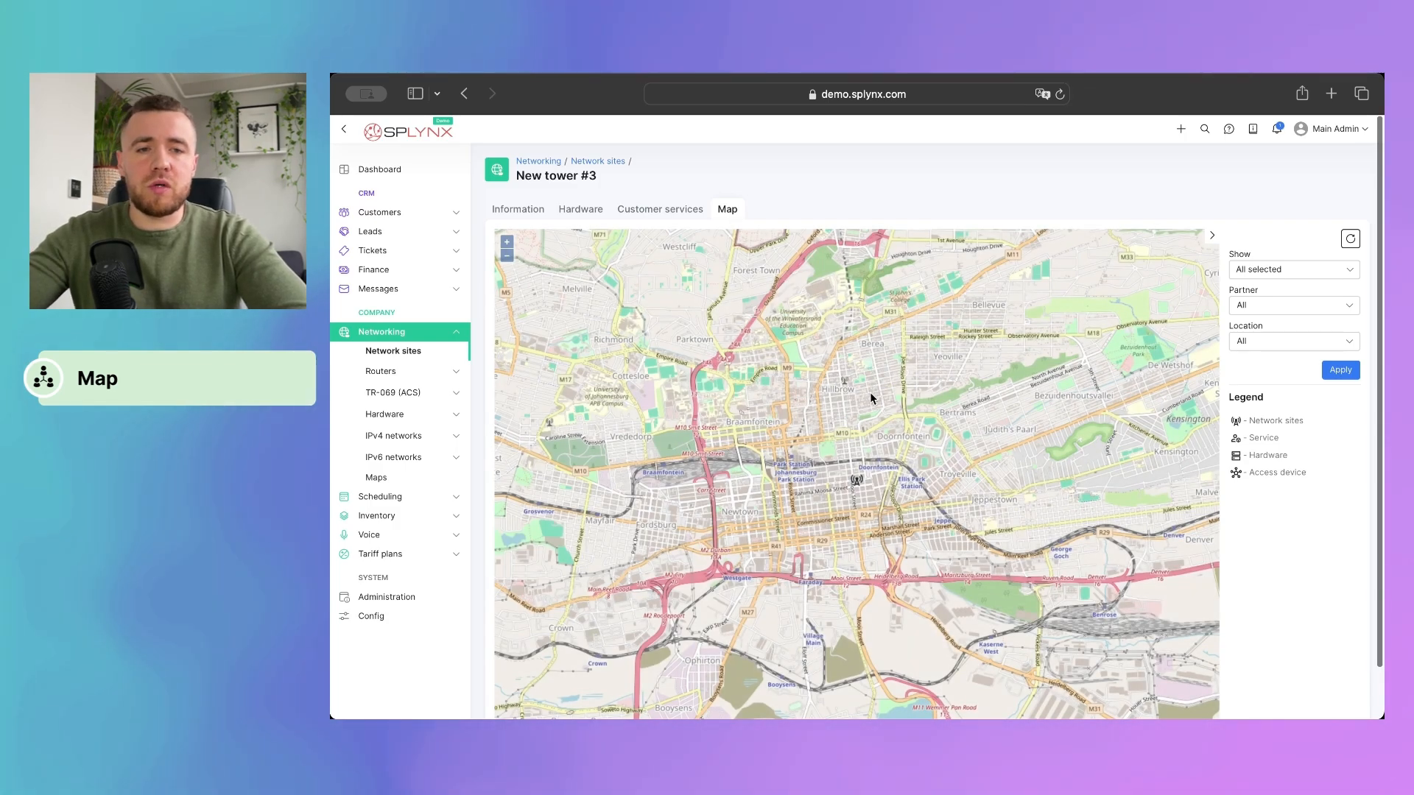
{"action": "mouse_move", "coordinate": [869, 415]}
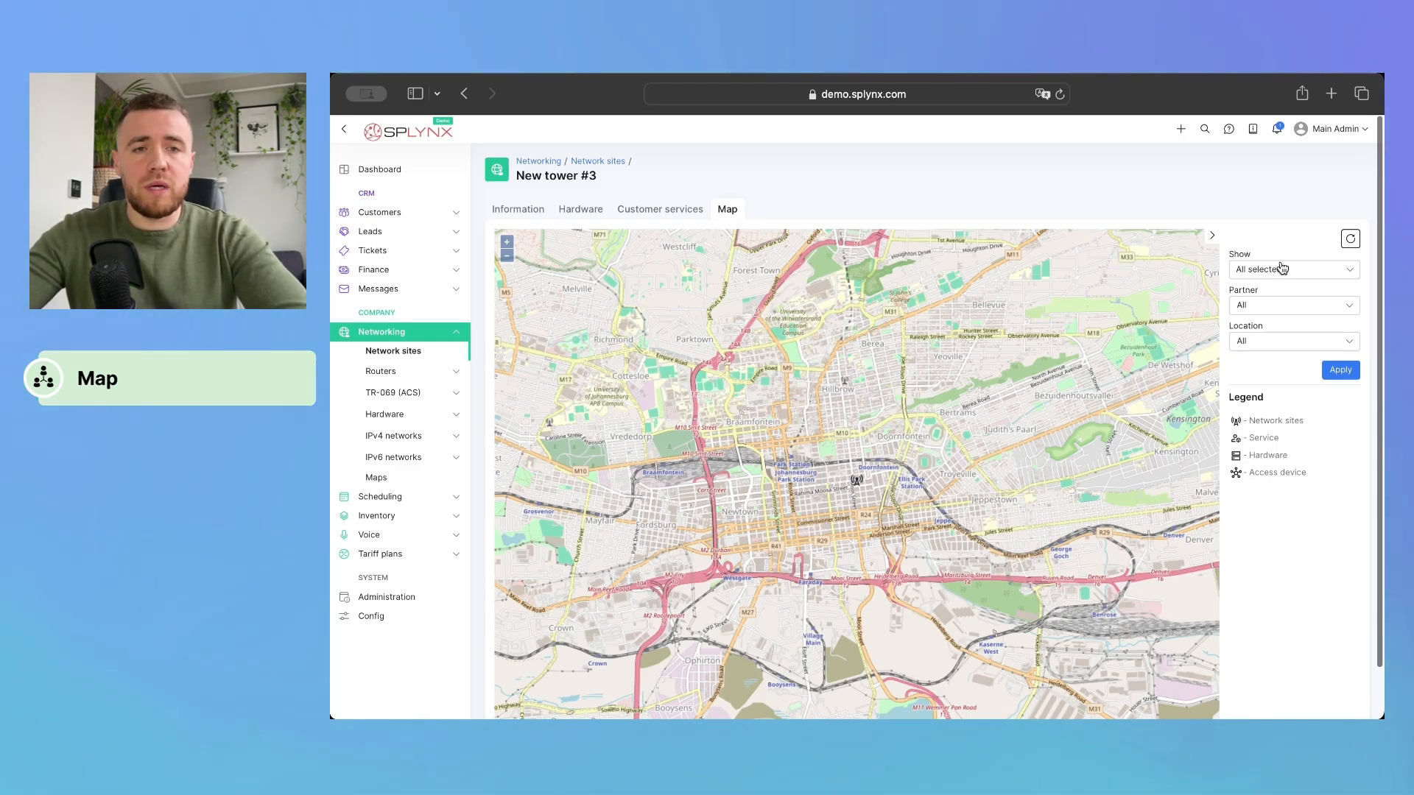
Keep all item types selected in the map's Show filter and apply it
{"action": "left_click", "coordinate": [1290, 269]}
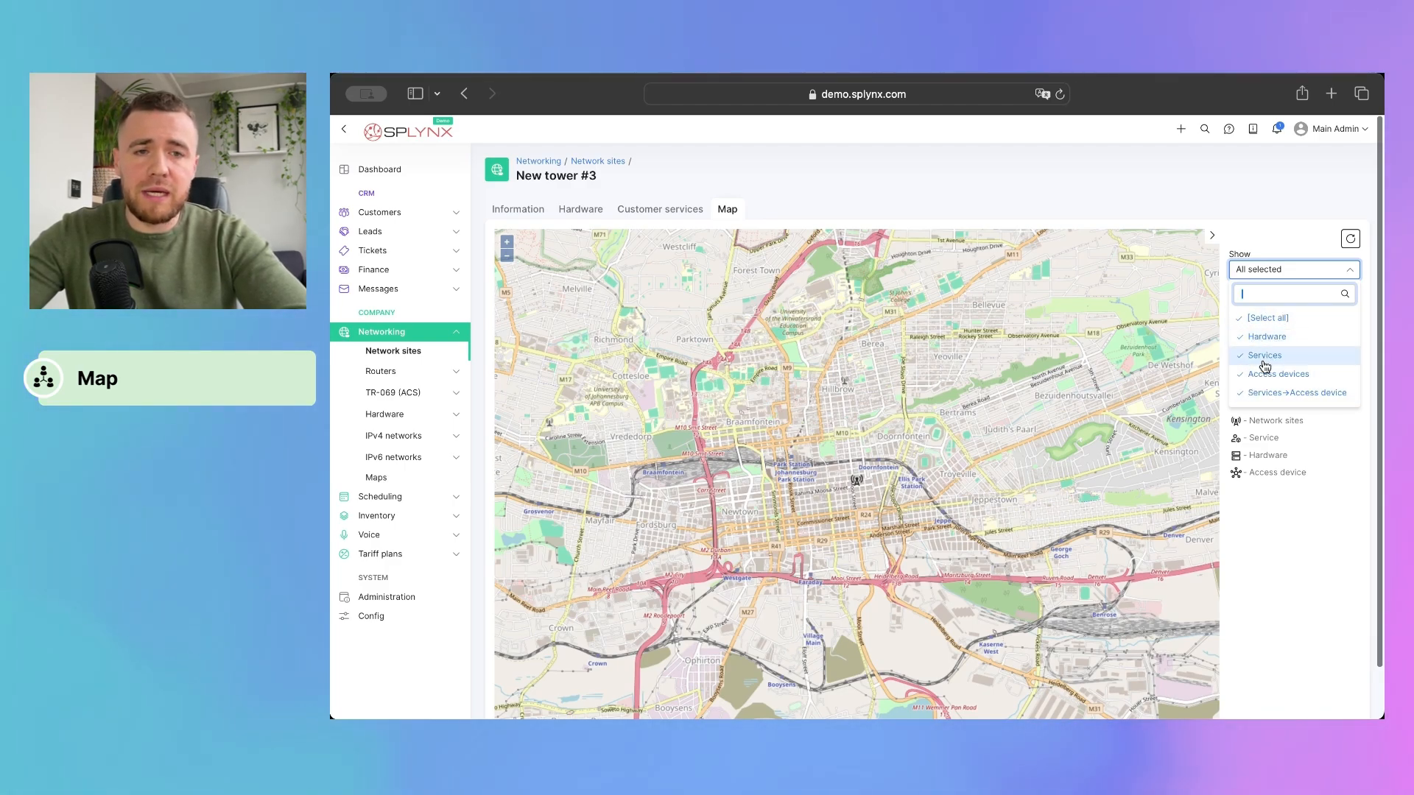
{"action": "mouse_move", "coordinate": [1293, 392]}
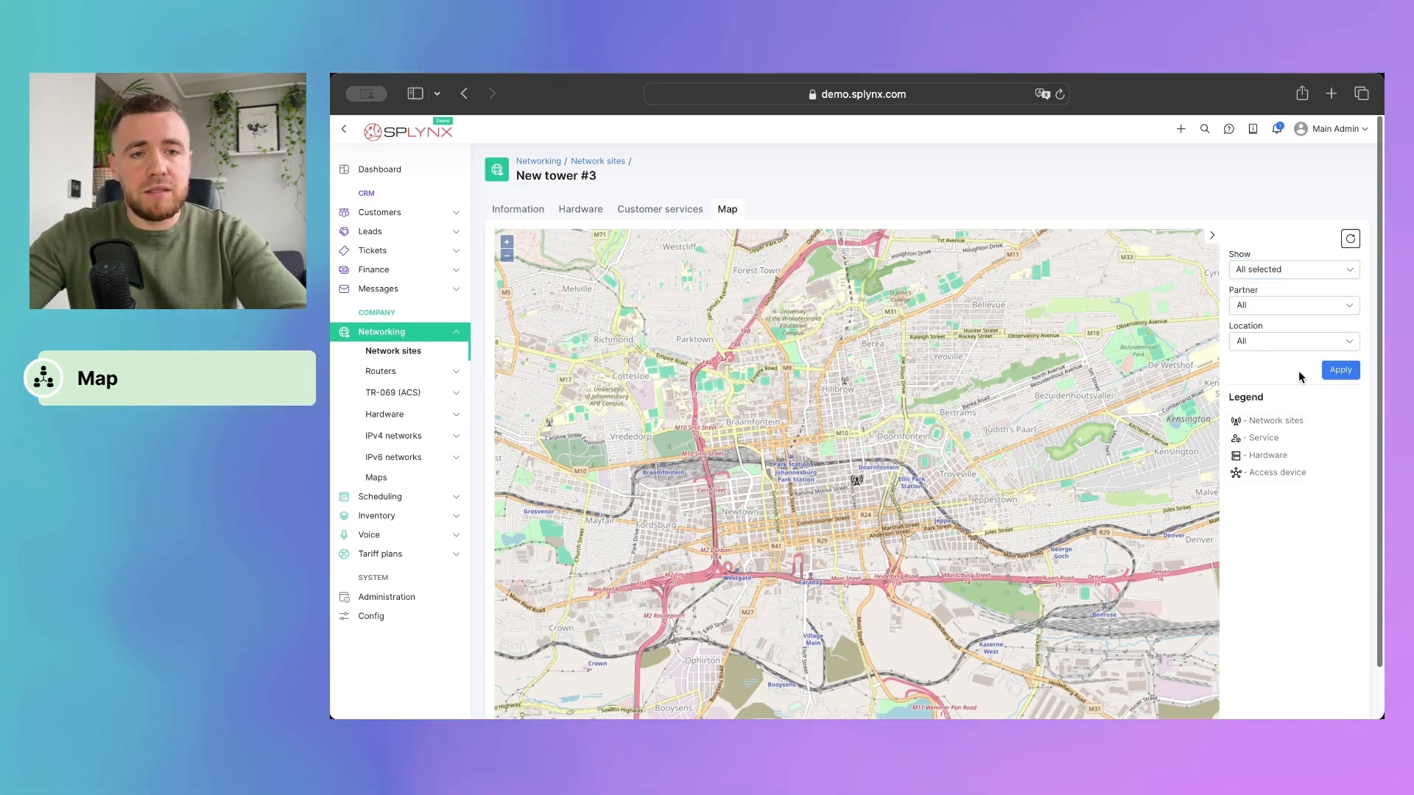
{"action": "left_click", "coordinate": [1292, 341]}
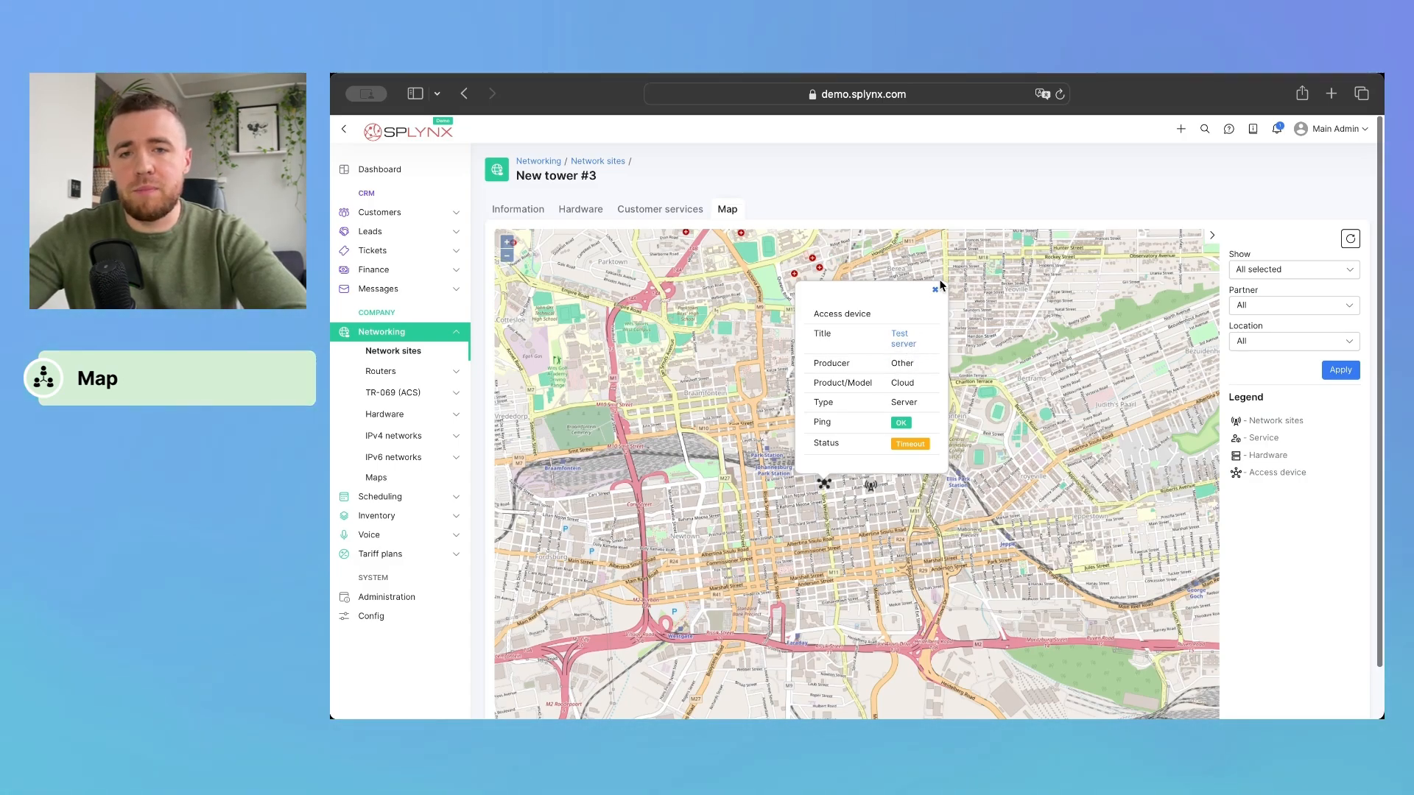
{"action": "left_click", "coordinate": [934, 288]}
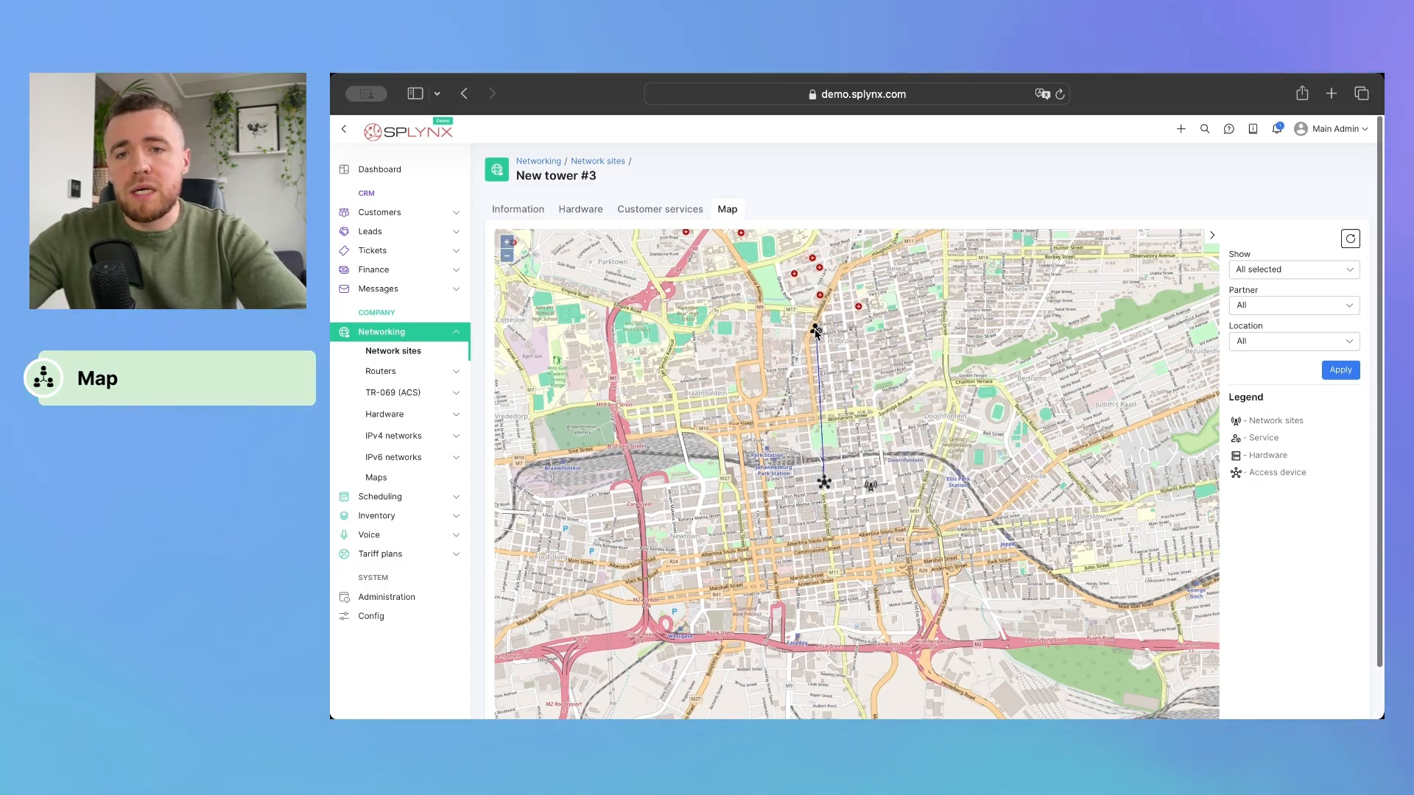
{"action": "left_click", "coordinate": [816, 329]}
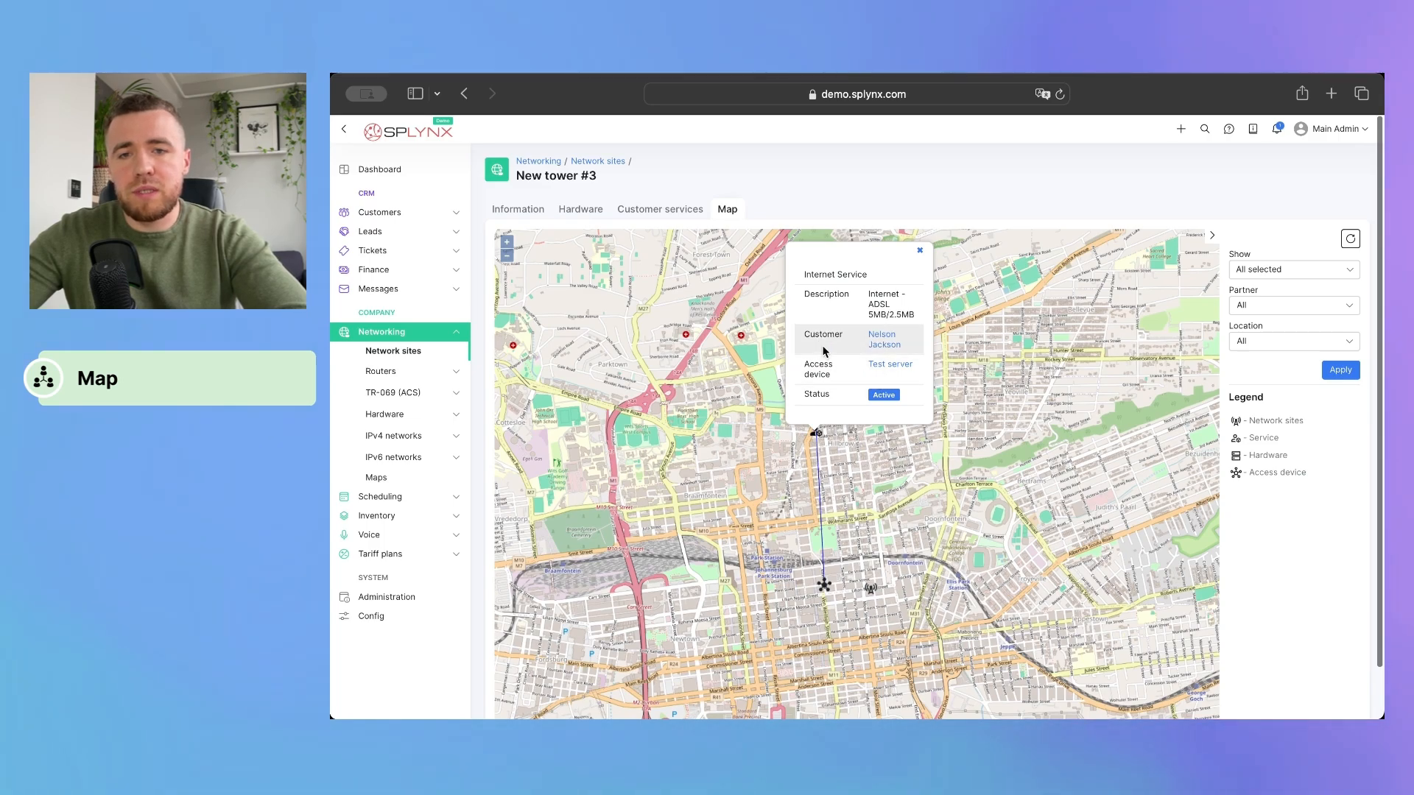
{"action": "mouse_move", "coordinate": [882, 345]}
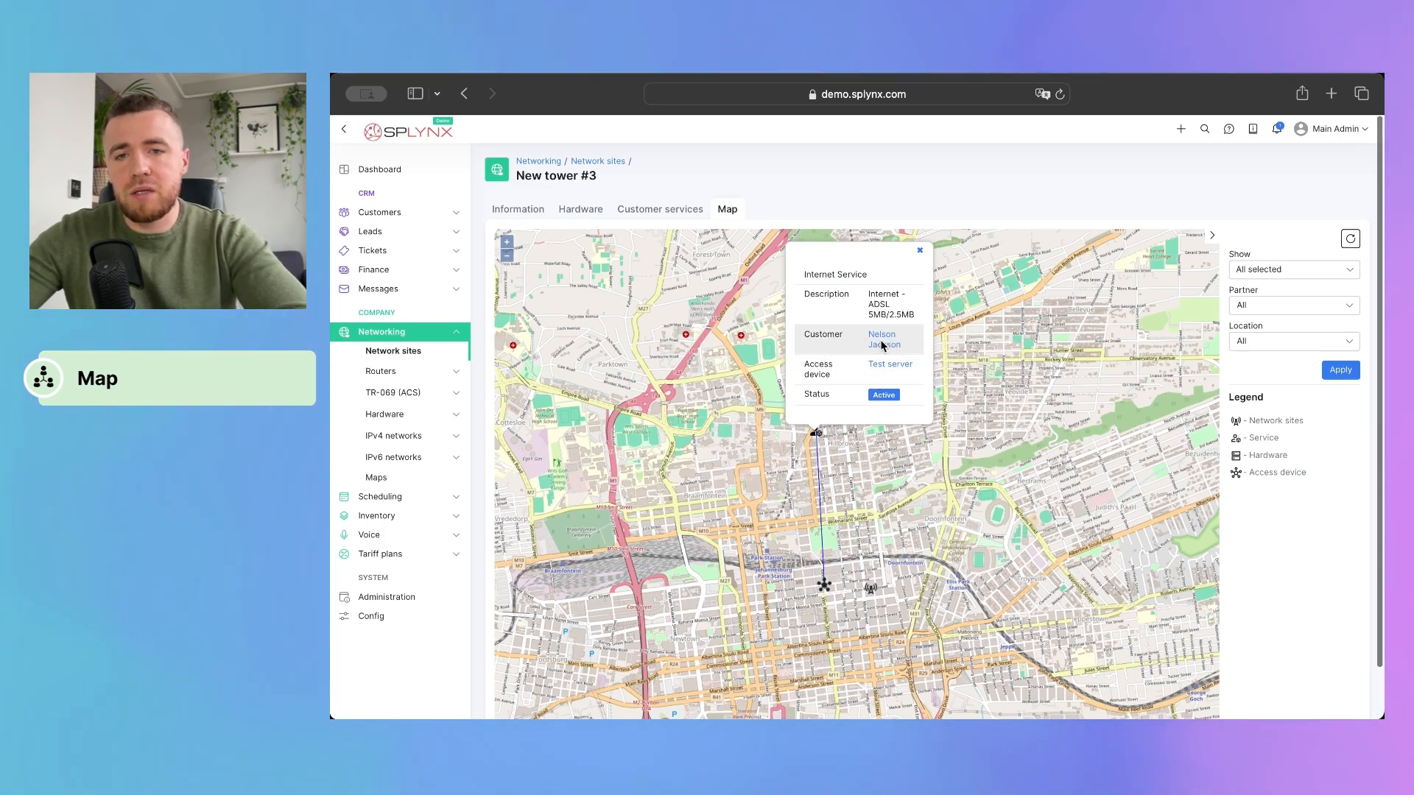
{"action": "left_click", "coordinate": [881, 339]}
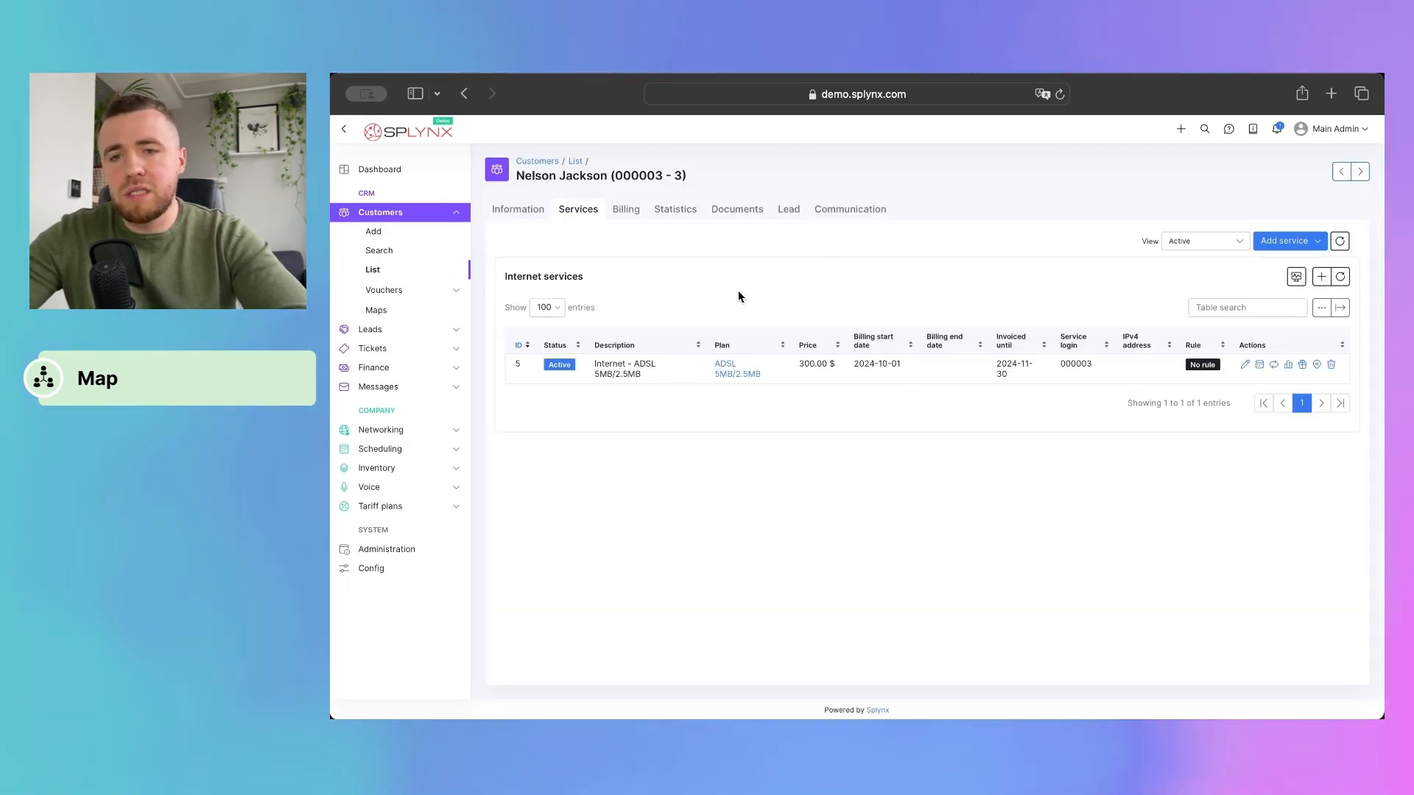
{"action": "mouse_move", "coordinate": [897, 378]}
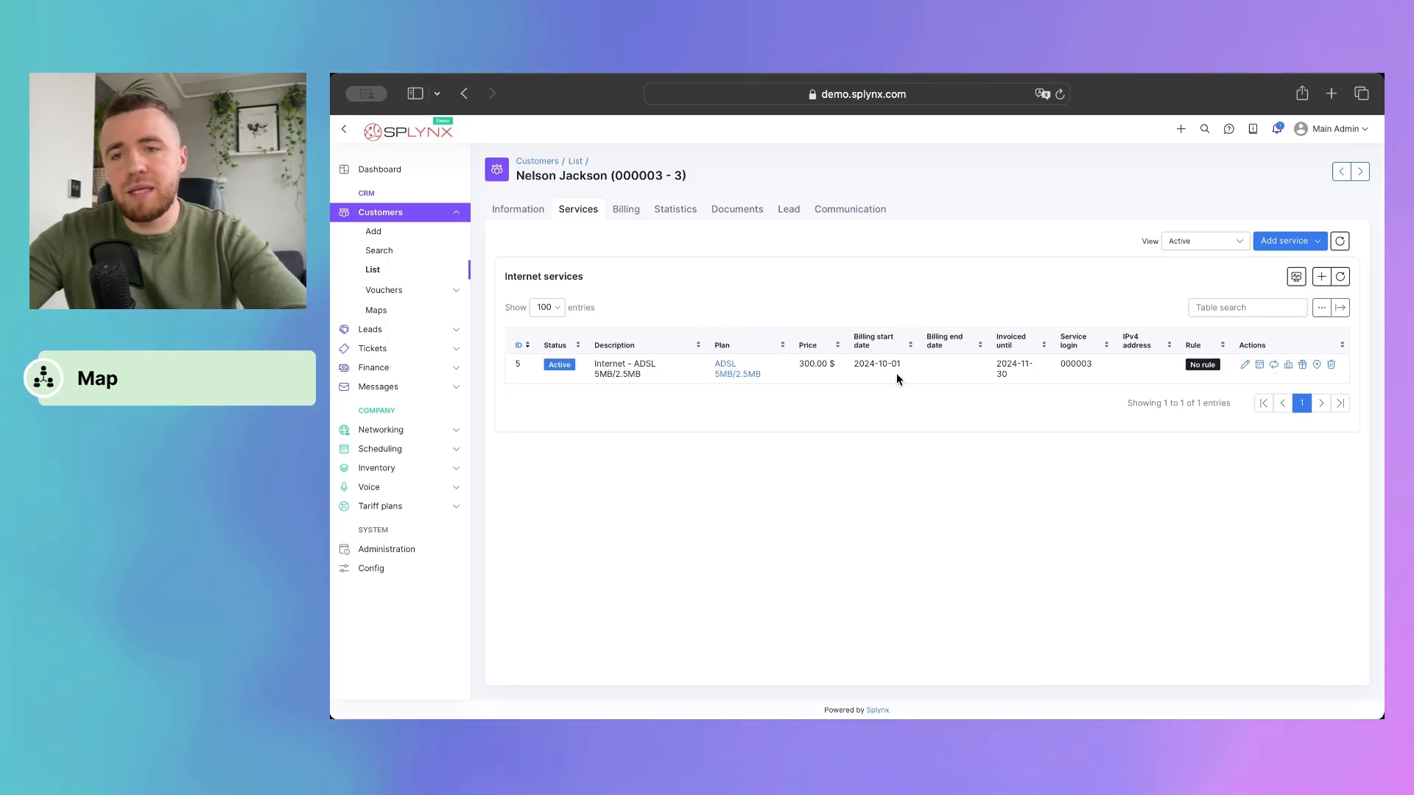
{"action": "mouse_move", "coordinate": [925, 377]}
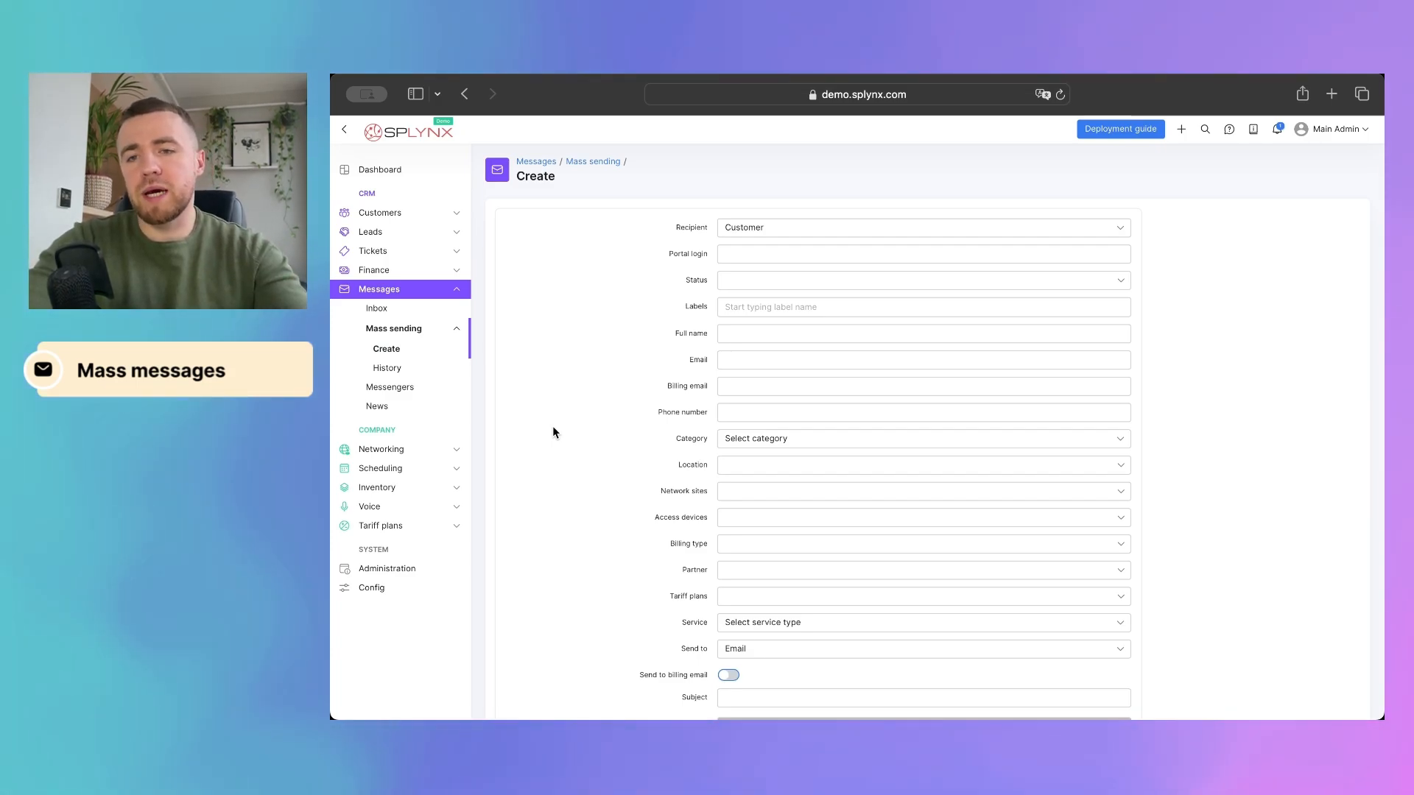
{"action": "mouse_move", "coordinate": [424, 333]}
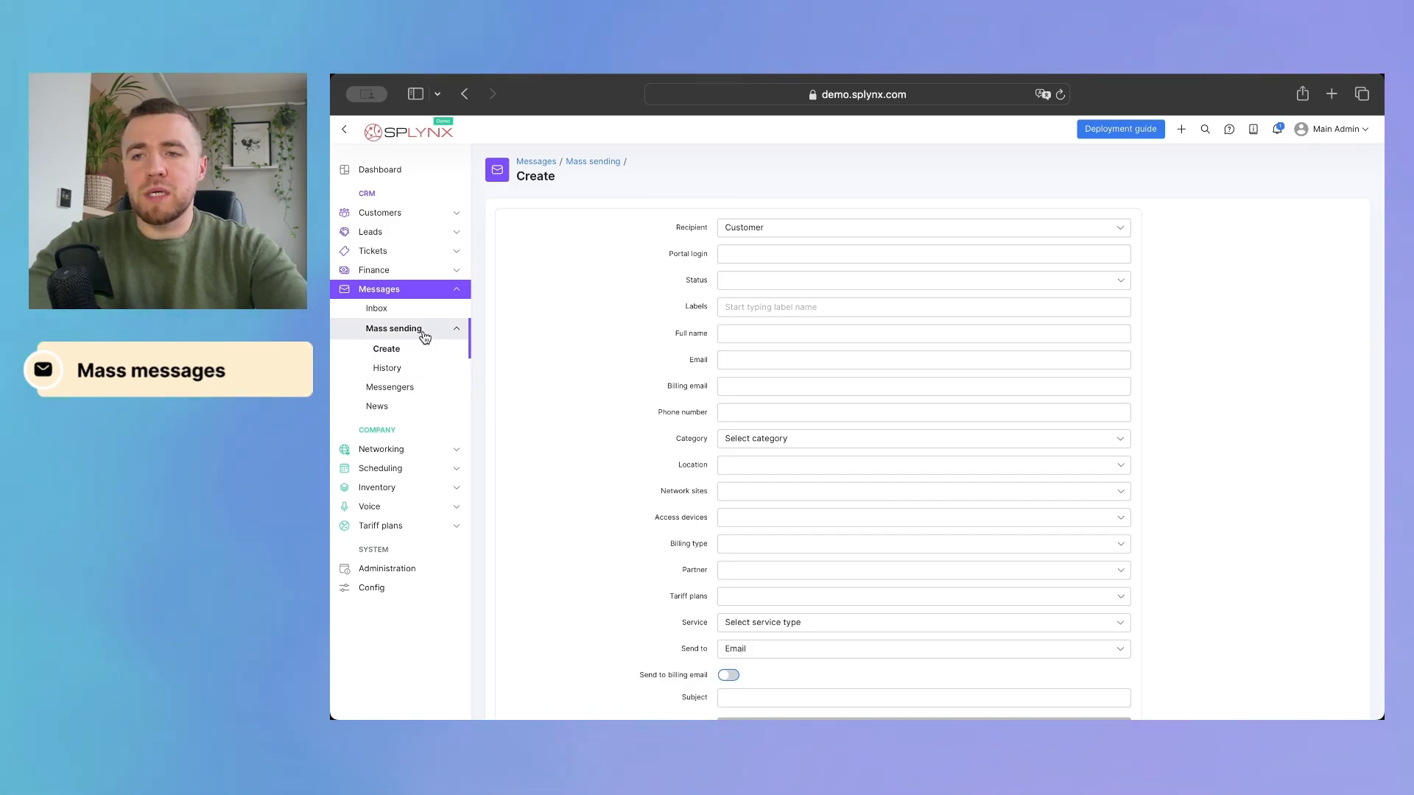
{"action": "mouse_move", "coordinate": [599, 389]}
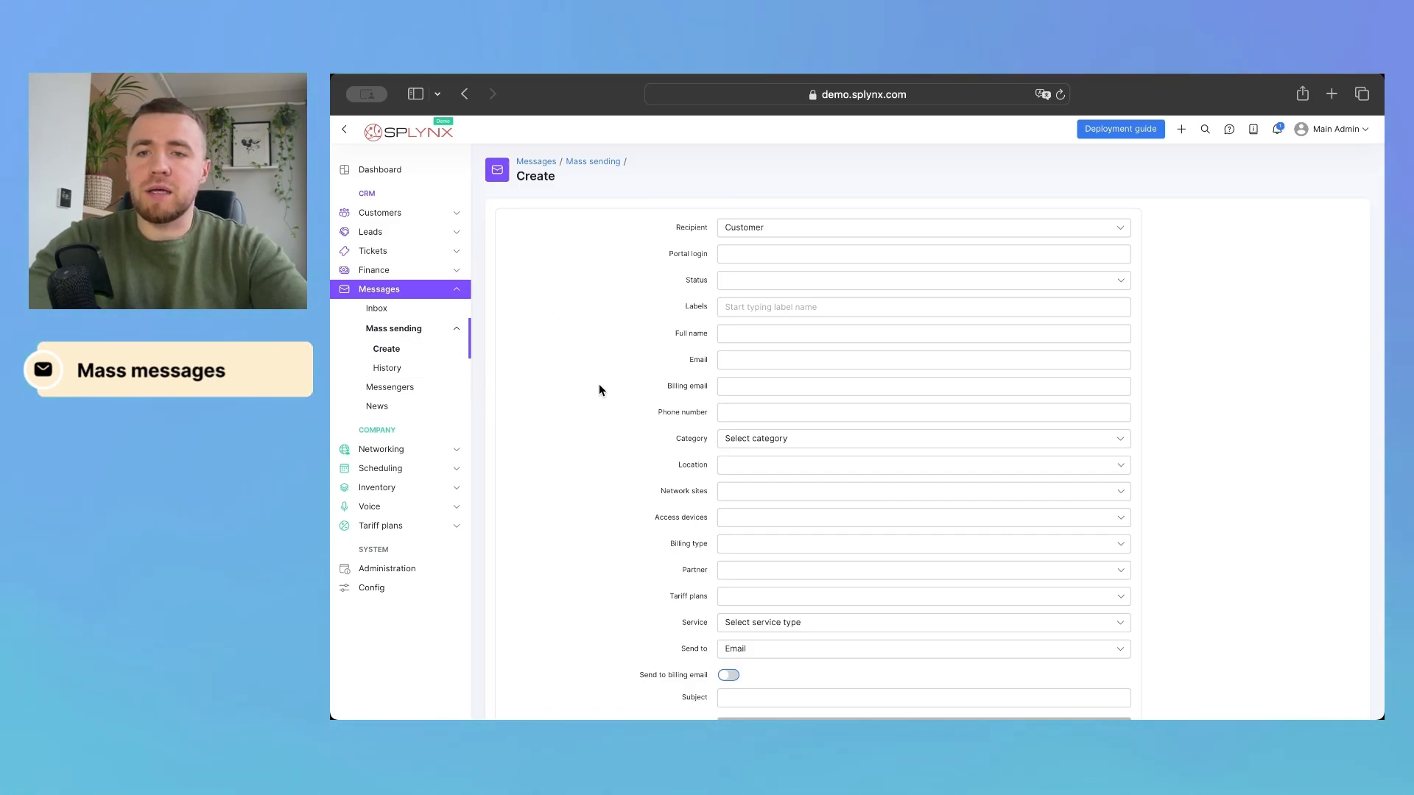
Inspect the Network sites and Access devices recipient filters on the Create form
{"action": "scroll", "scroll_direction": "down", "scroll_amount": 3}
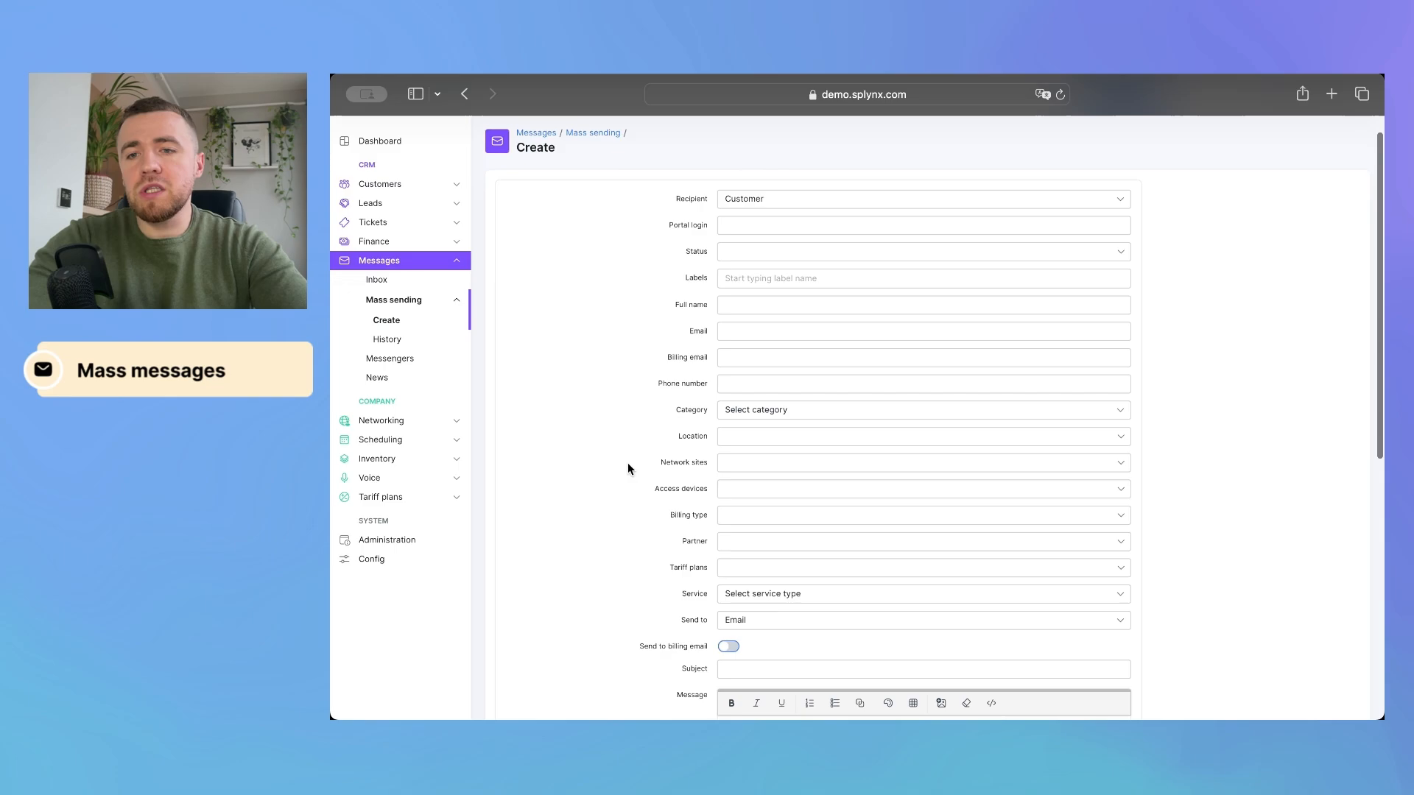
{"action": "mouse_move", "coordinate": [712, 470]}
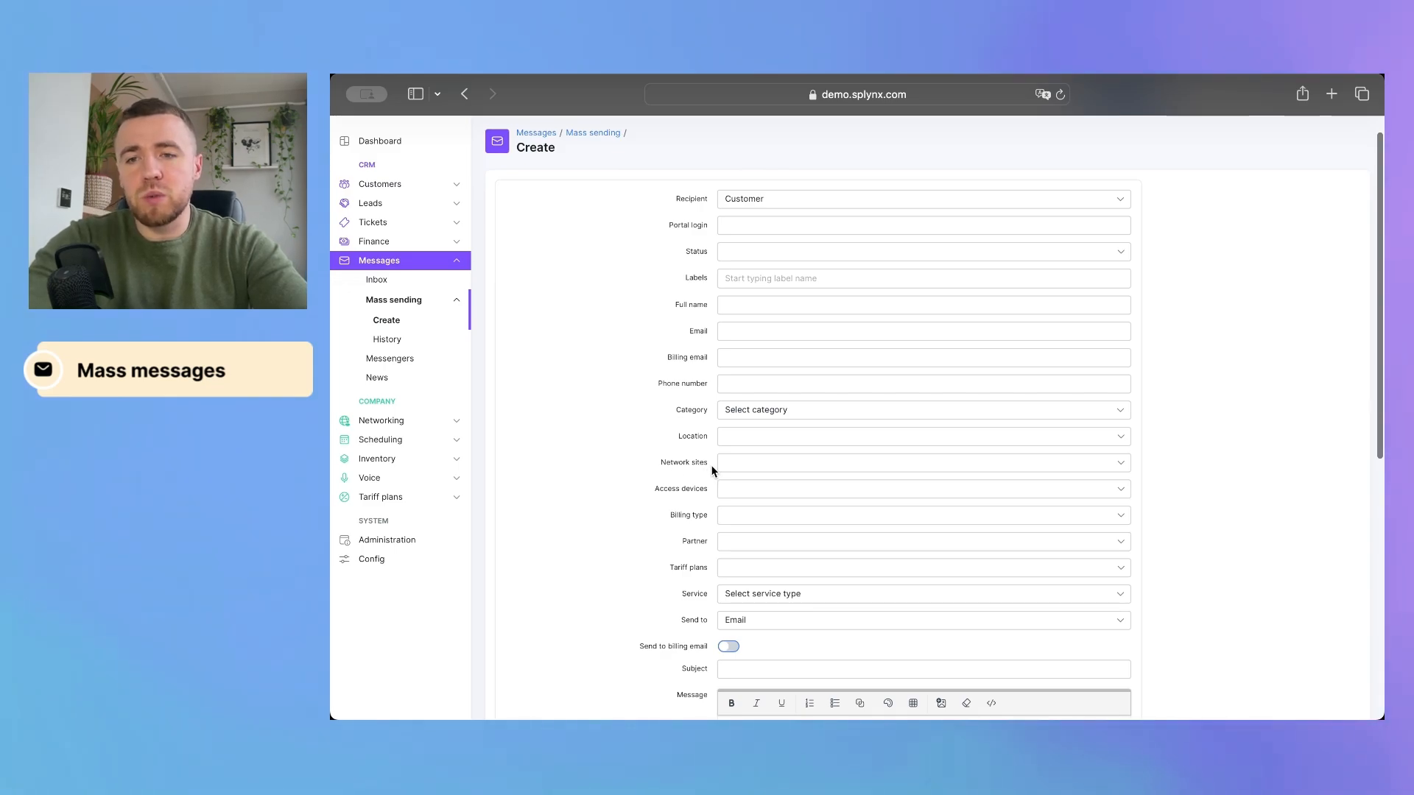
{"action": "mouse_move", "coordinate": [727, 469]}
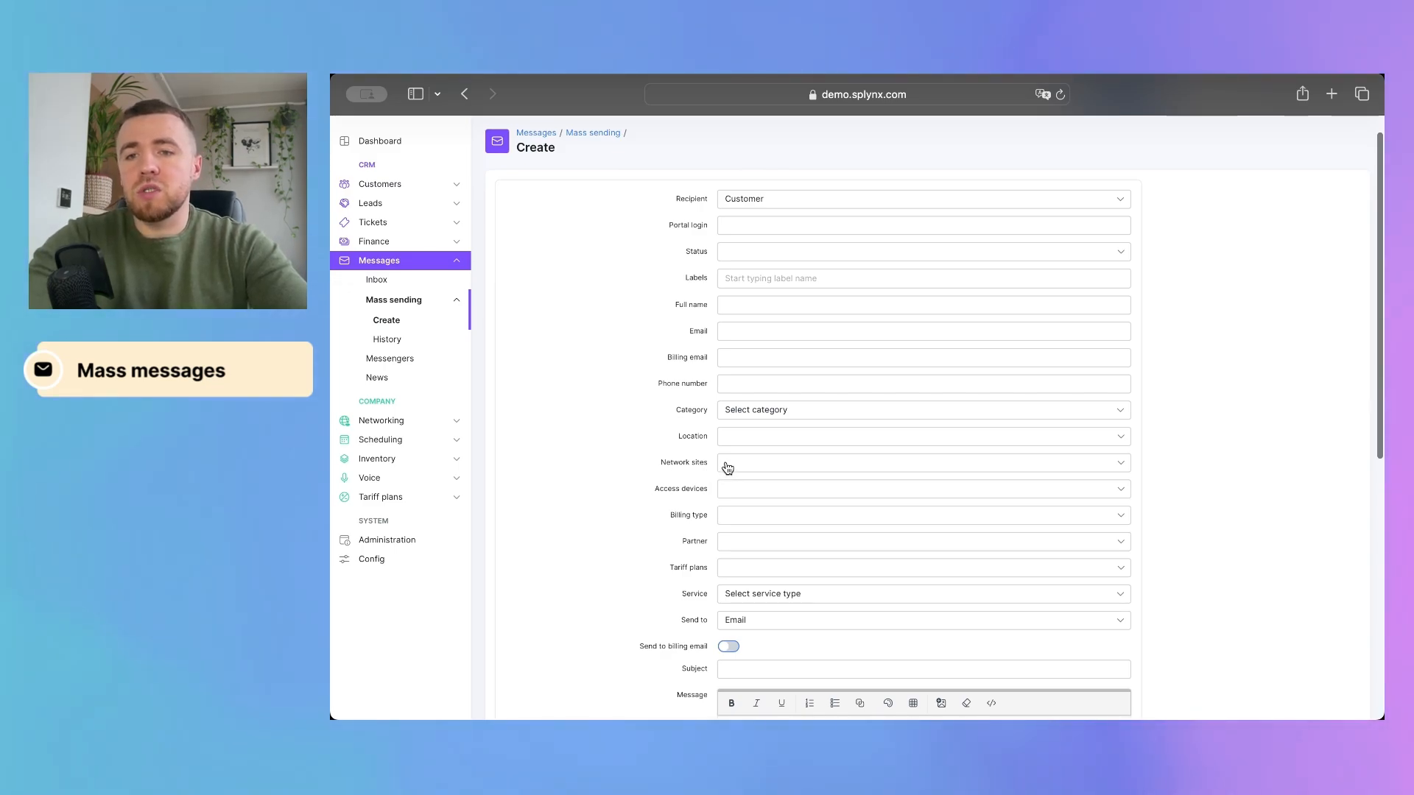
{"action": "left_click", "coordinate": [921, 462]}
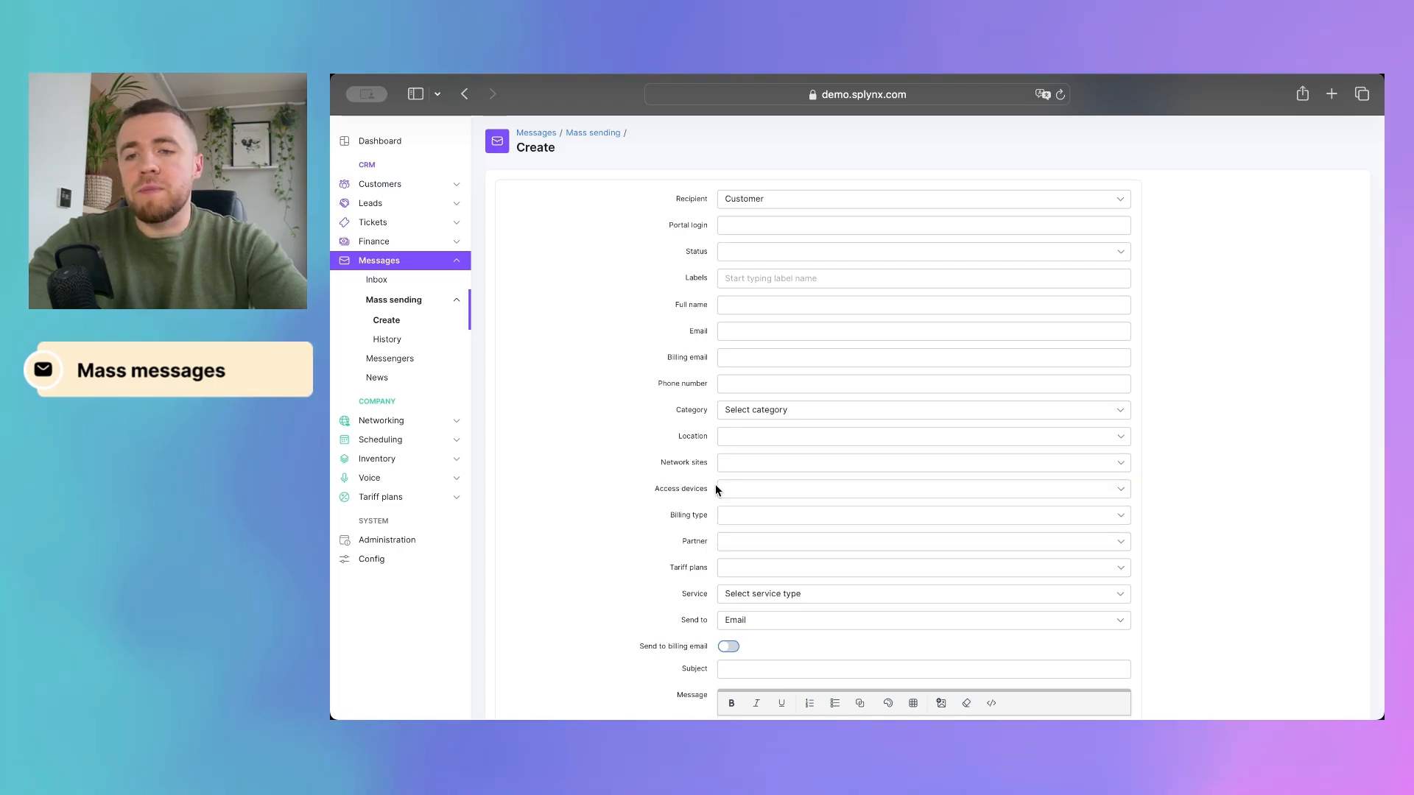
{"action": "left_click", "coordinate": [922, 489]}
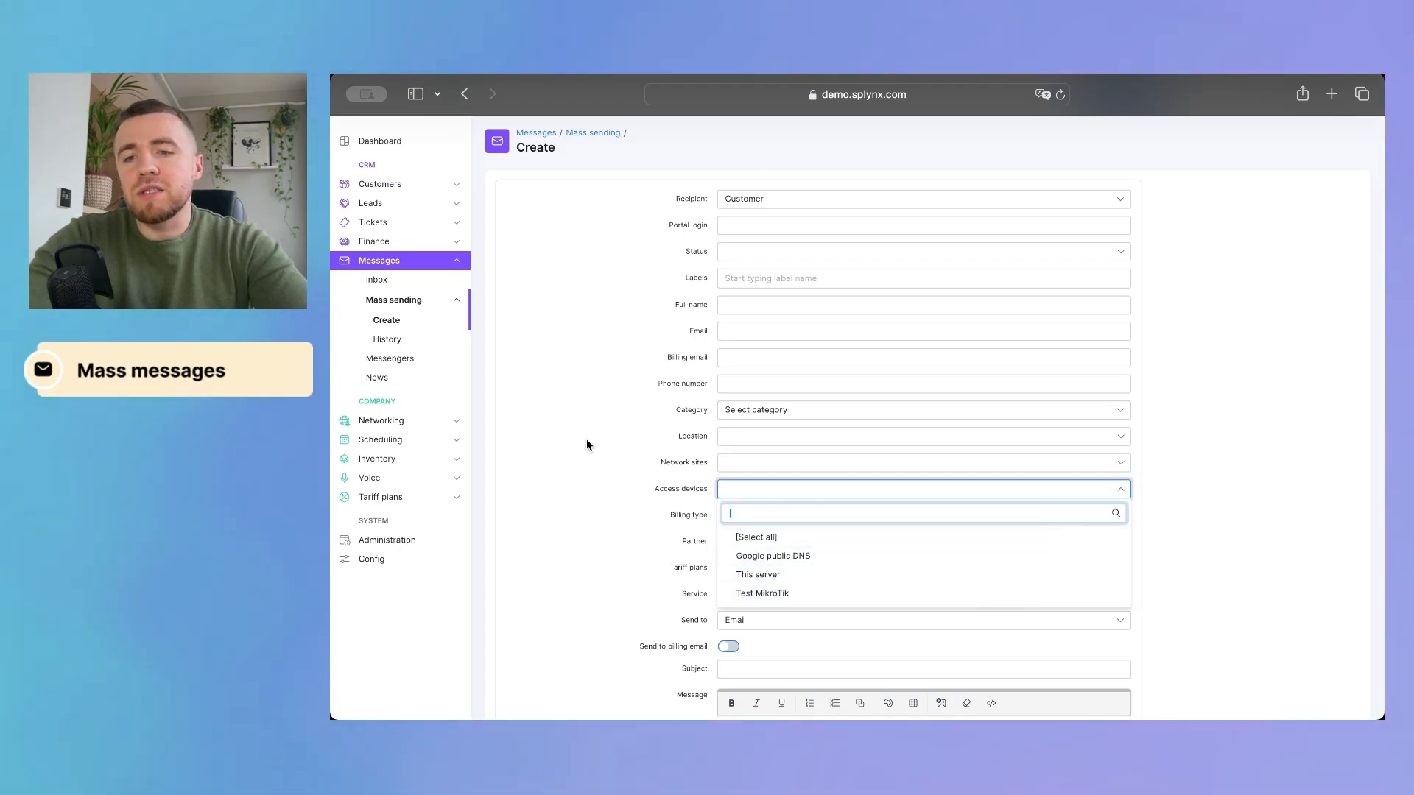
{"action": "left_click", "coordinate": [606, 469]}
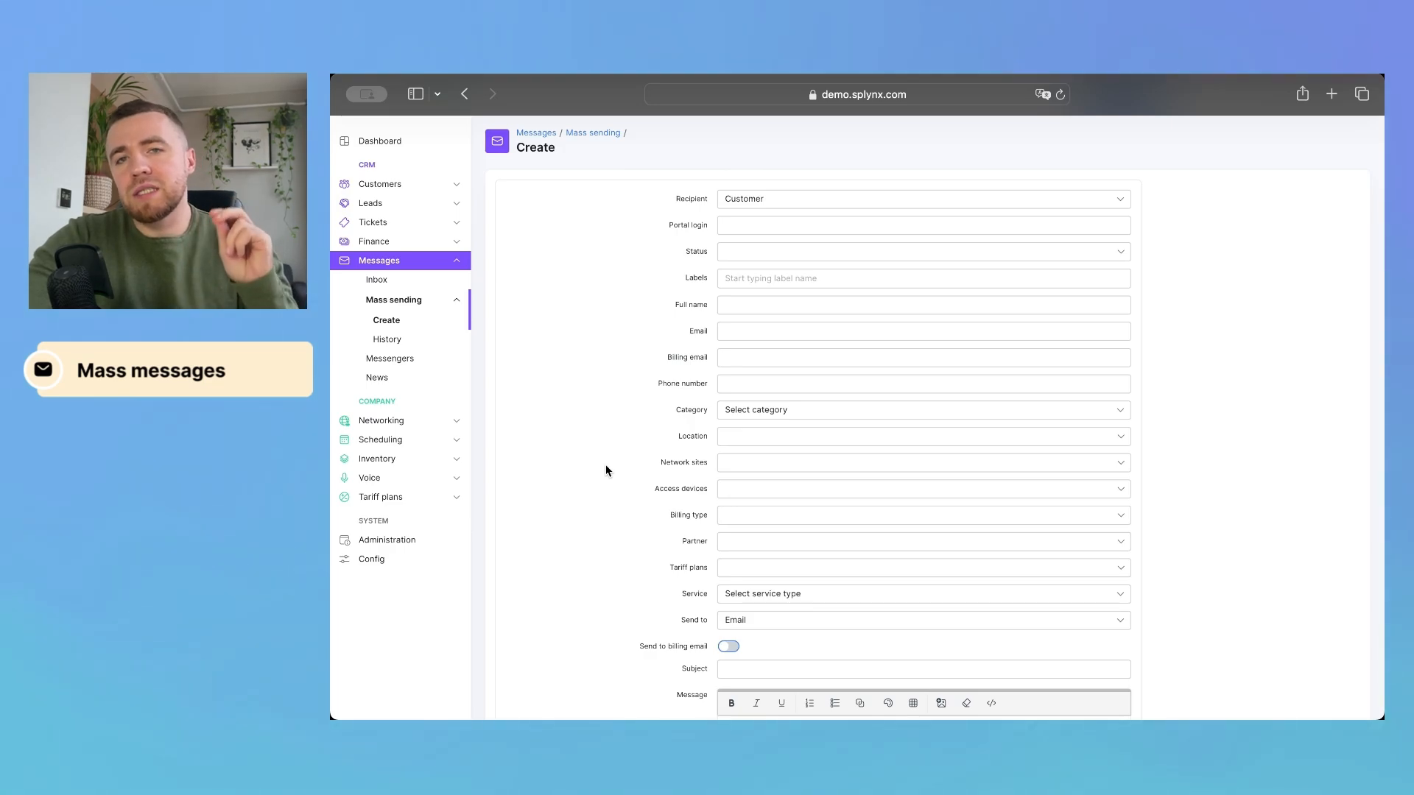